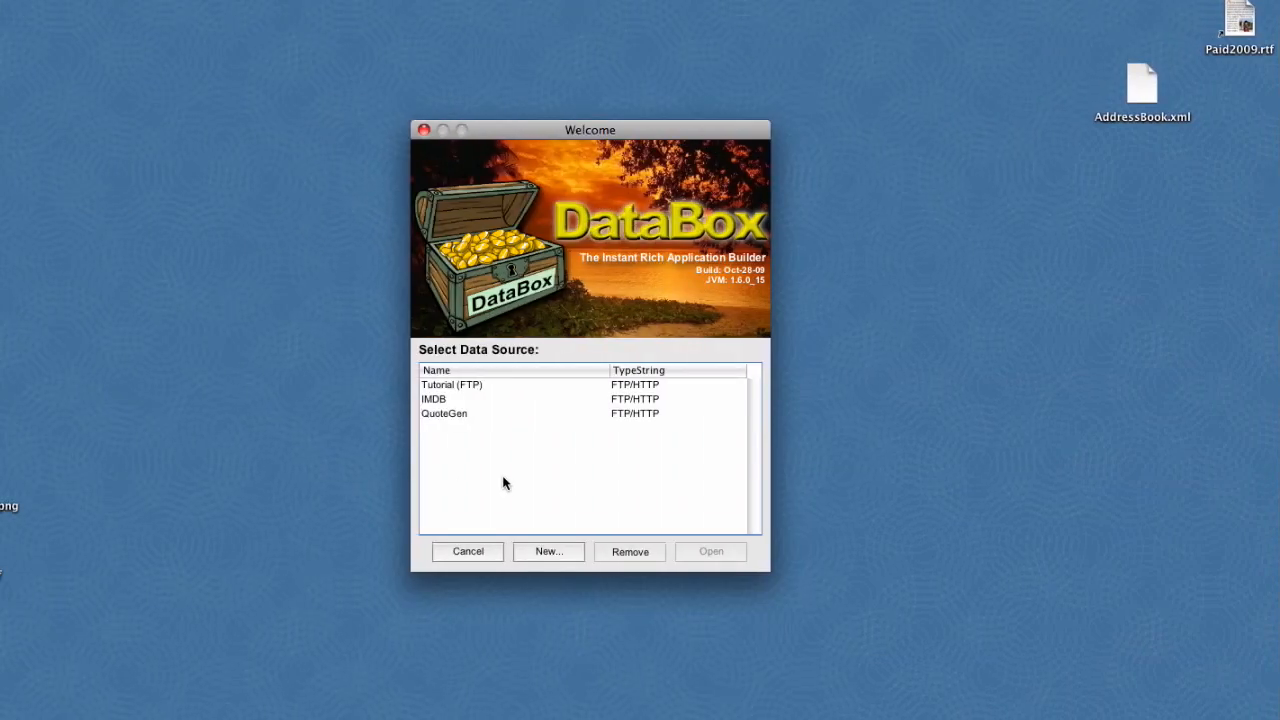
mouse_move(518, 494)
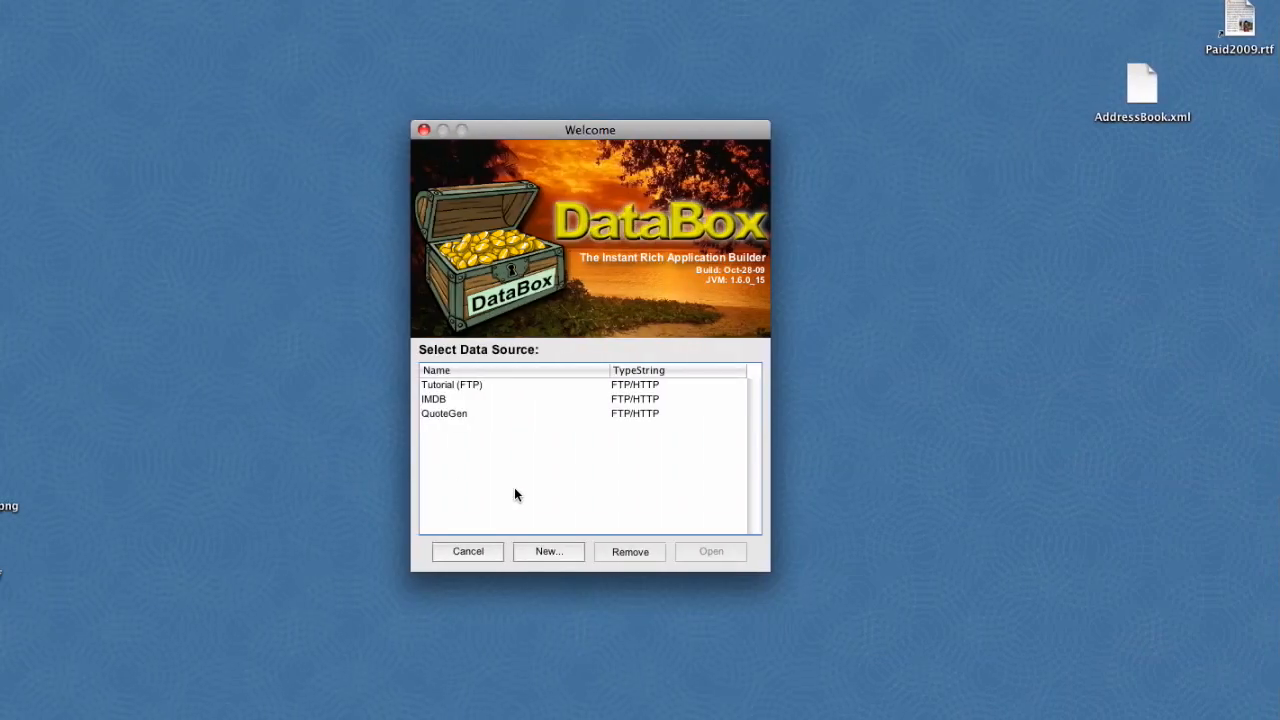
- Create a new internal DataBox database data source named AddressBook
left_click(548, 552)
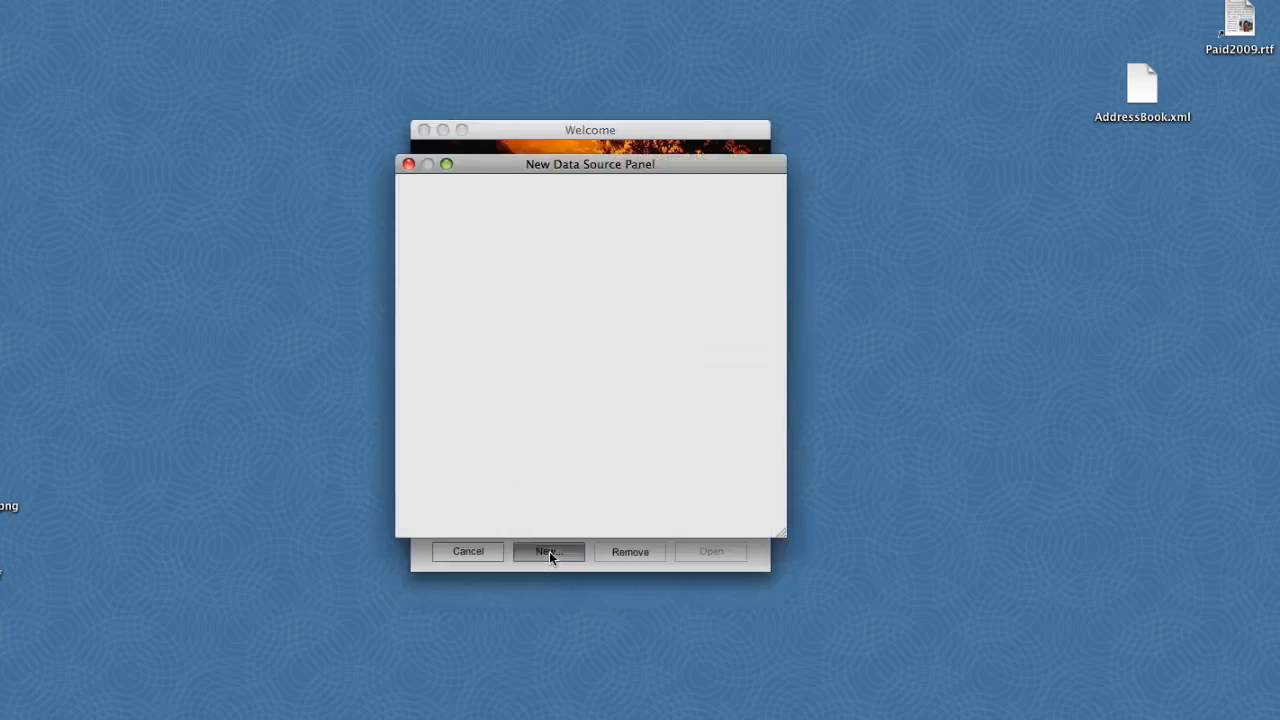
left_click(548, 552)
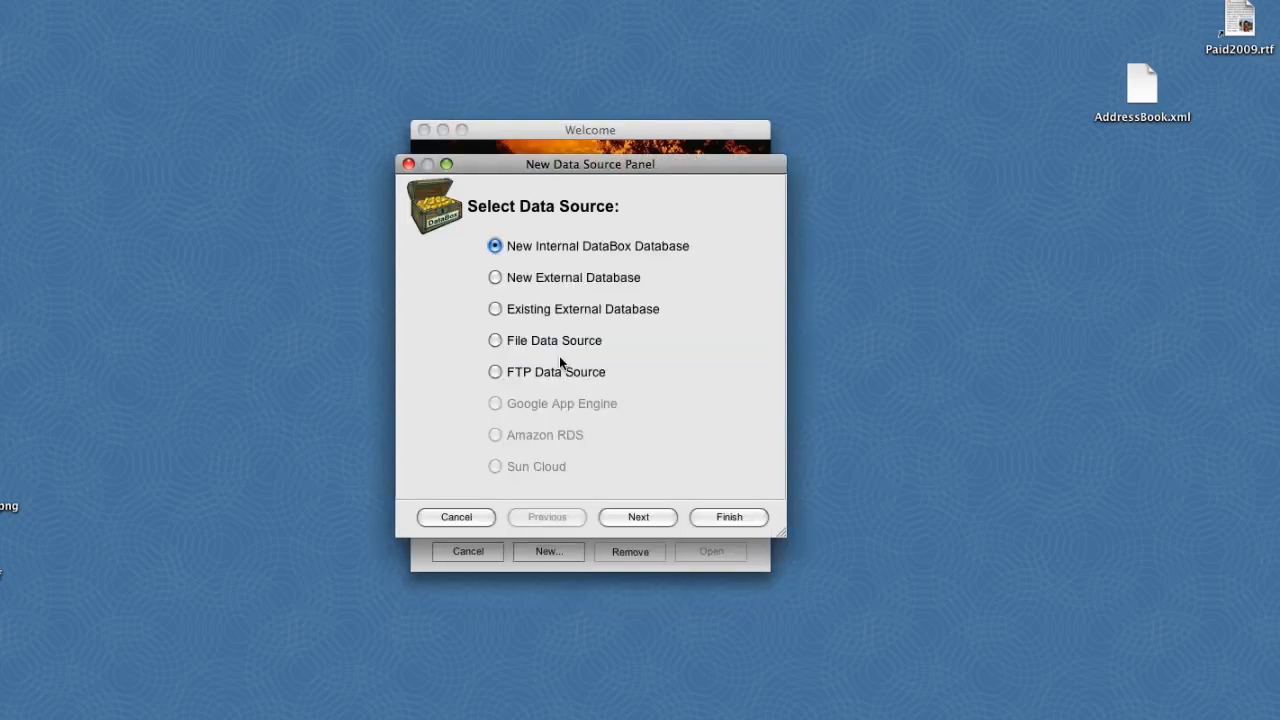
mouse_move(590, 308)
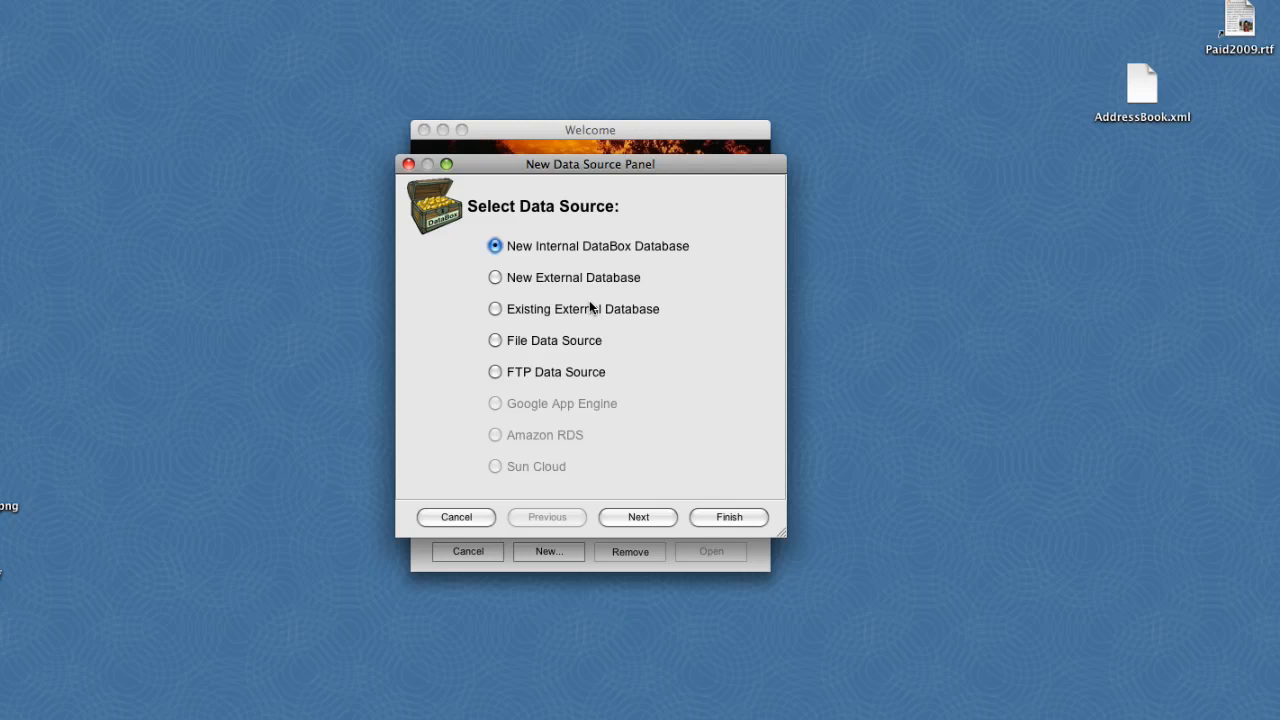
mouse_move(642, 522)
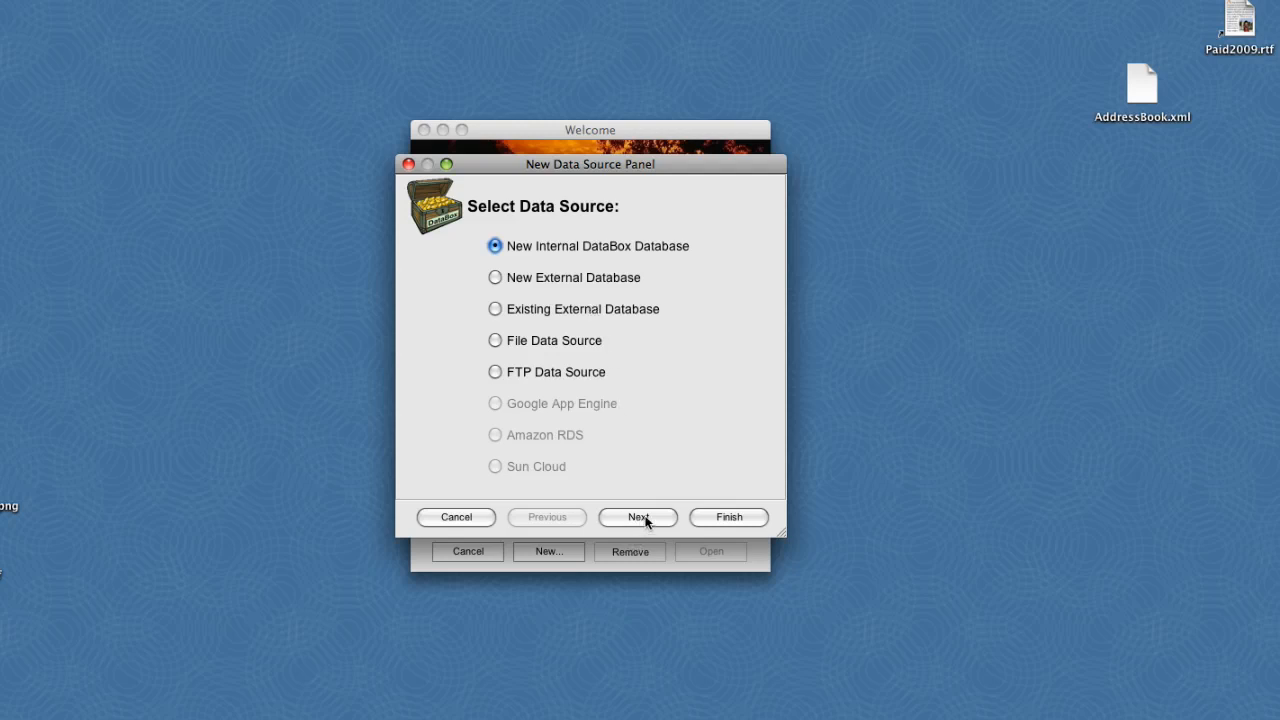
left_click(636, 516)
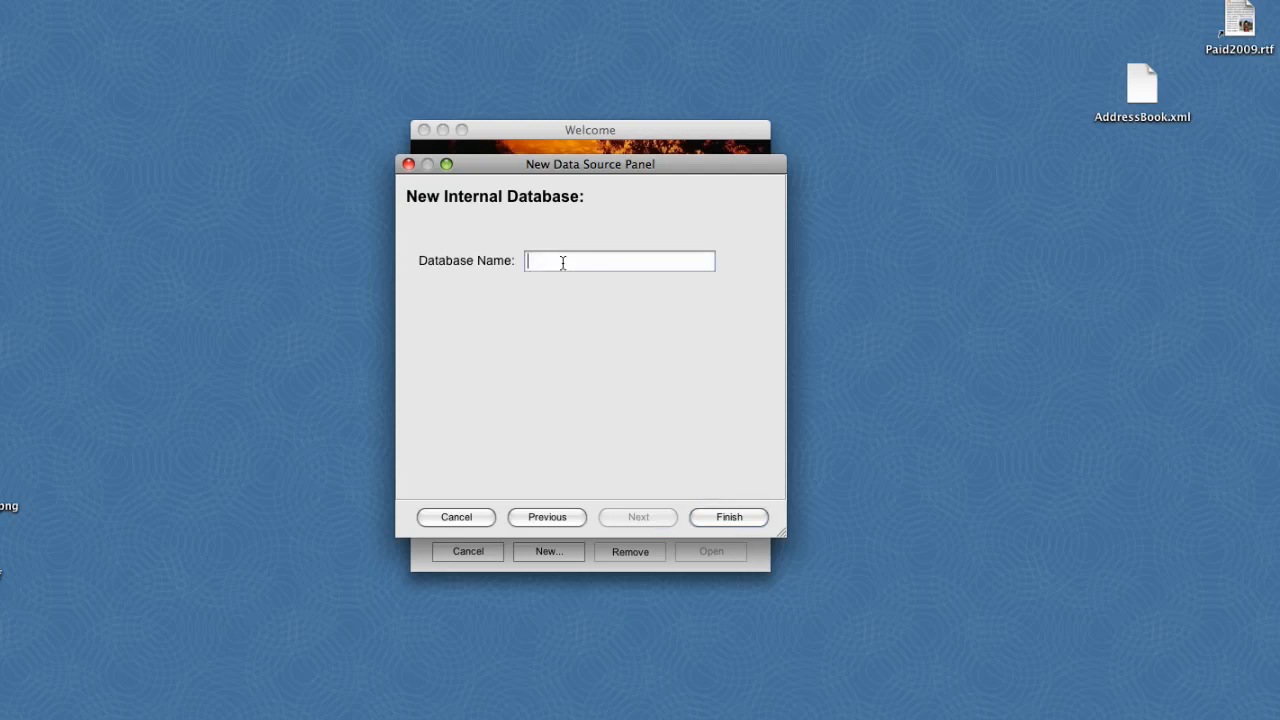
type("AddressBook")
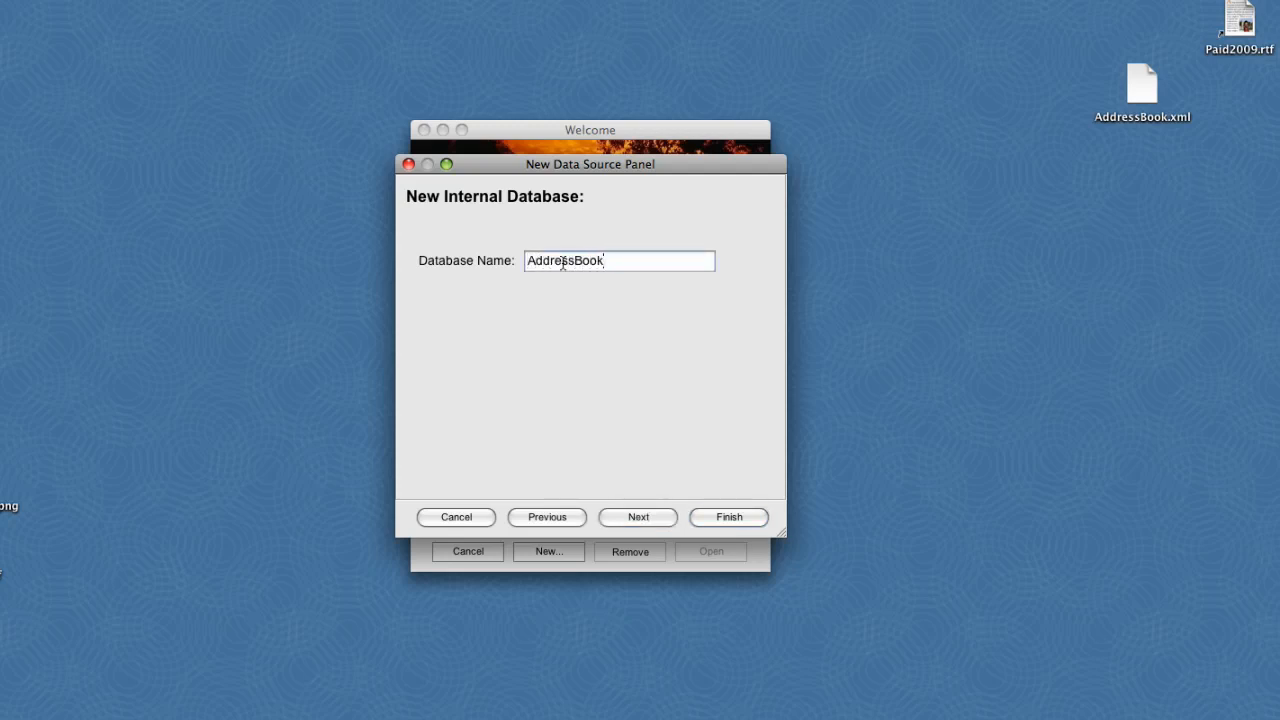
left_click(728, 516)
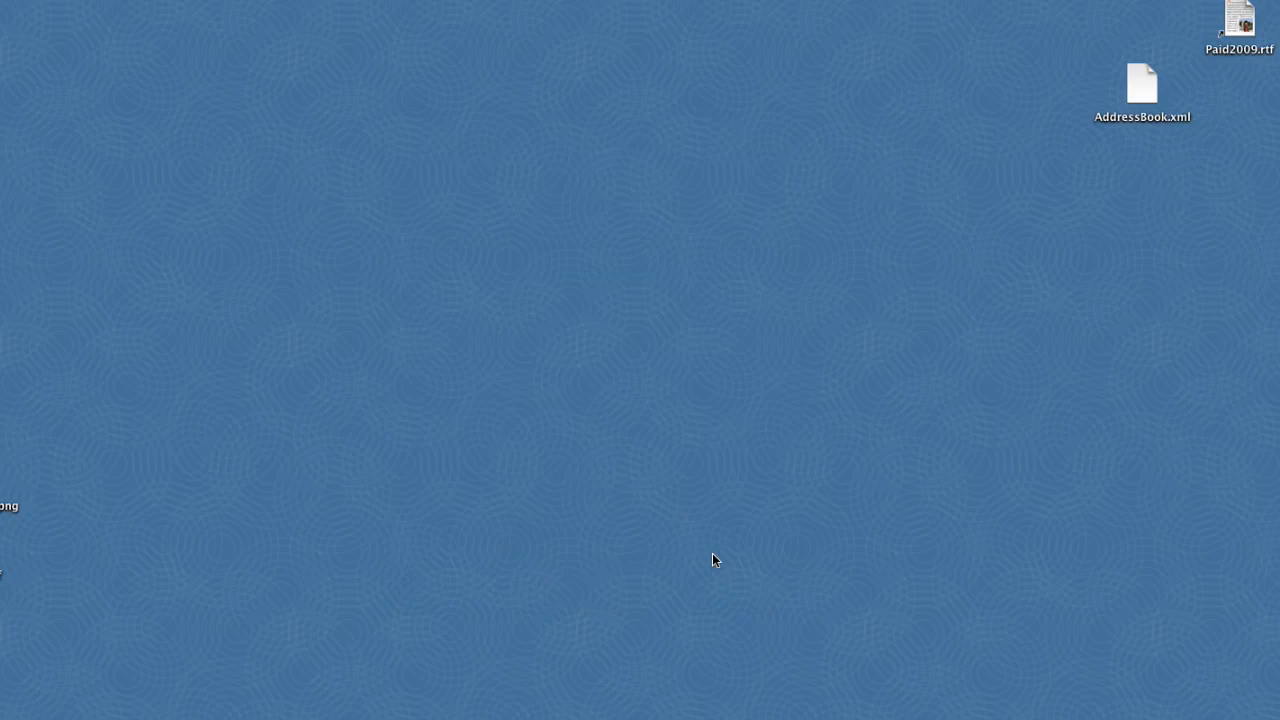
mouse_move(706, 560)
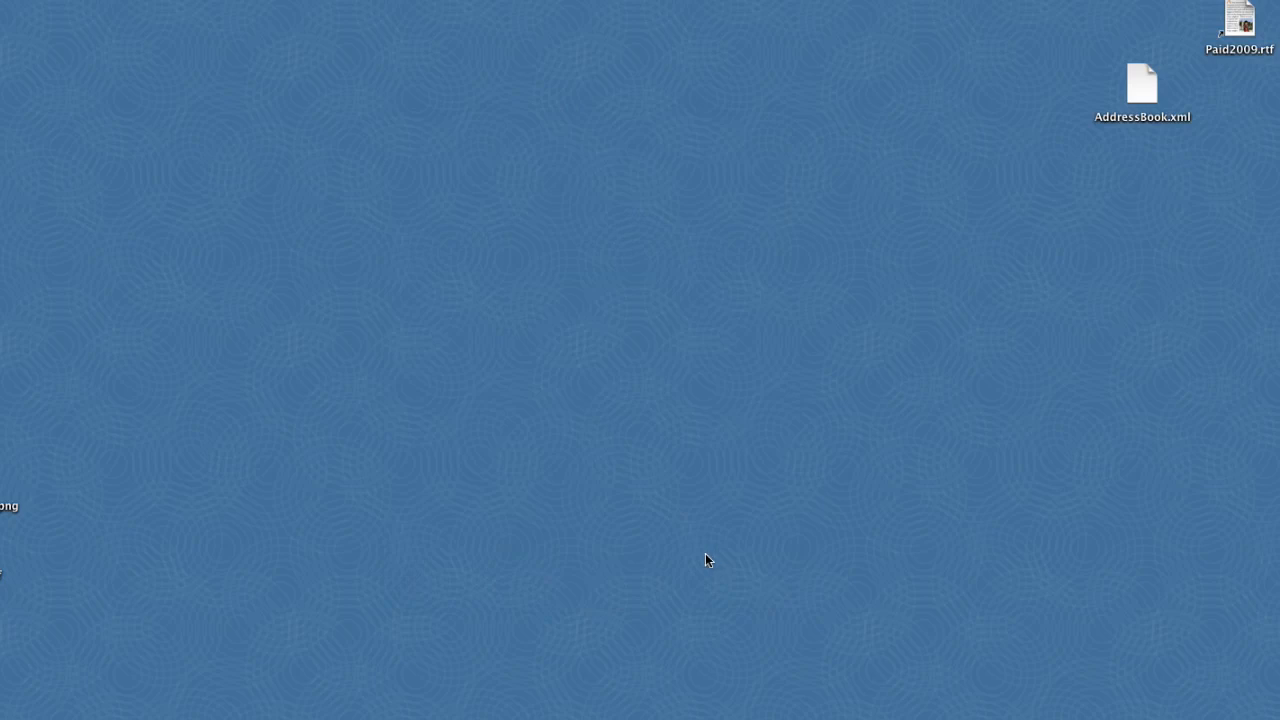
- Add a Standard Form file named Hello to the AddressBook site's files
double_click(1142, 82)
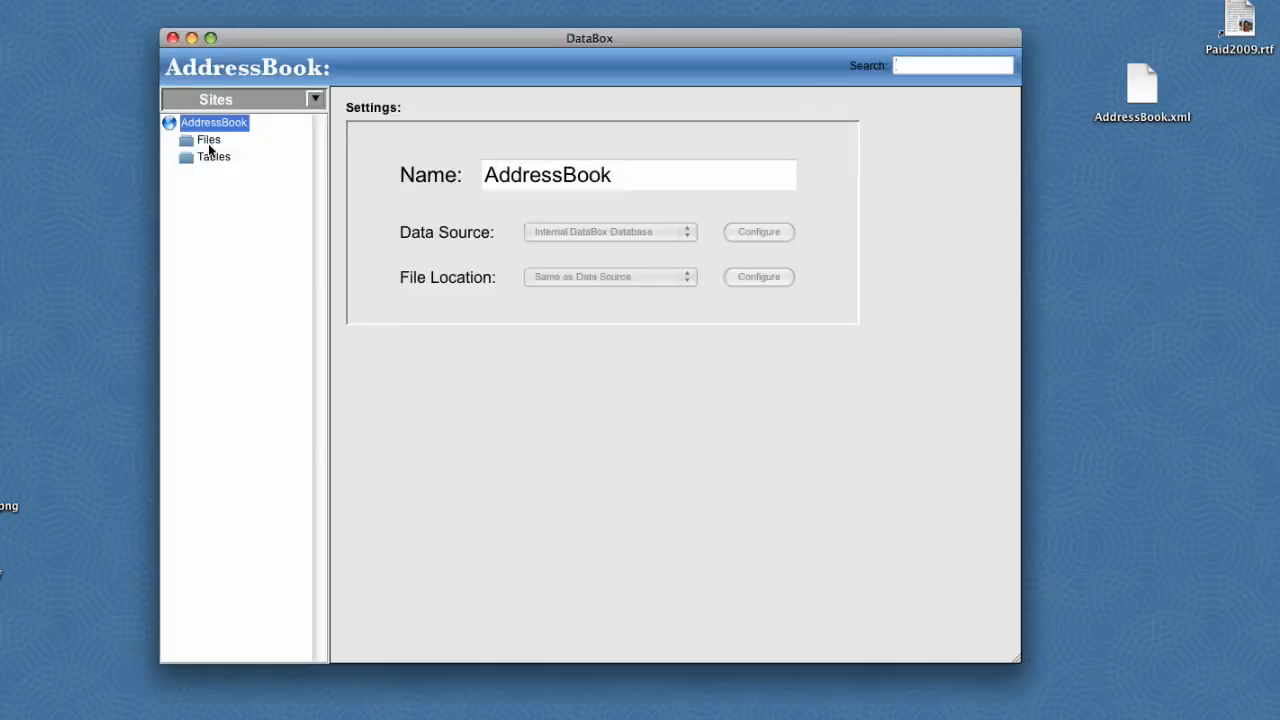
left_click(208, 140)
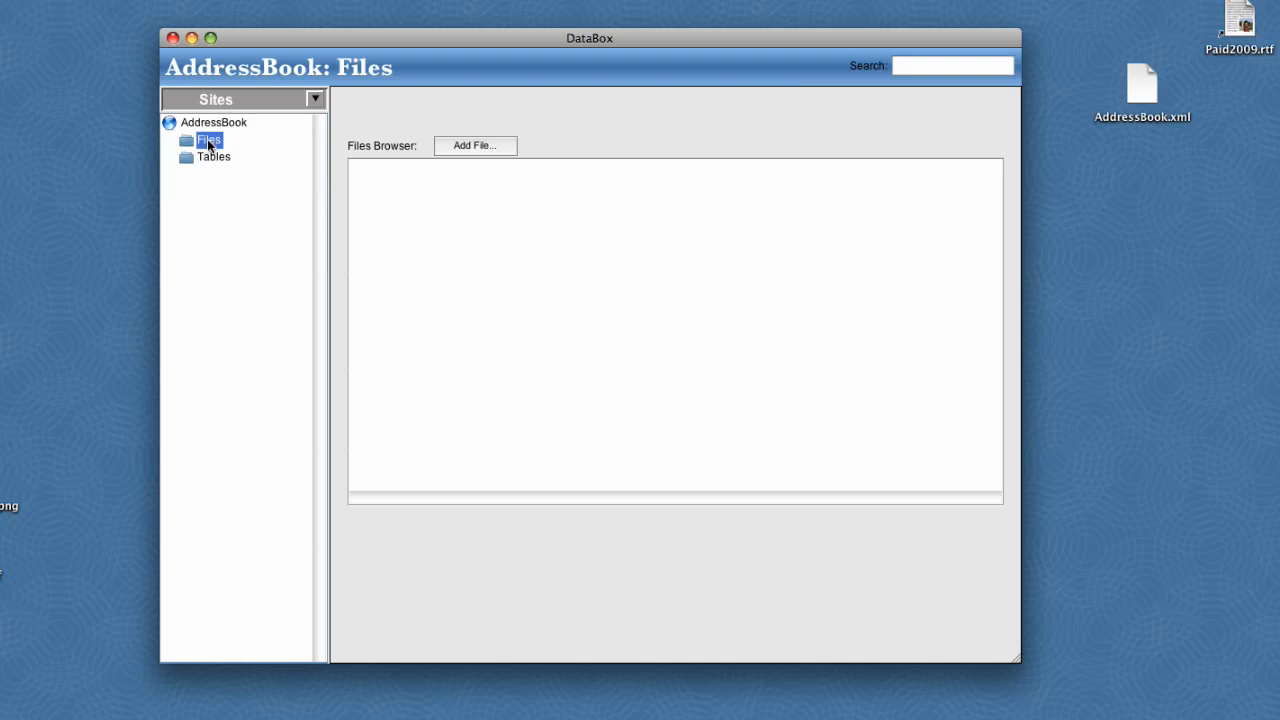
left_click(474, 144)
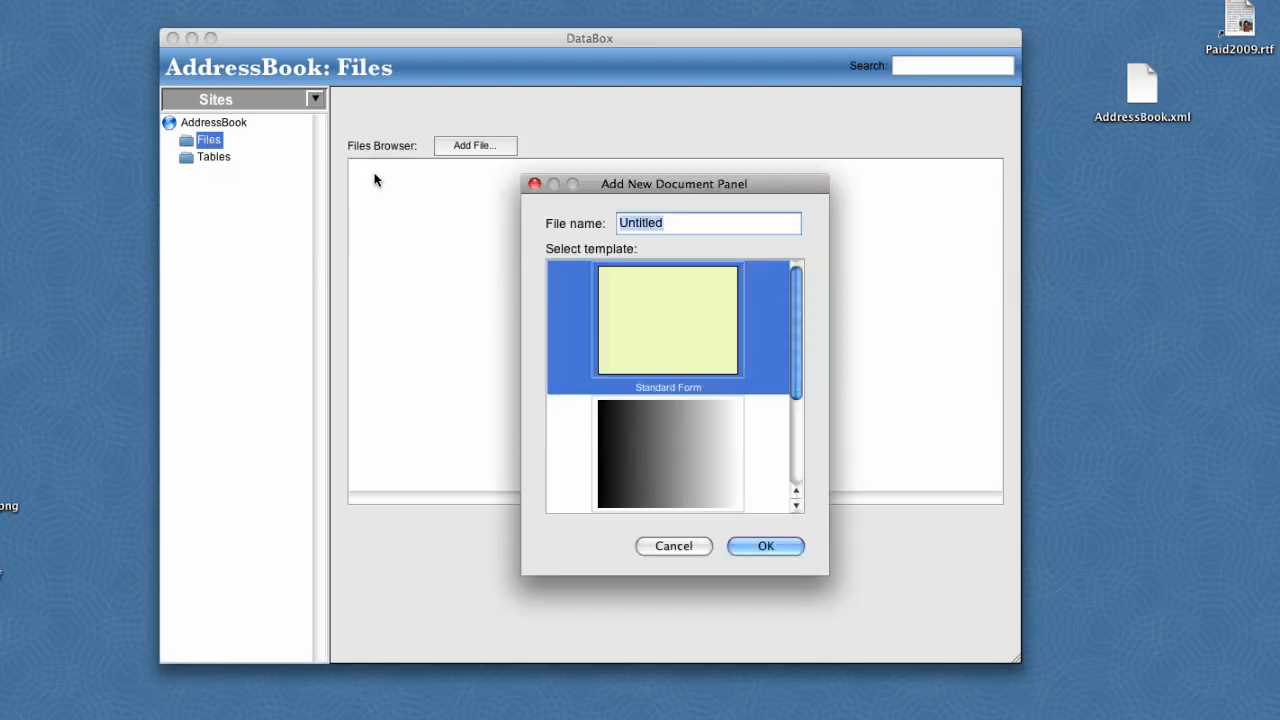
type("Hell")
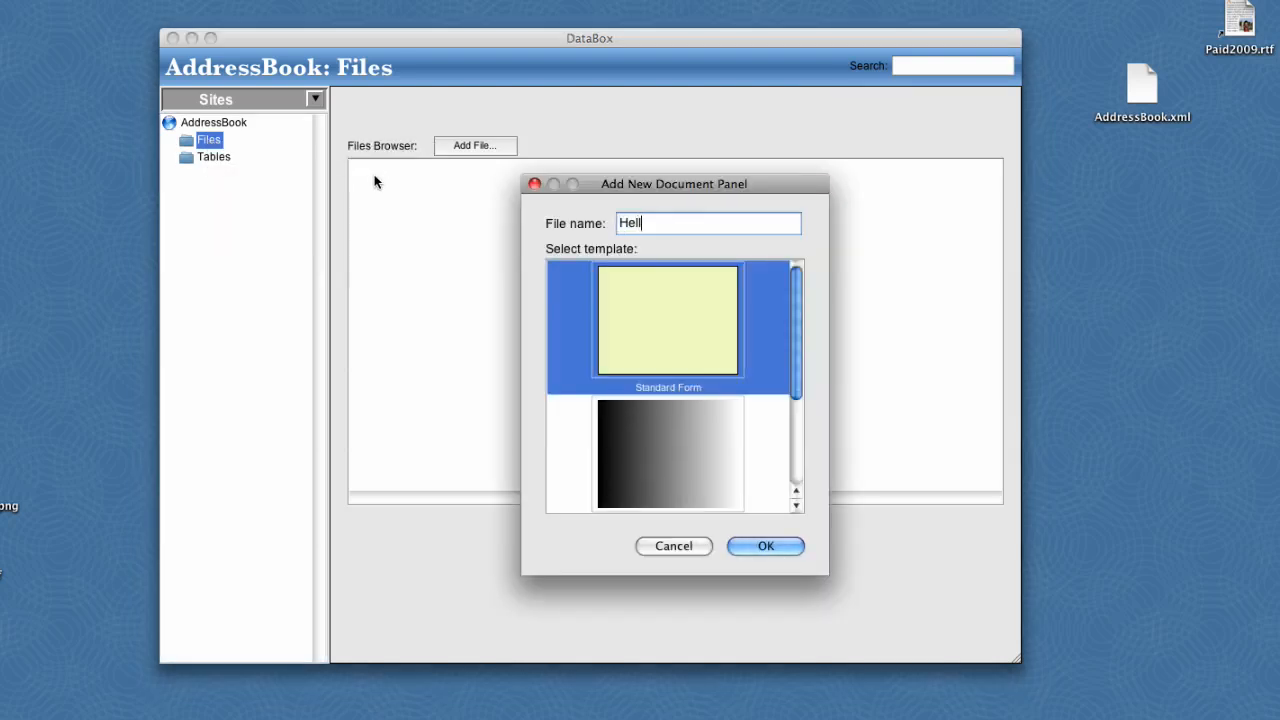
type("o")
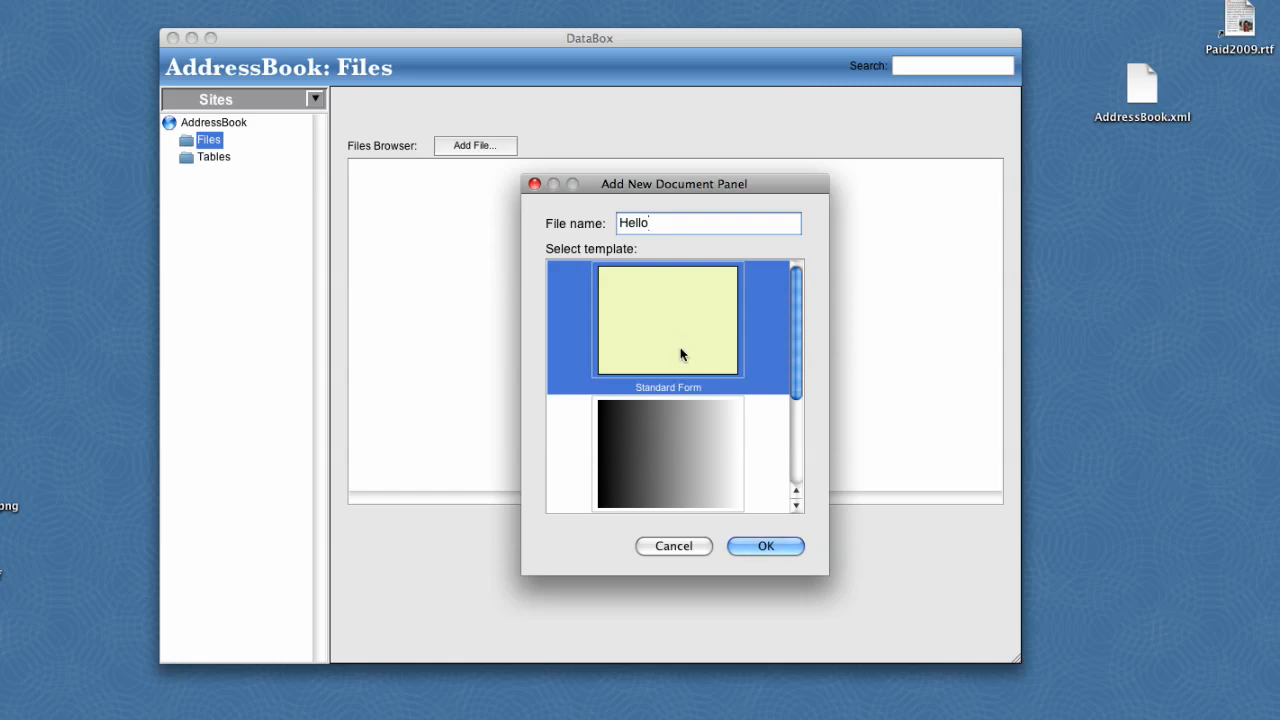
left_click(764, 546)
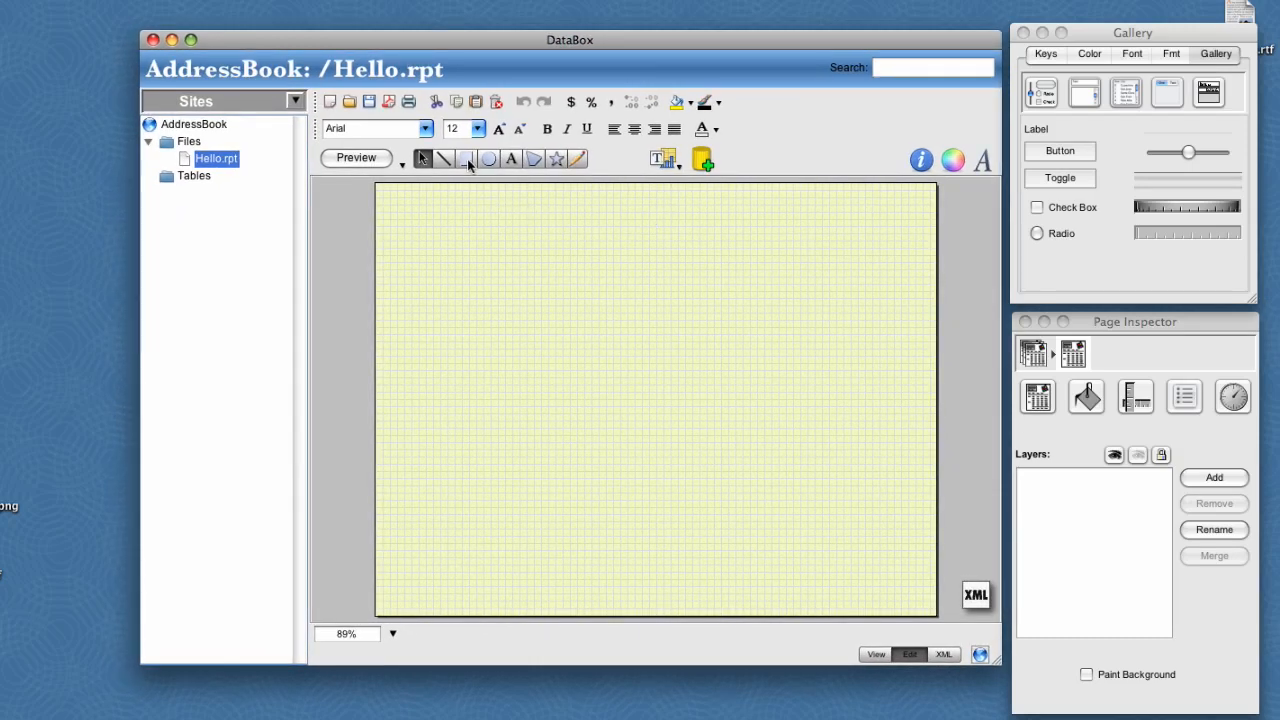
- Draw a wide title rectangle with an embossed effect and enlarge the Address Book title font
left_click_drag(390, 184, 448, 250)
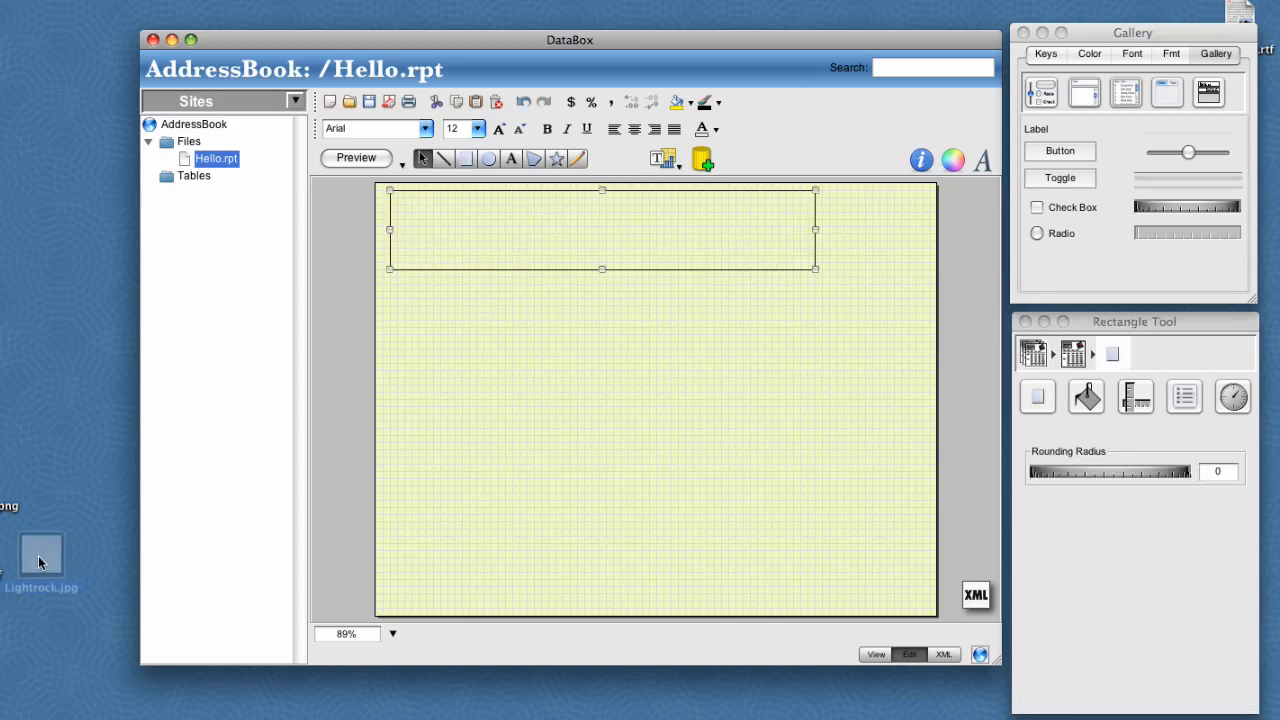
mouse_move(508, 232)
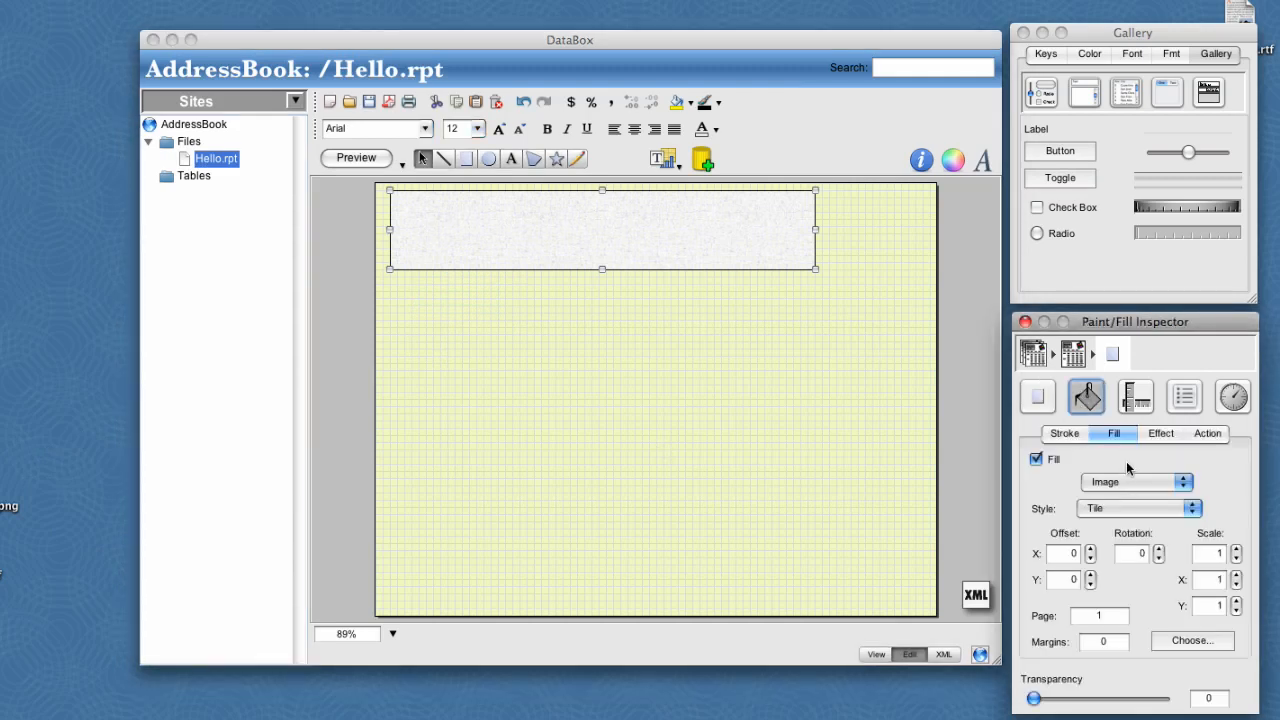
left_click(1156, 434)
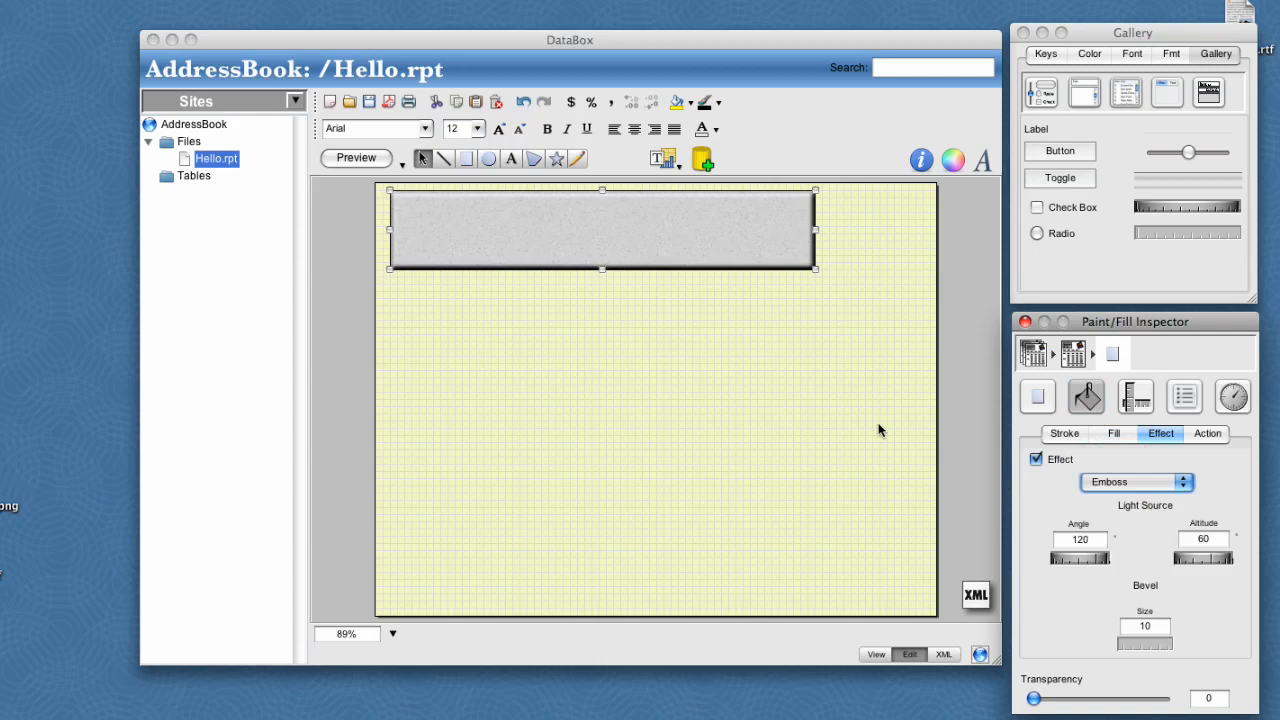
left_click(512, 158)
type("Address Book")
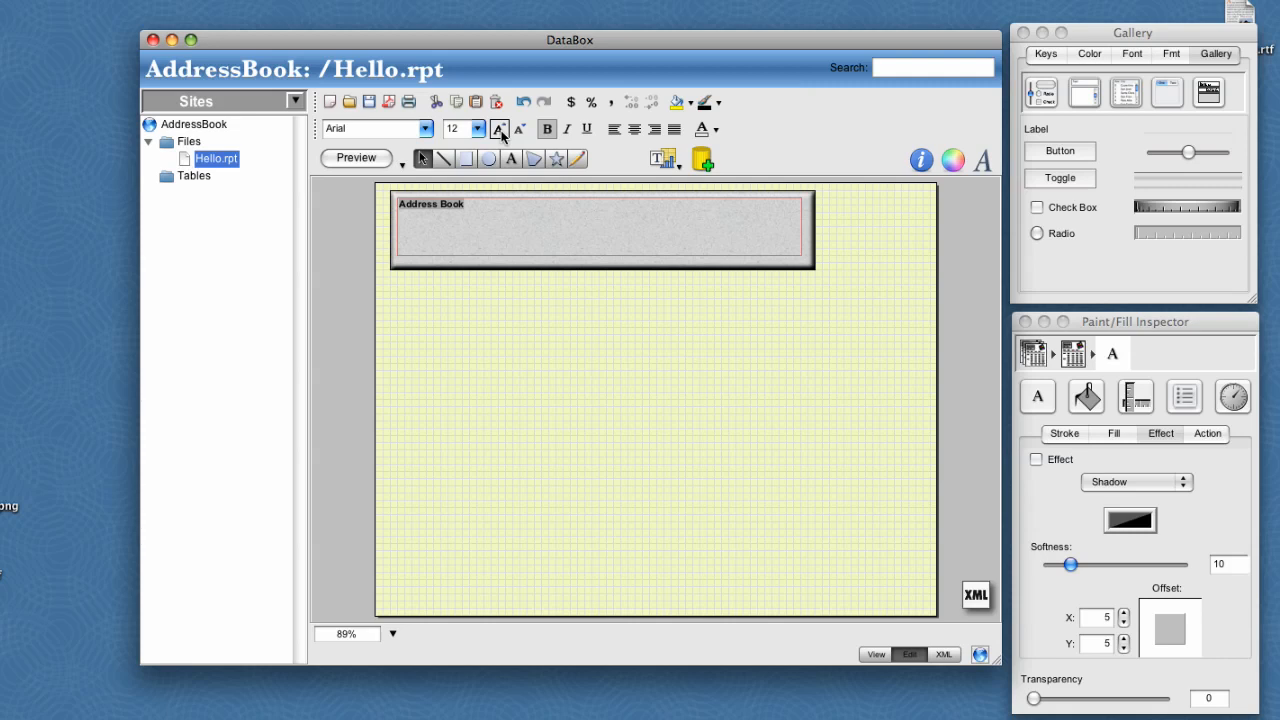
left_click(478, 128)
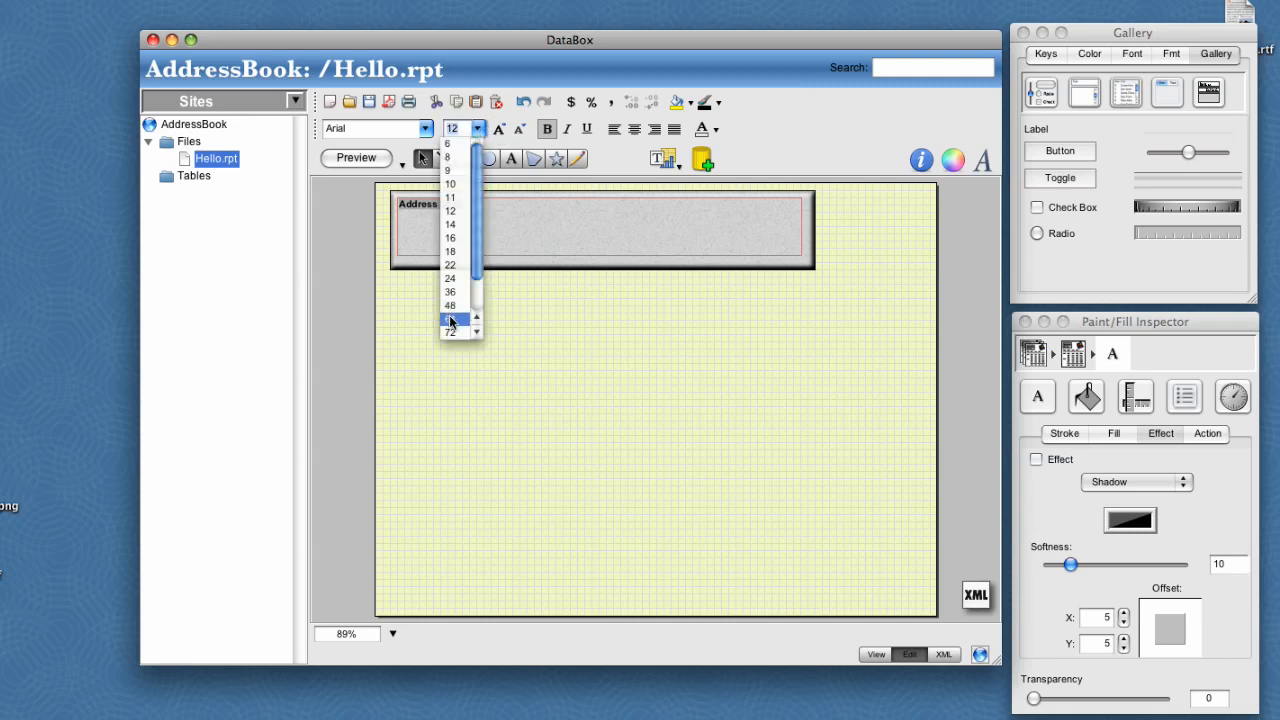
left_click(448, 320)
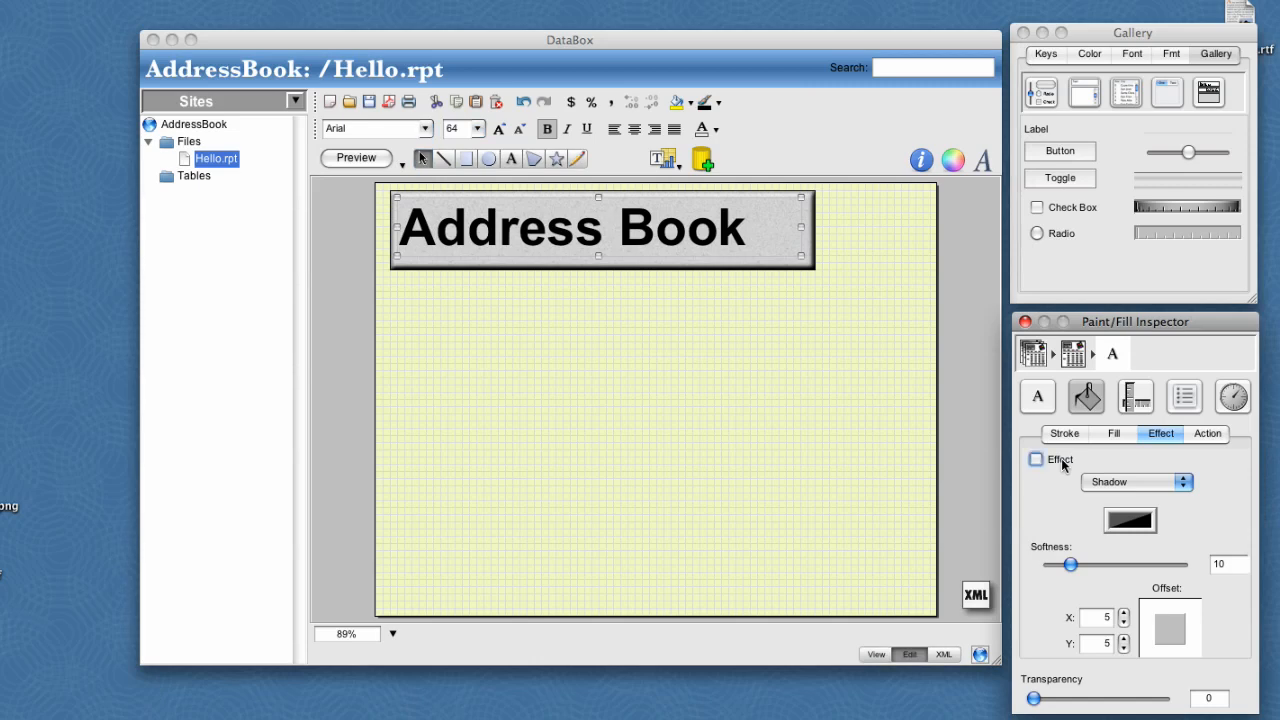
left_click(1032, 460)
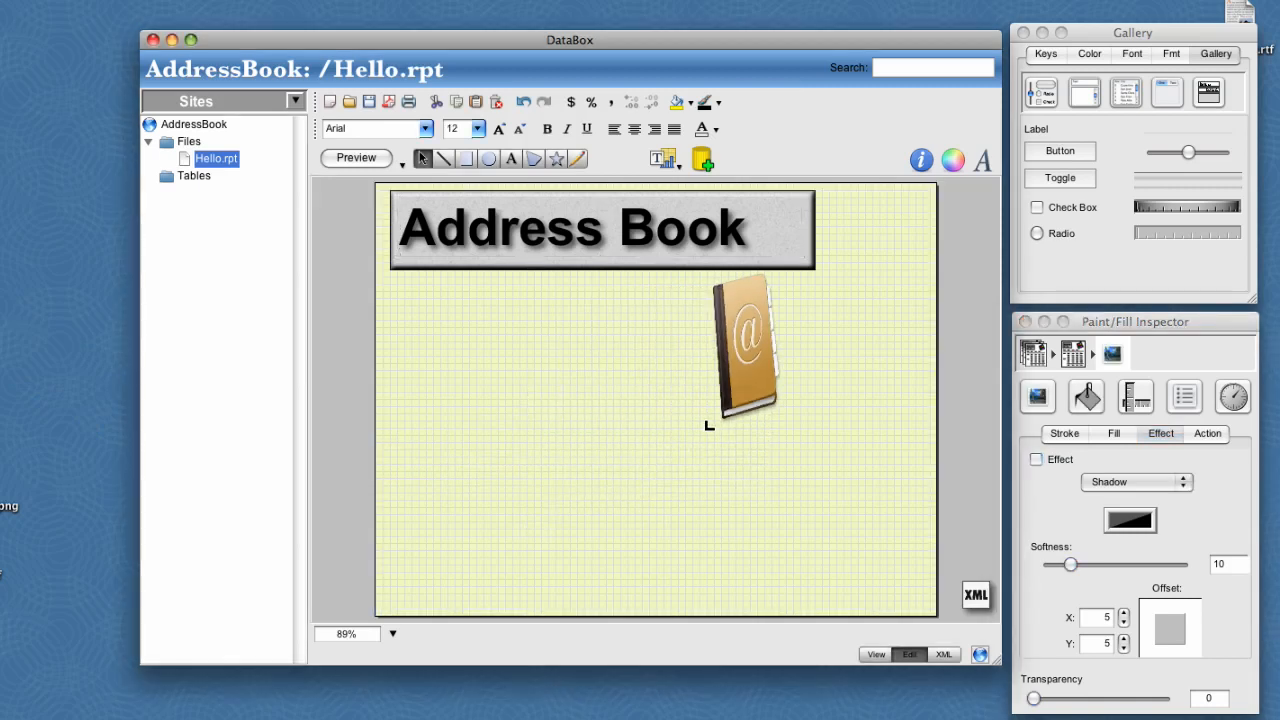
- Move the book icon image to the top right beside the title and give it a shadow
left_click(742, 350)
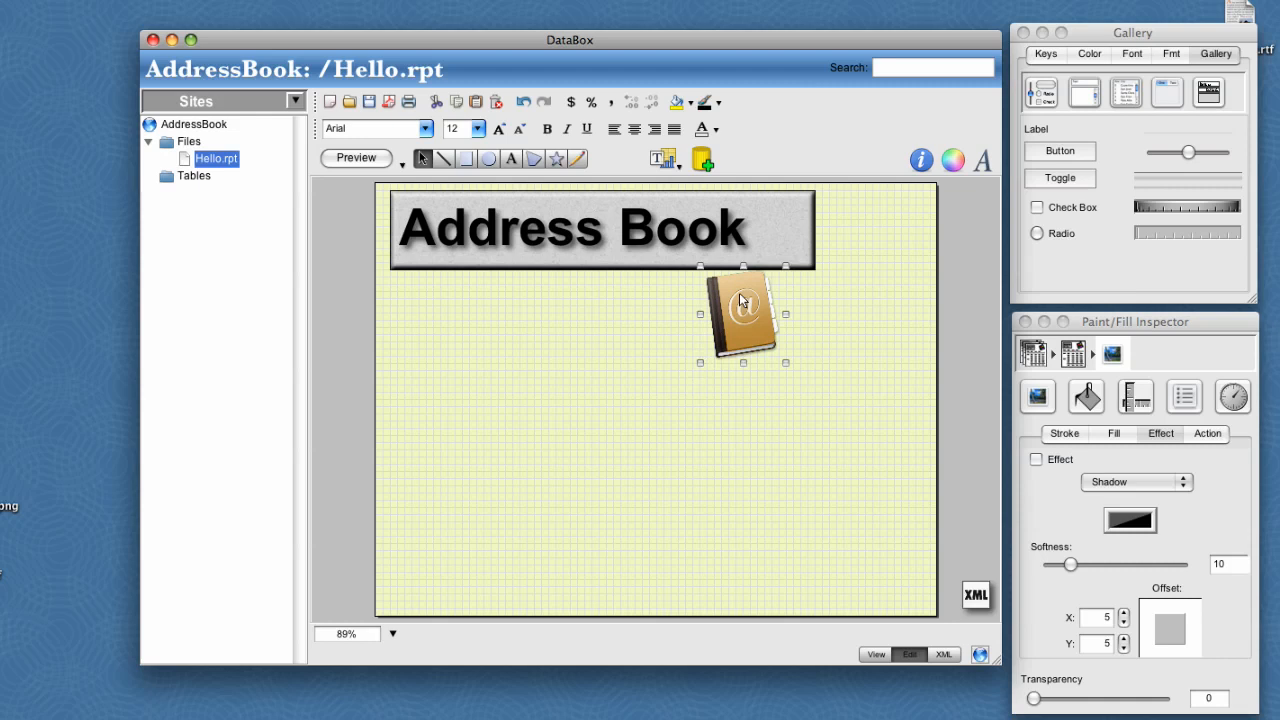
left_click_drag(742, 310, 878, 232)
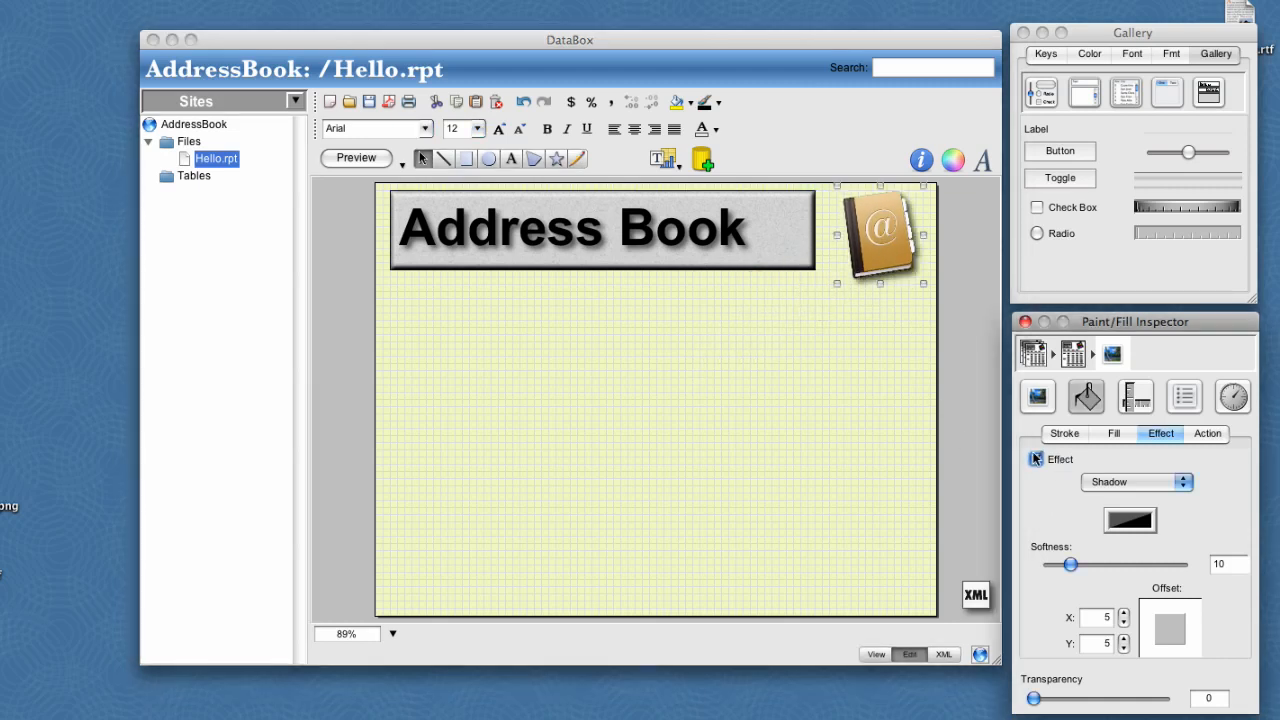
left_click(1032, 460)
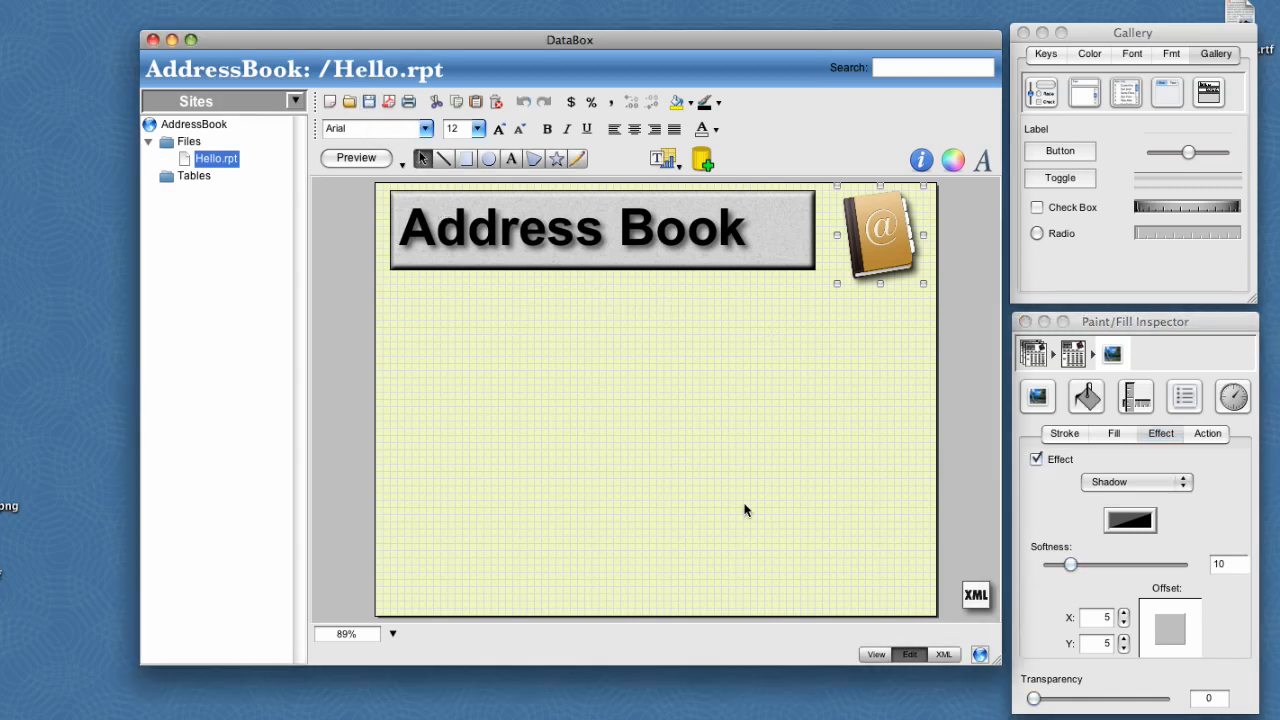
- Preview the Address Book page in a web browser window
left_click(878, 654)
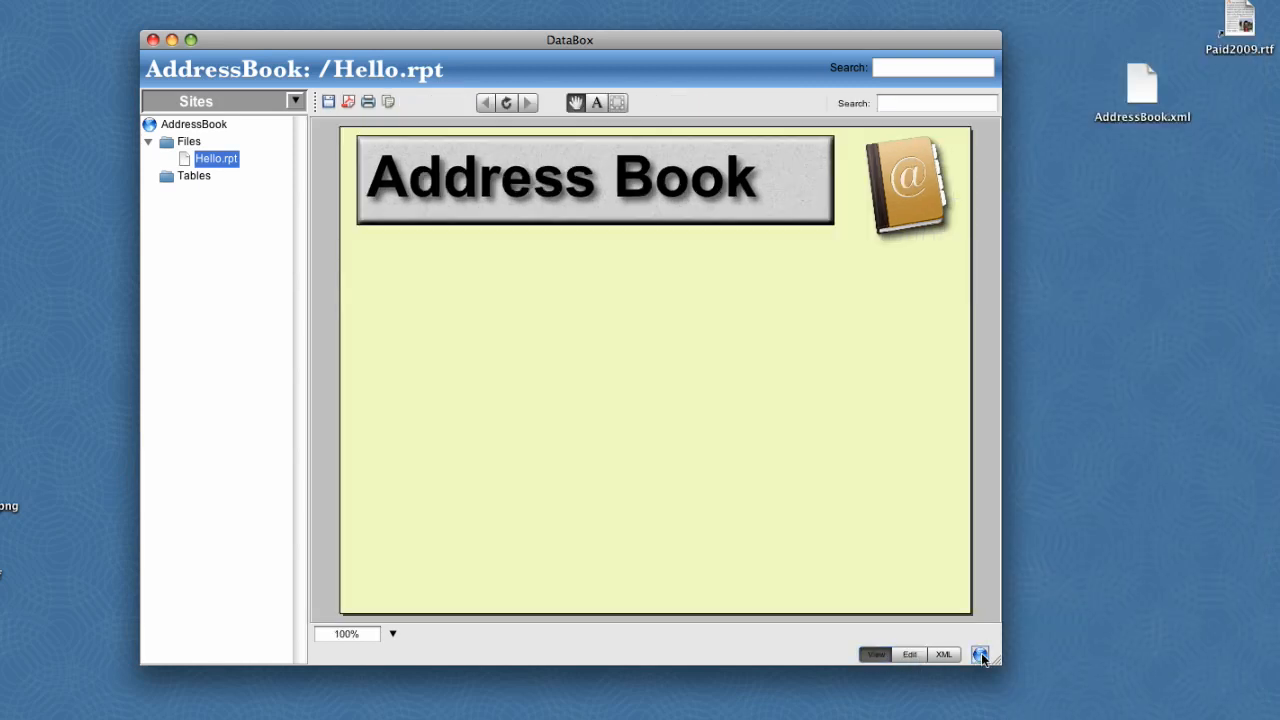
left_click(980, 656)
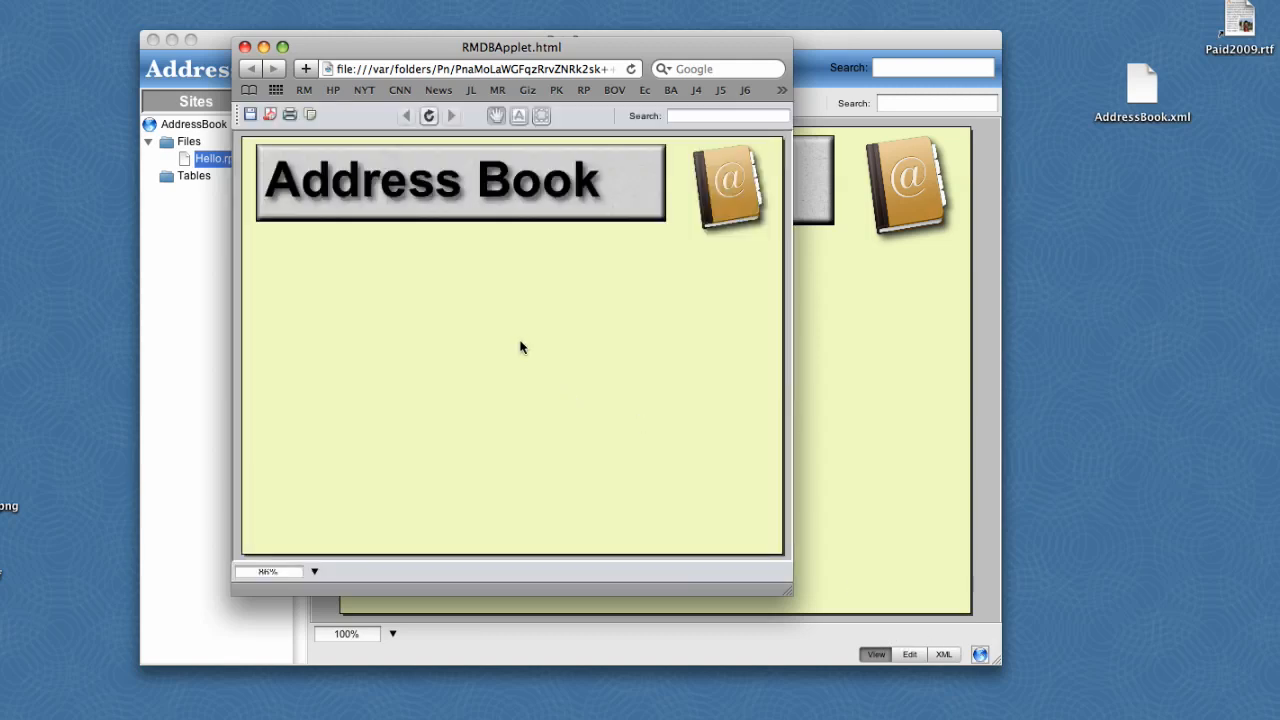
mouse_move(490, 296)
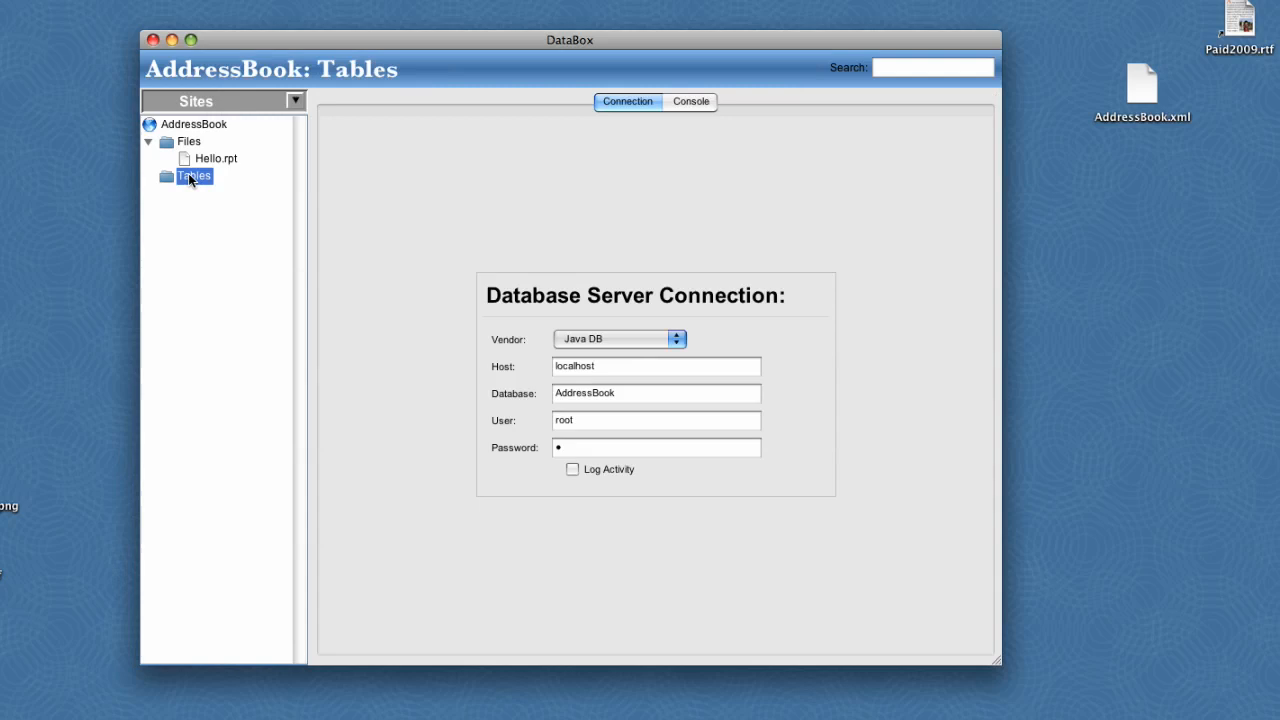
- Create a new table named Friend with Name and Address fields
right_click(194, 176)
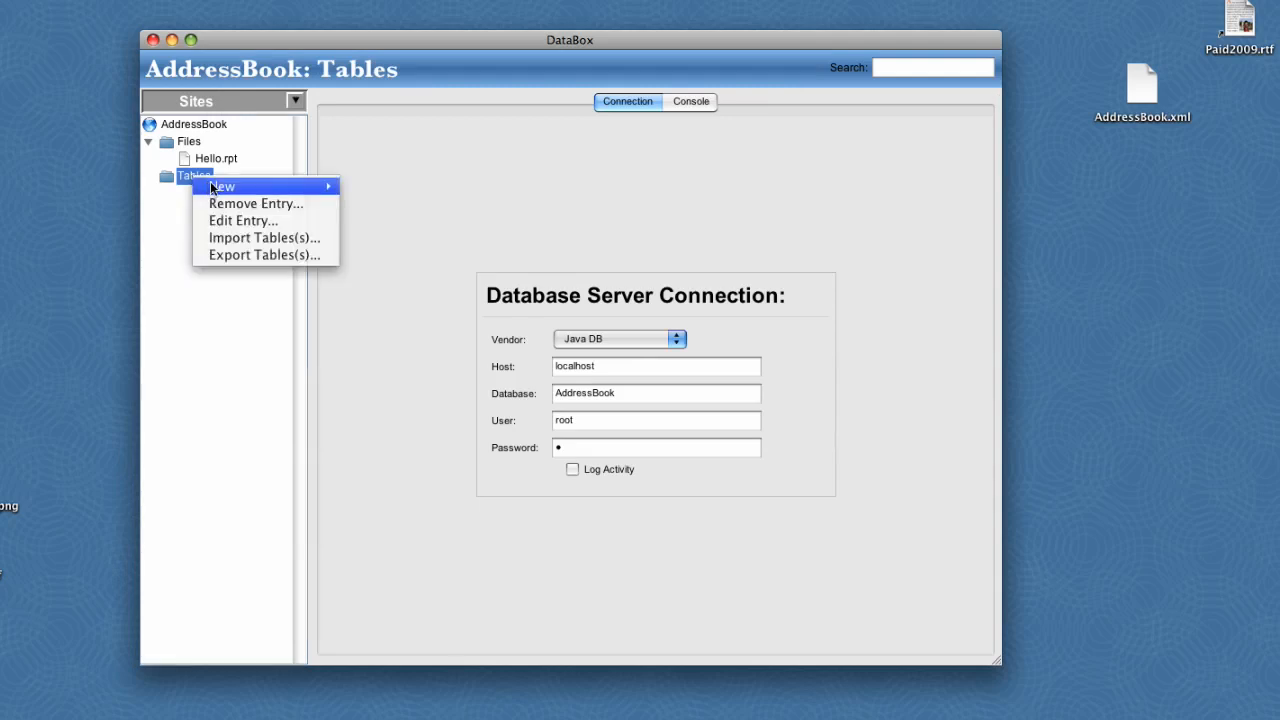
mouse_move(220, 188)
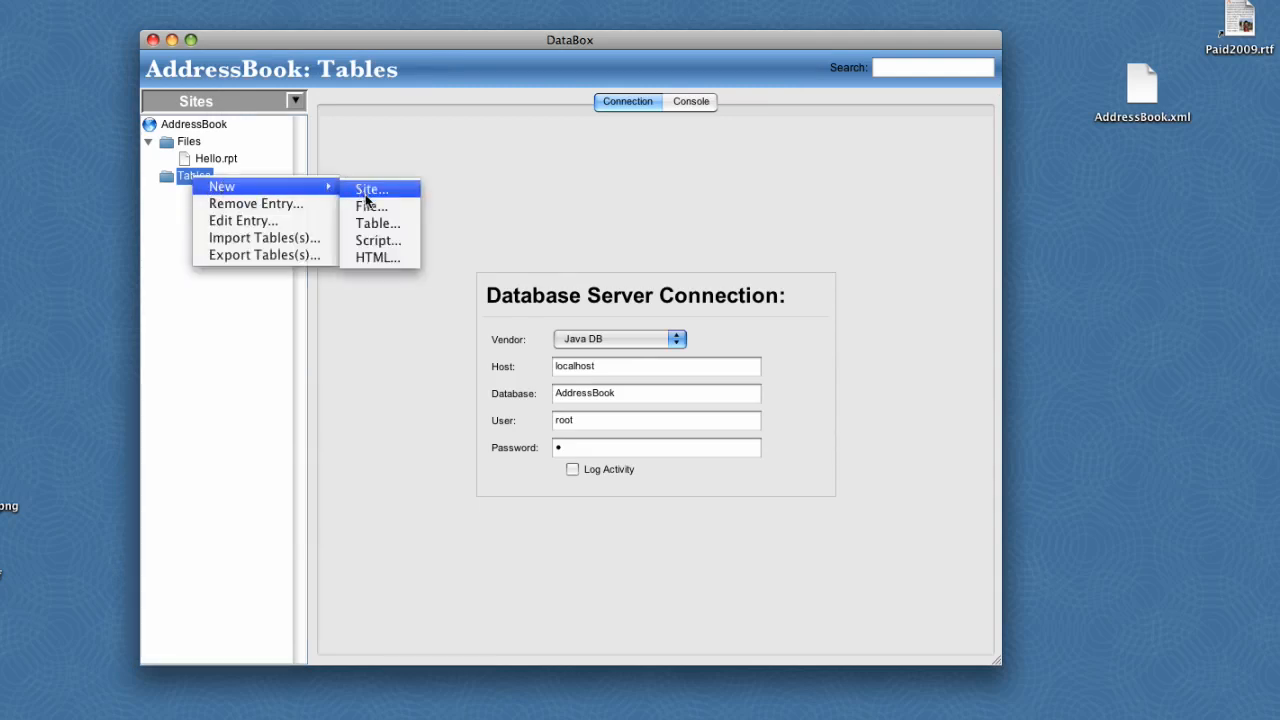
left_click(372, 224)
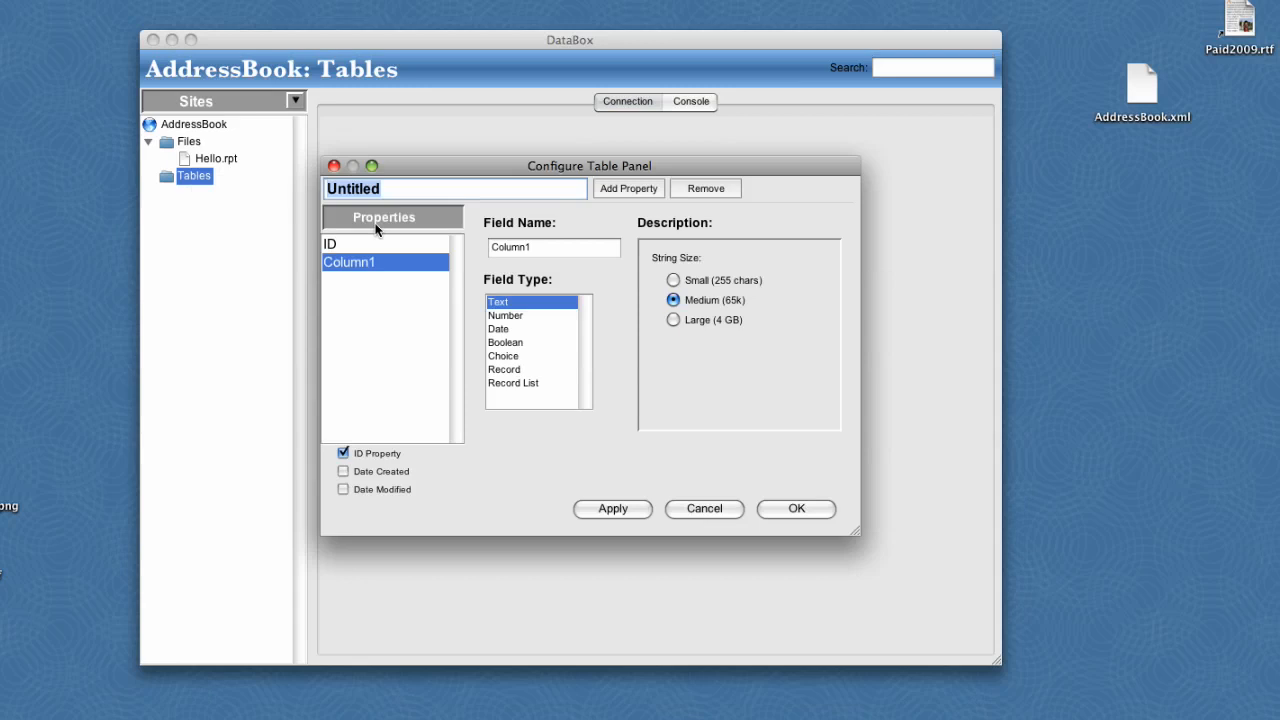
type("Friend")
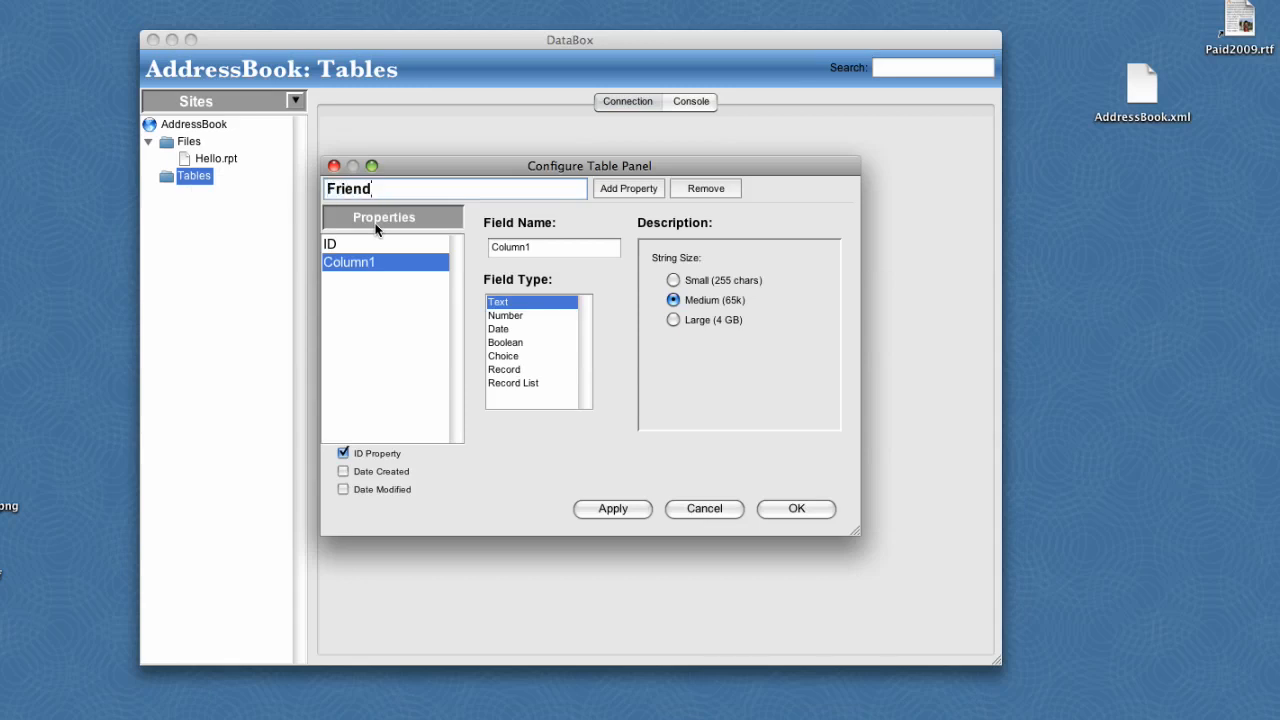
type("N")
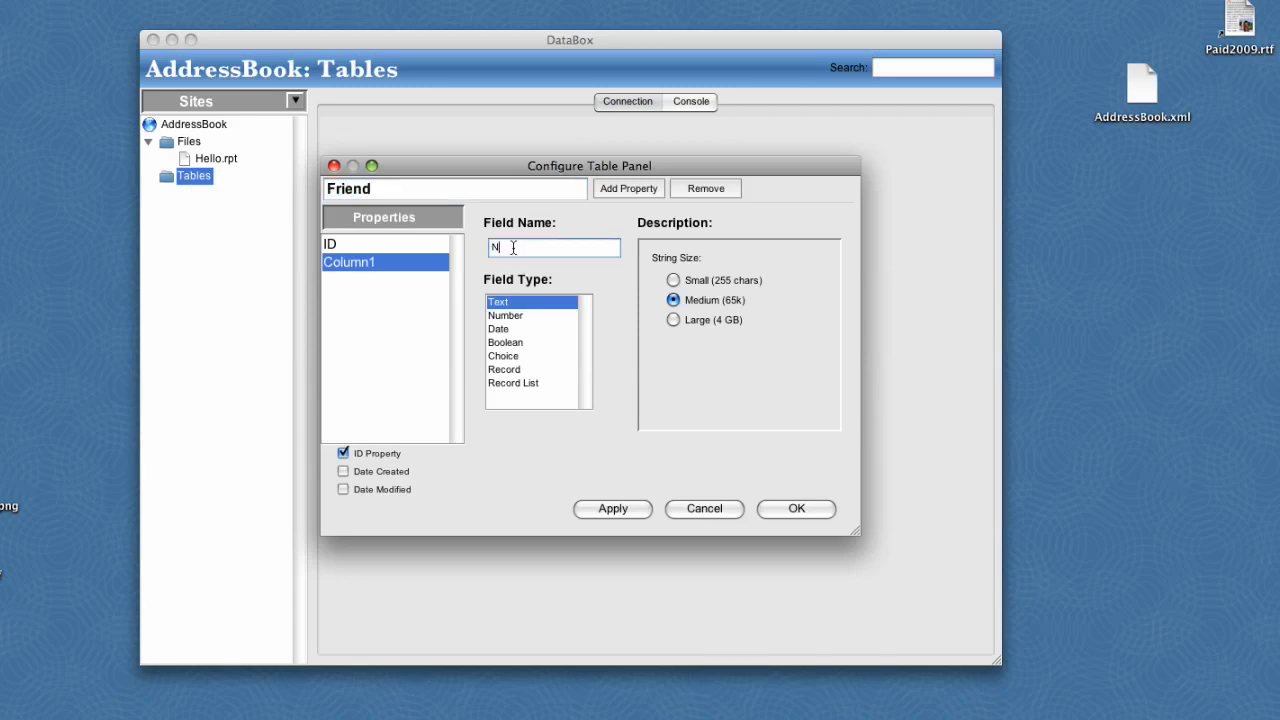
left_click(628, 188)
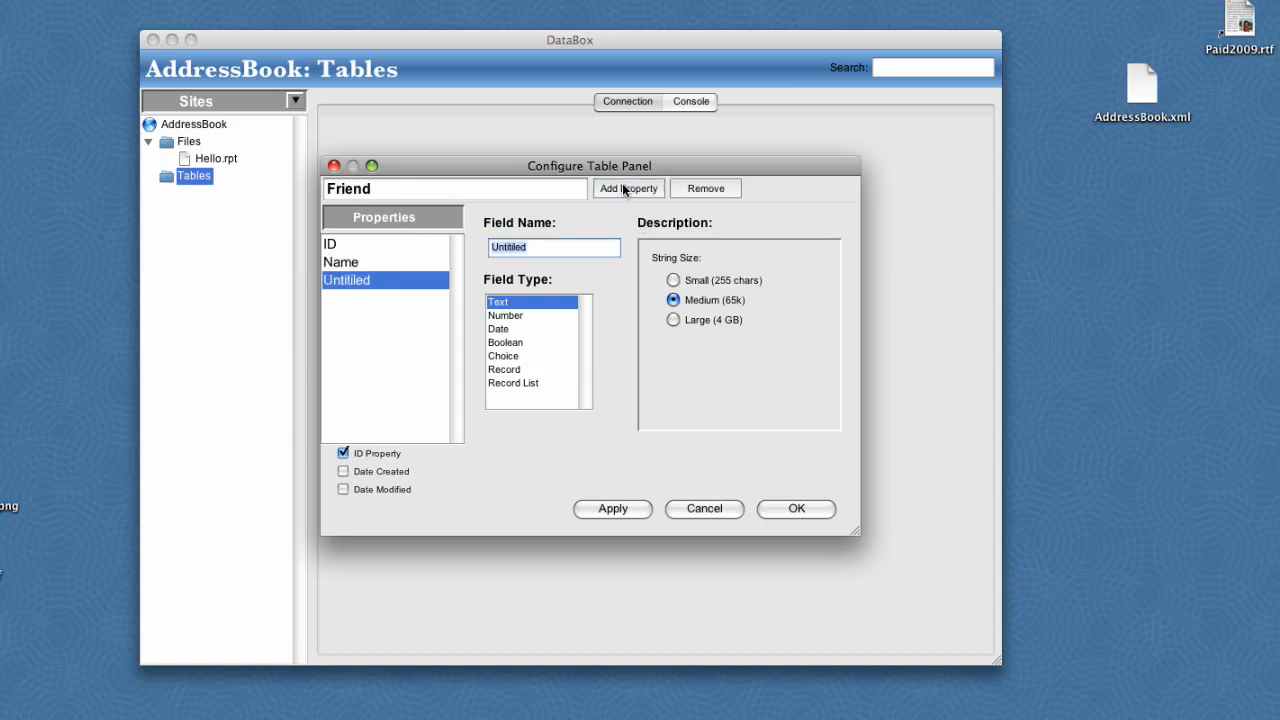
type("Addres")
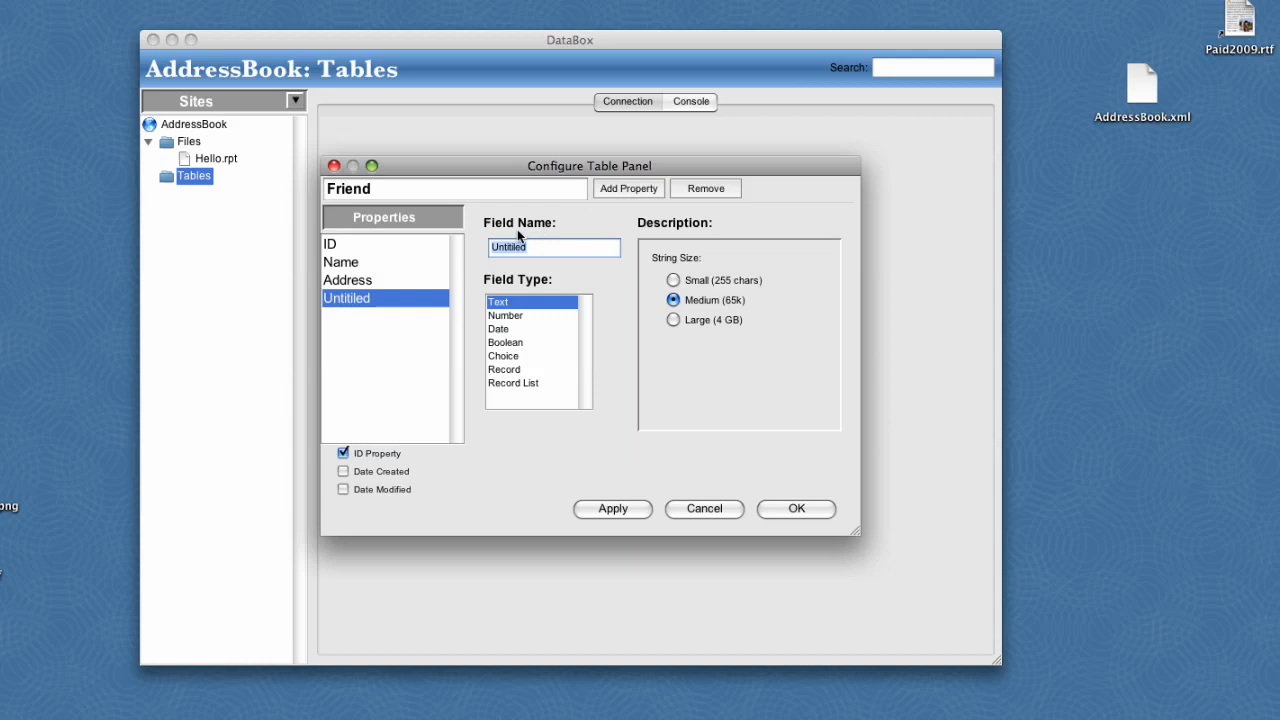
- Add a float-number Salary field and a date Birthday field
type("Sal")
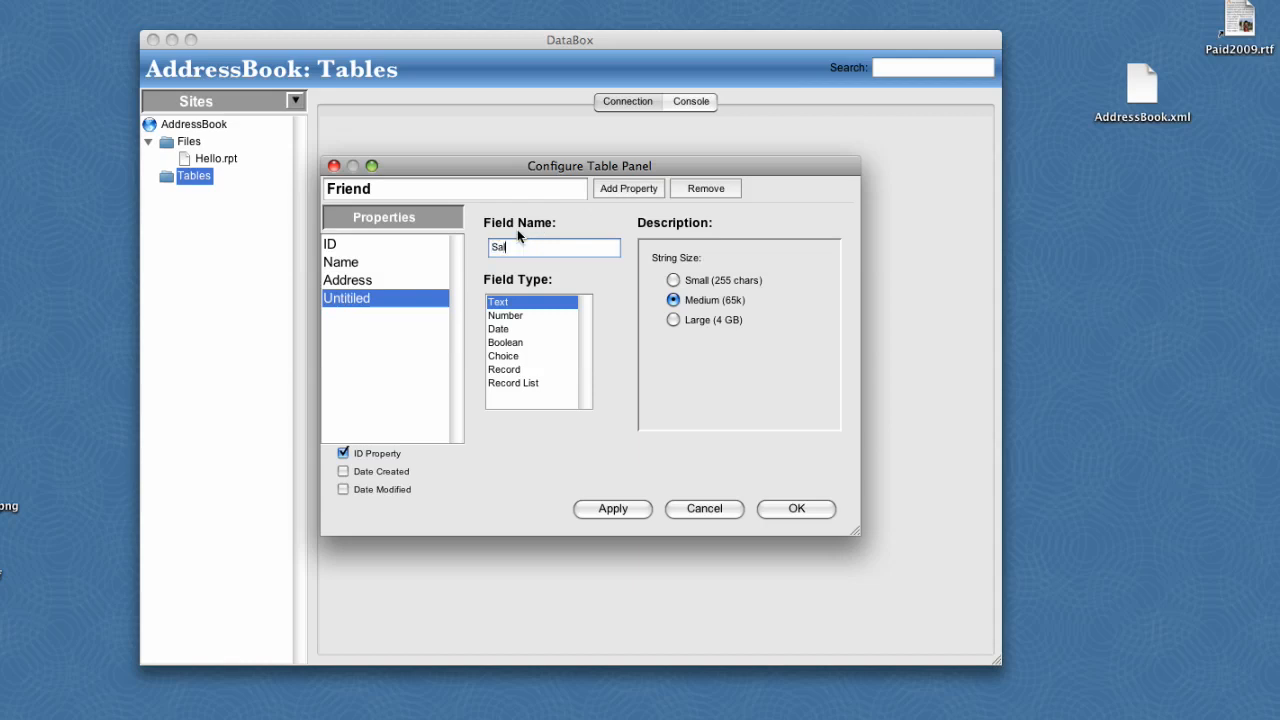
left_click(504, 316)
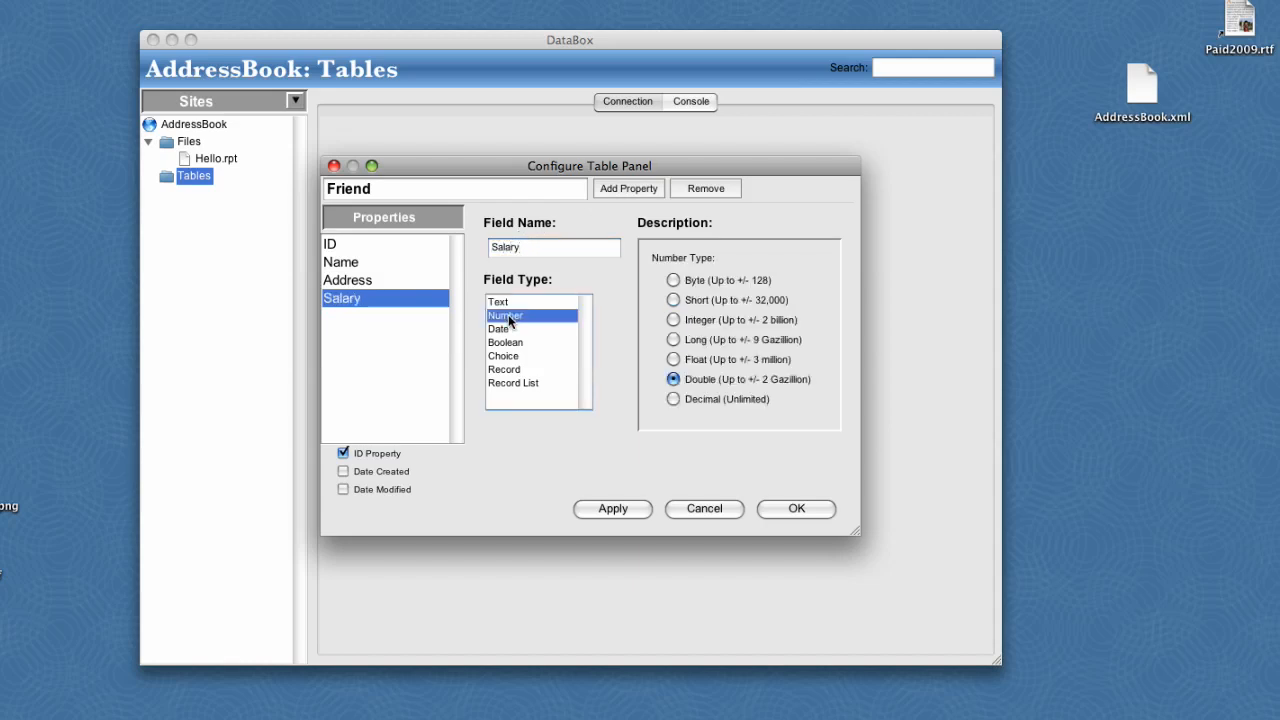
left_click(672, 360)
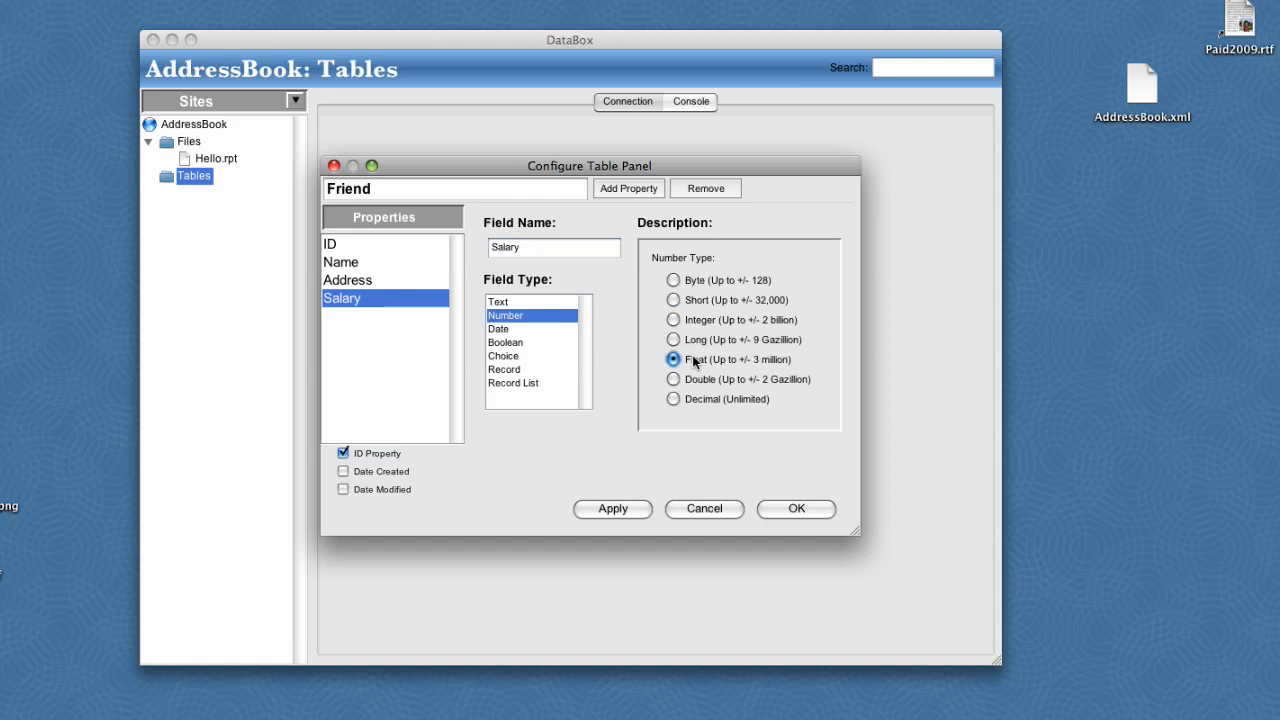
left_click(628, 188)
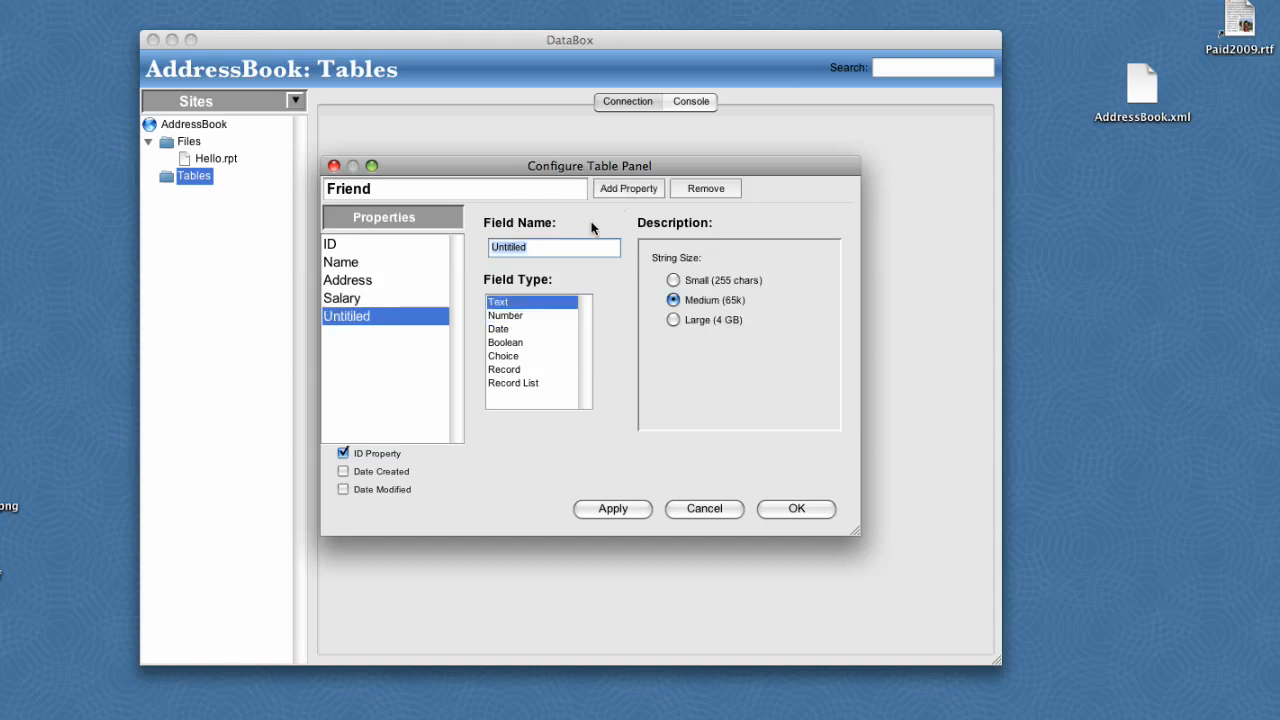
type("Birthday")
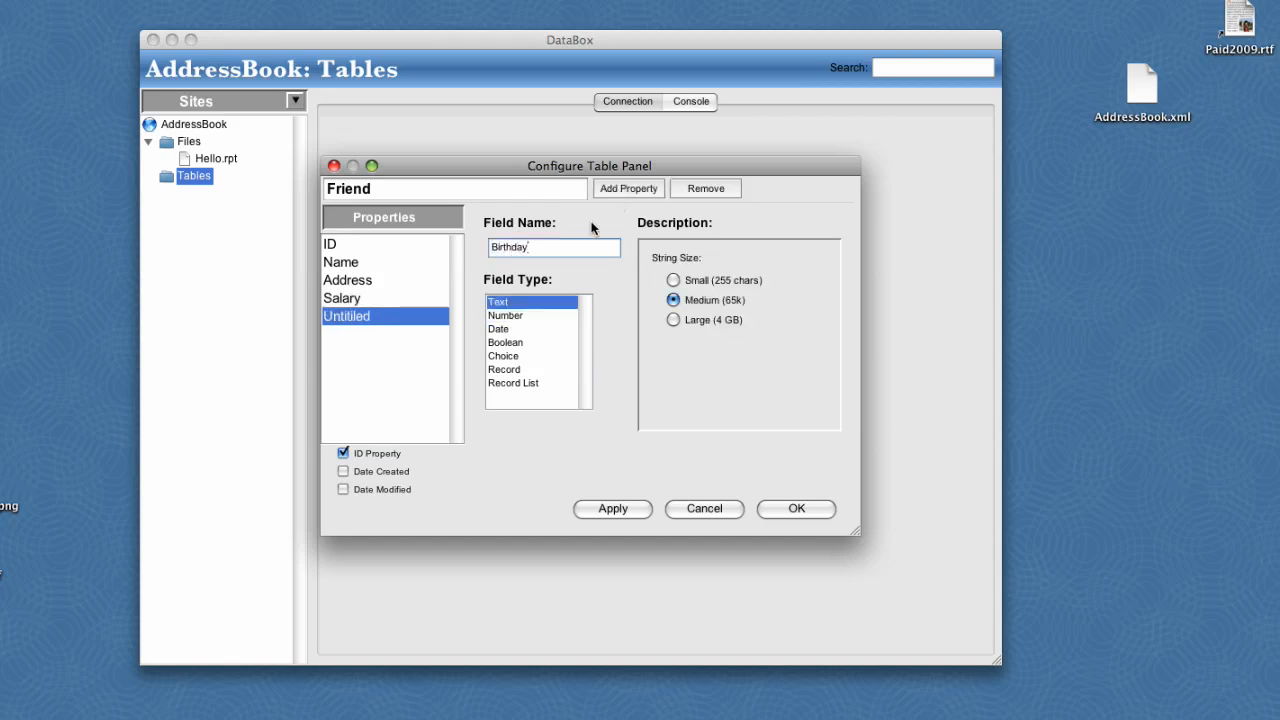
left_click(500, 328)
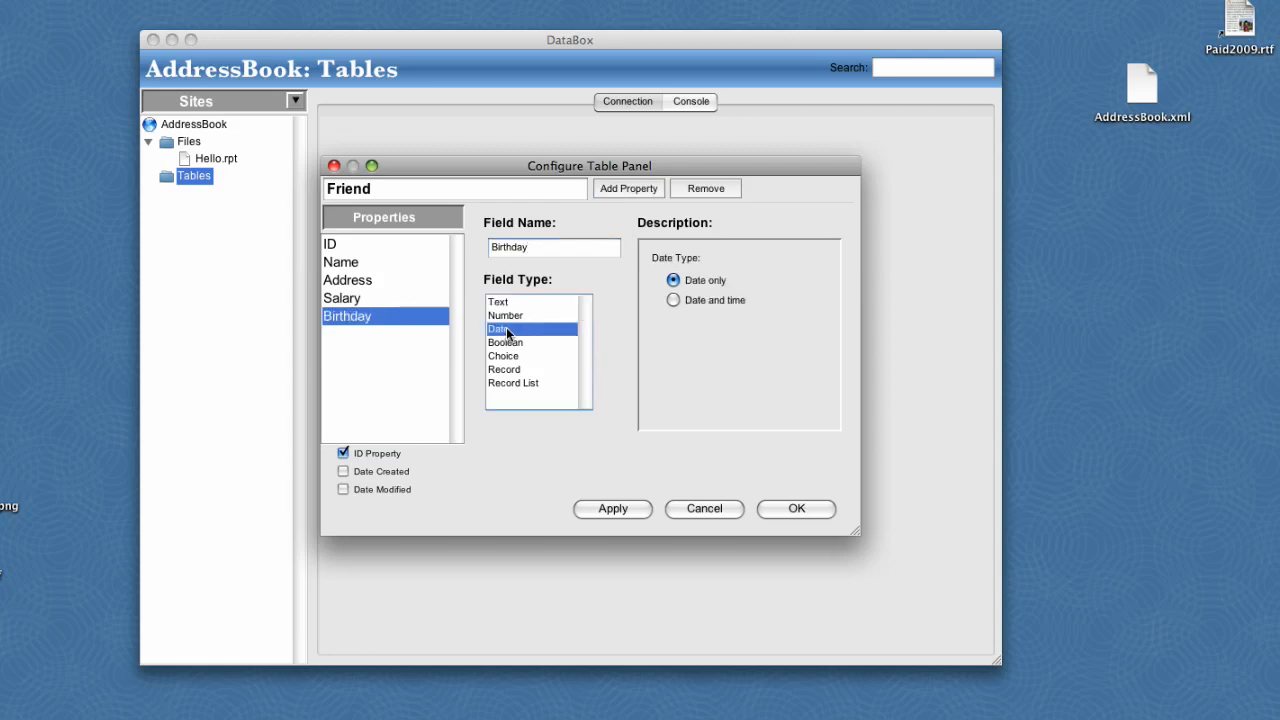
- Add a FriendType choice field with choices Good, Great, BFF
left_click(628, 188)
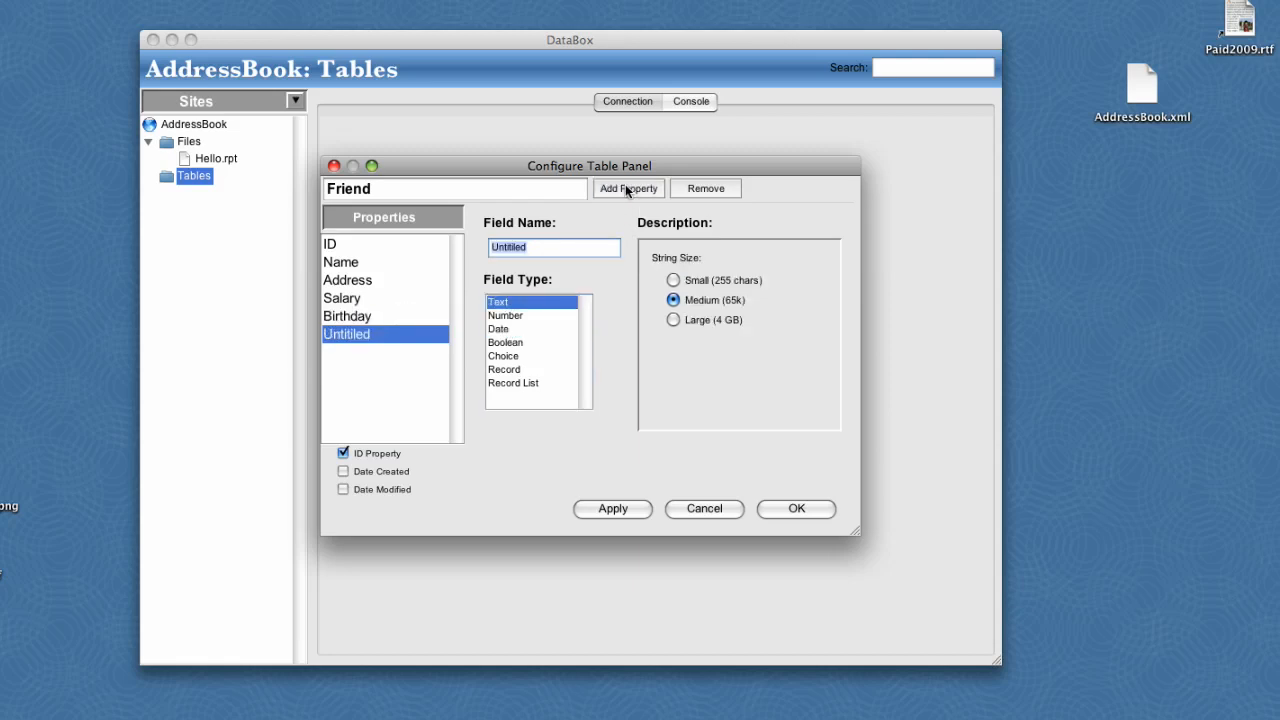
type("FriendType")
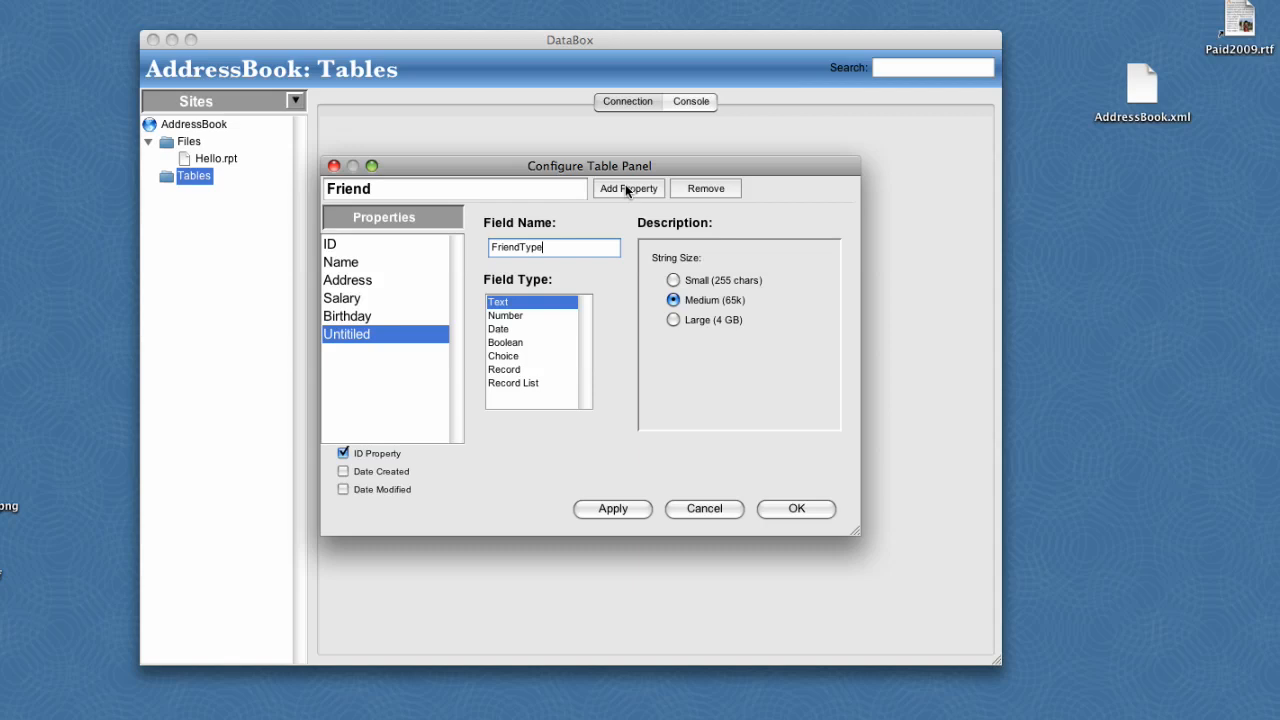
mouse_move(508, 364)
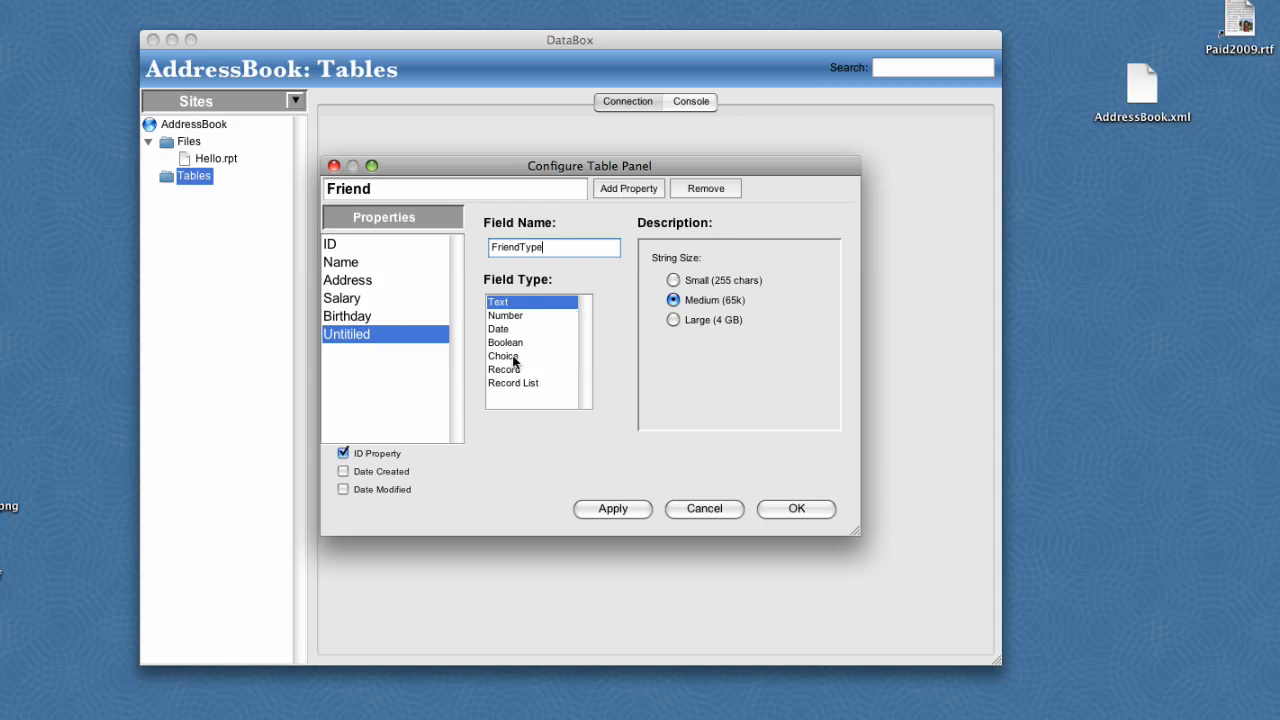
left_click(504, 356)
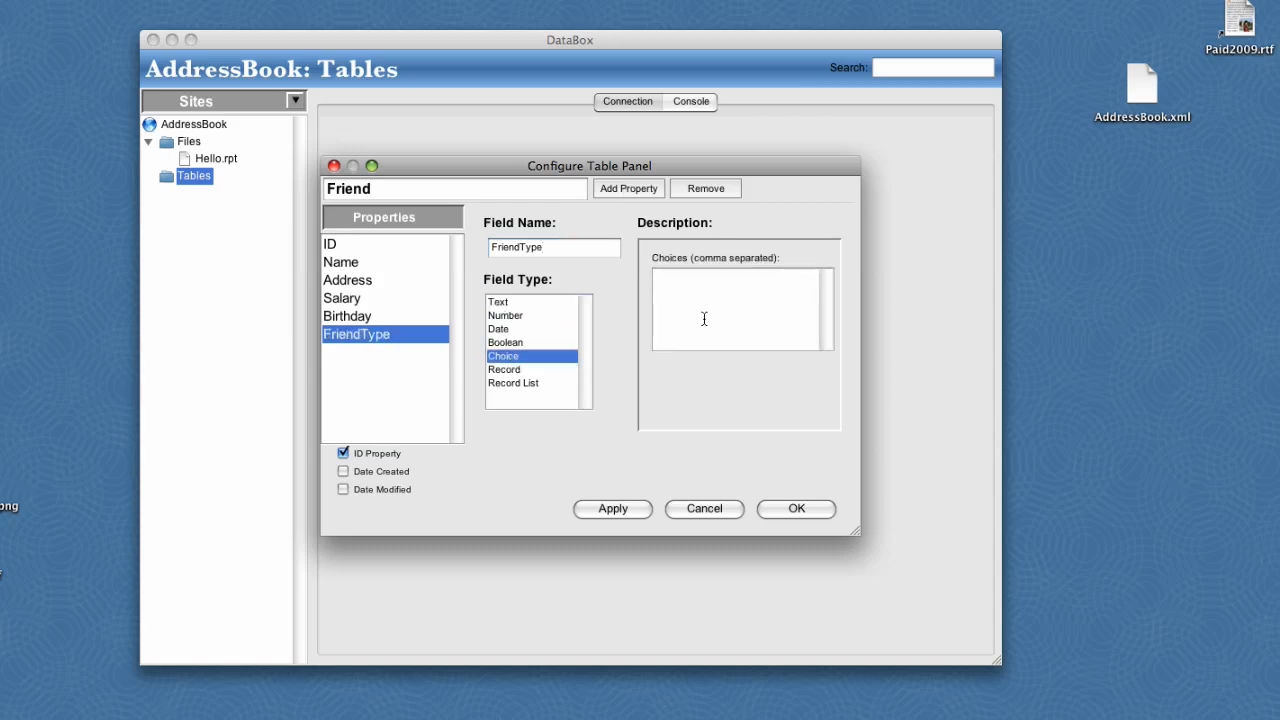
type("Good,")
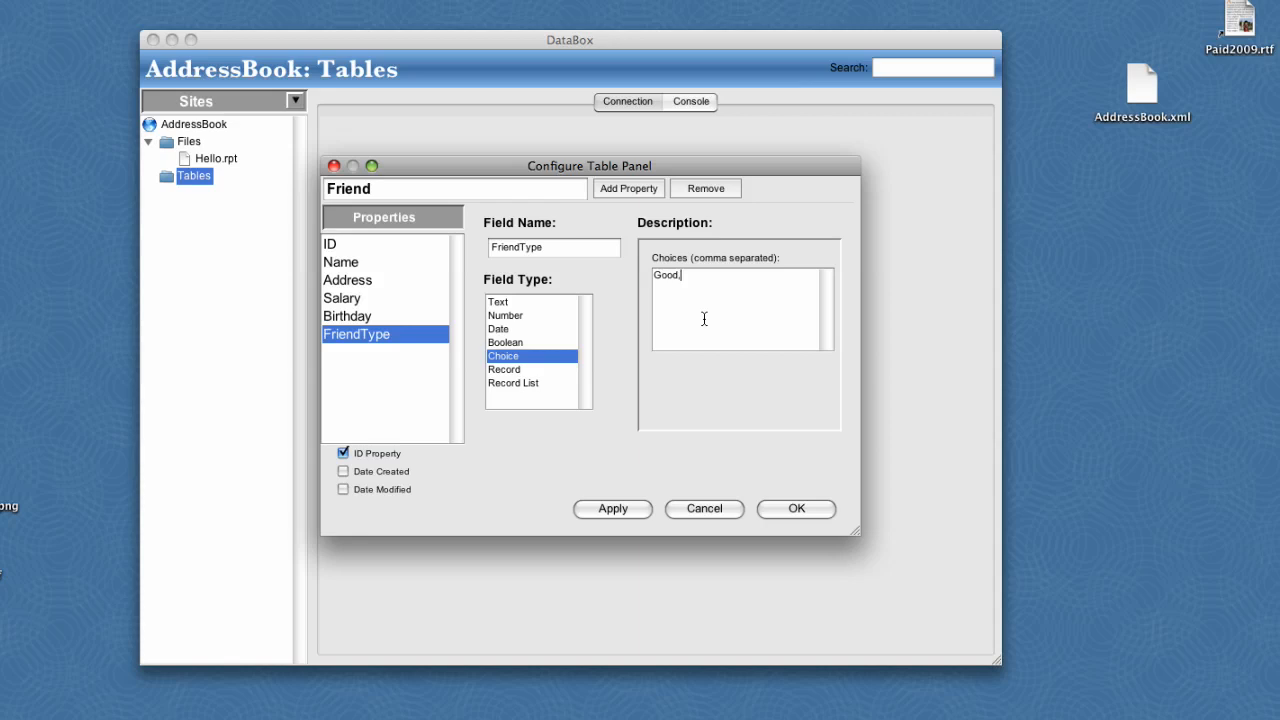
type("Great,")
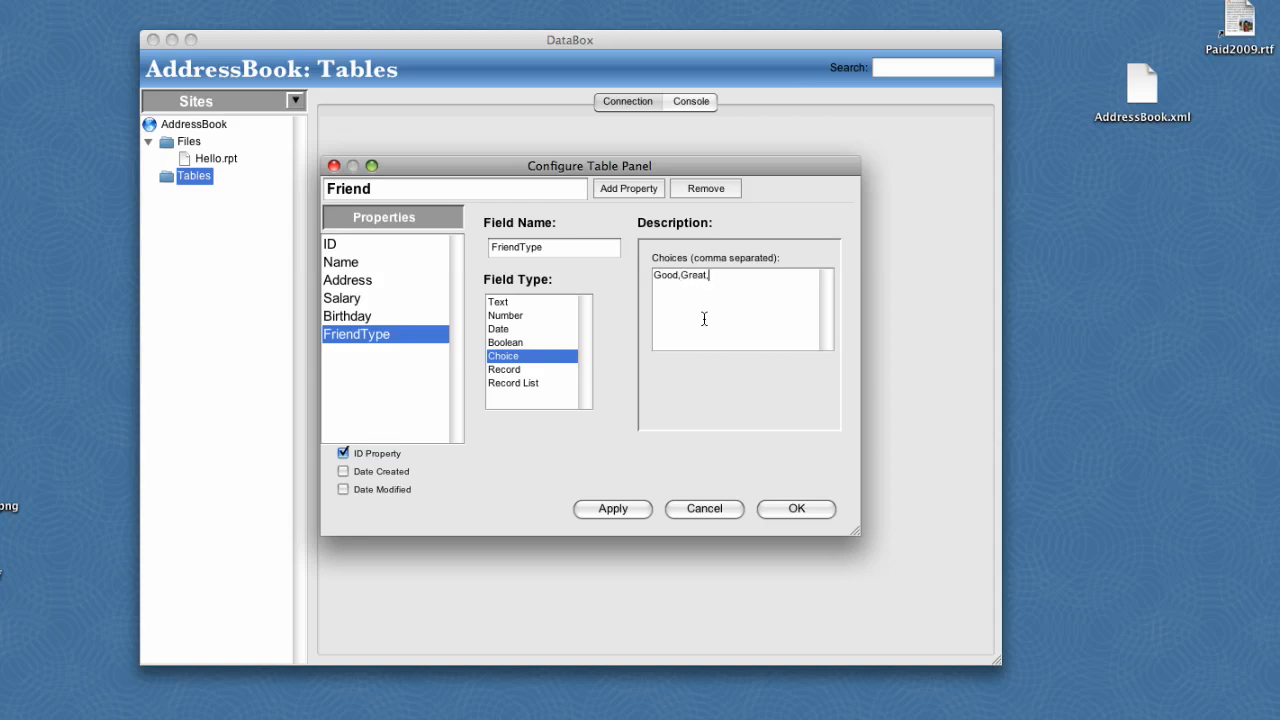
type("BFF")
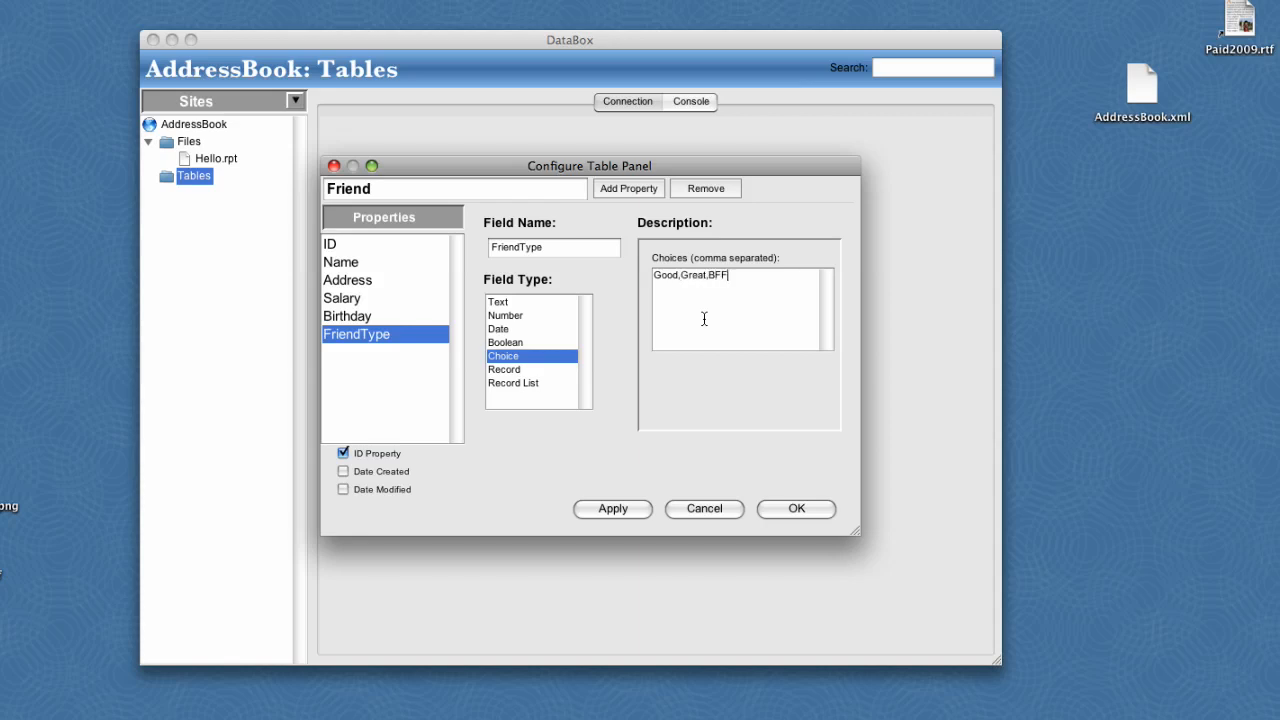
mouse_move(708, 504)
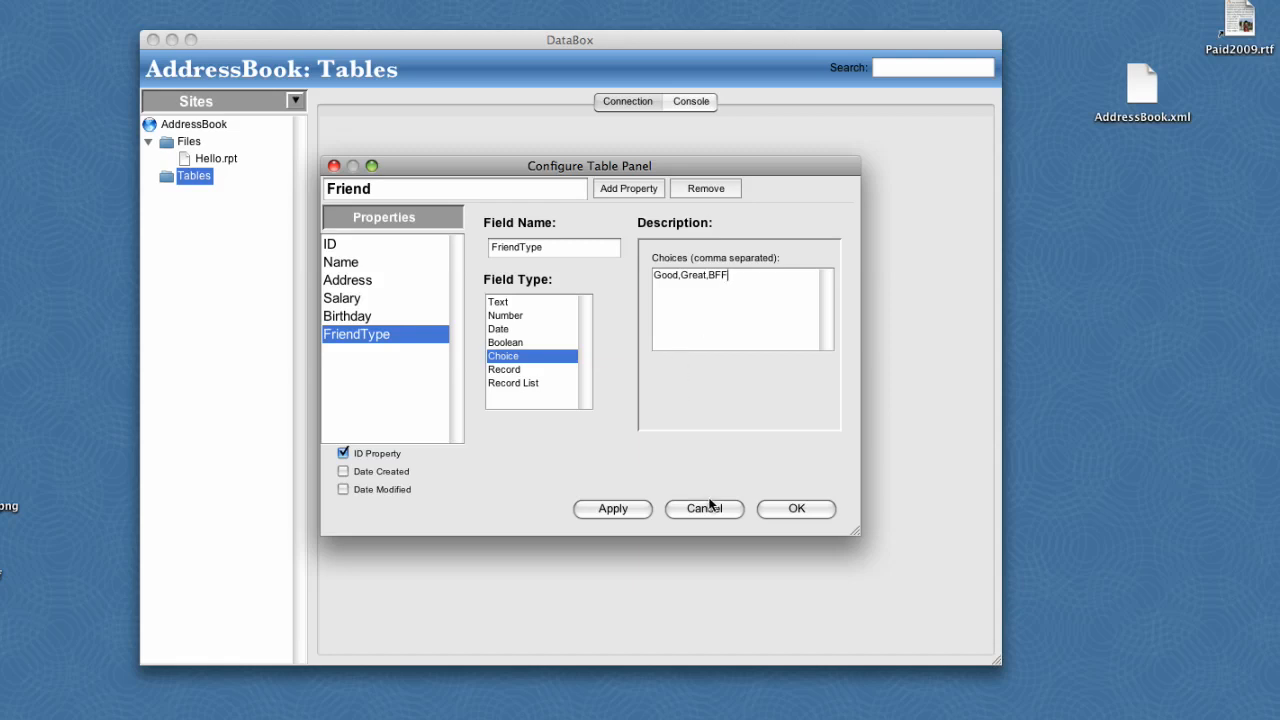
- Enter a first record John Doe with address 100, salary 10000 and birthday today
left_click(796, 510)
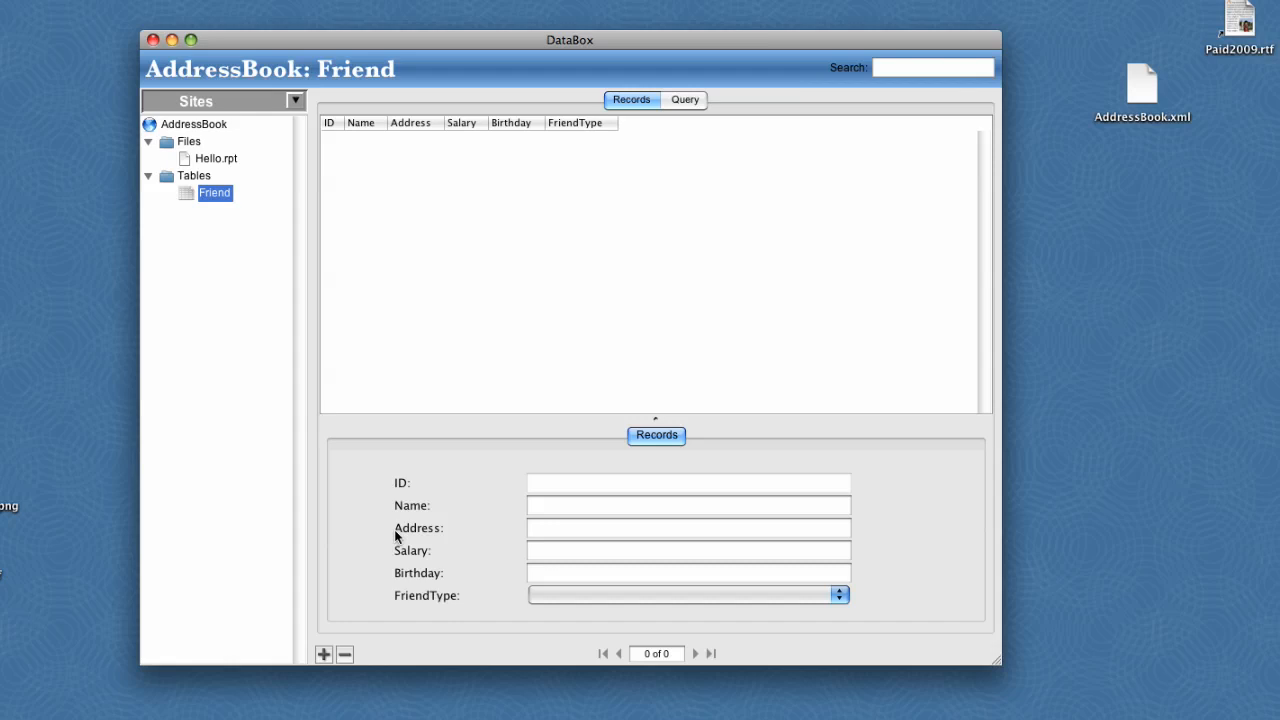
mouse_move(322, 680)
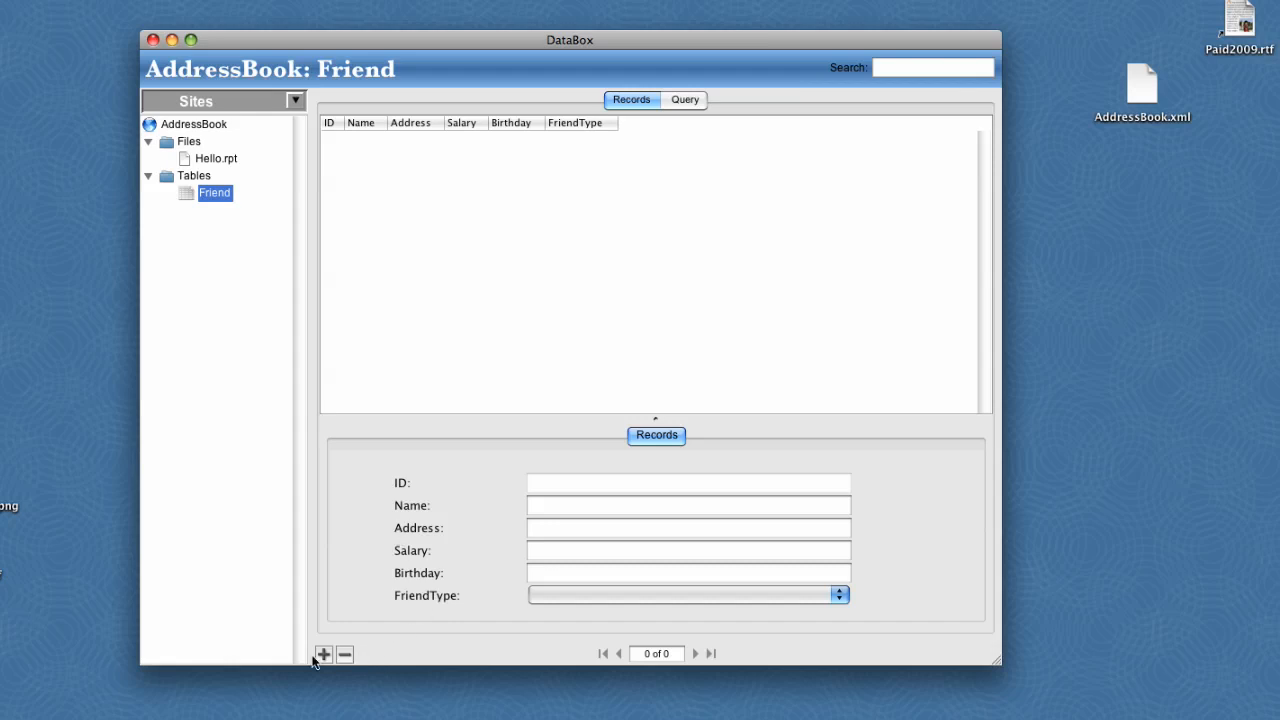
left_click(324, 654)
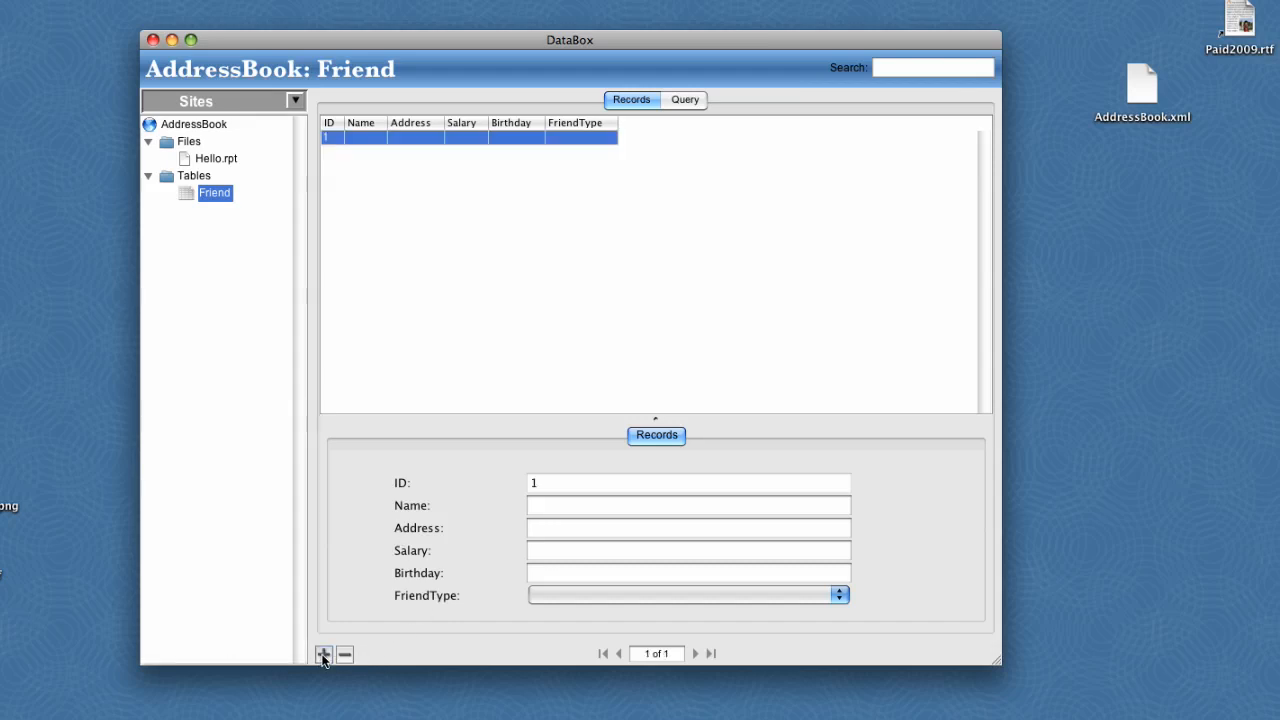
left_click(688, 504)
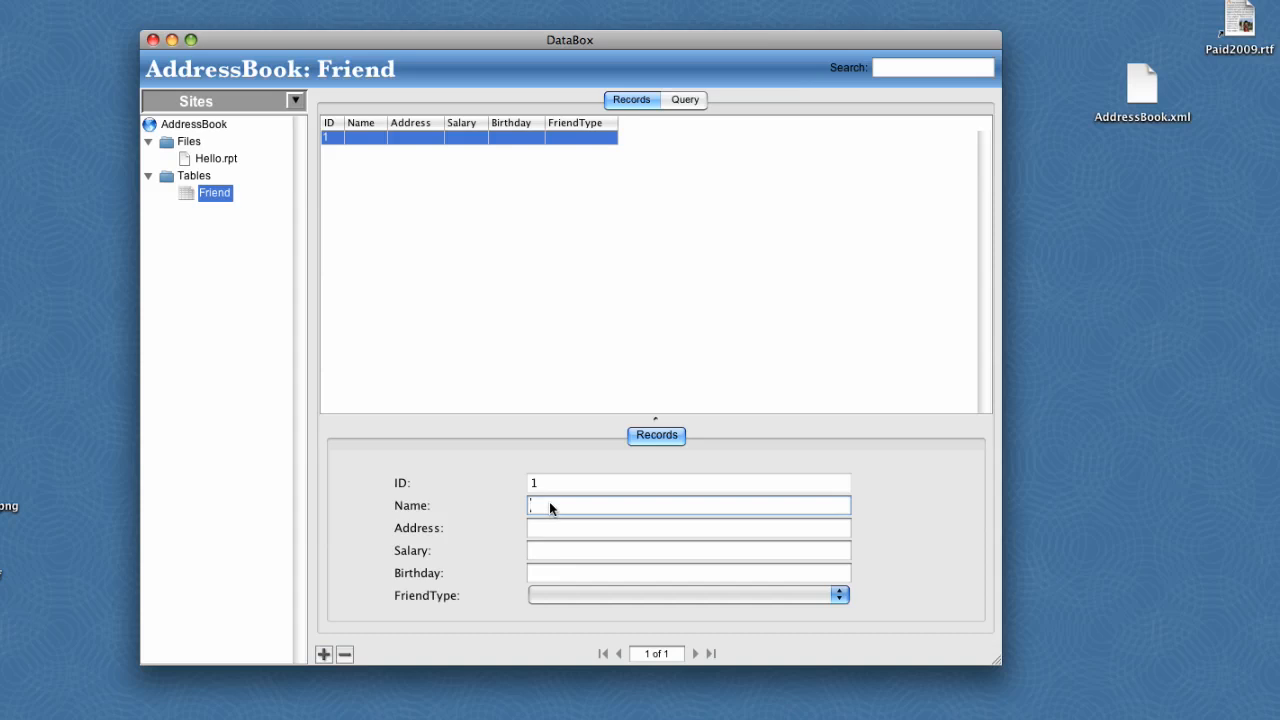
type("John Do")
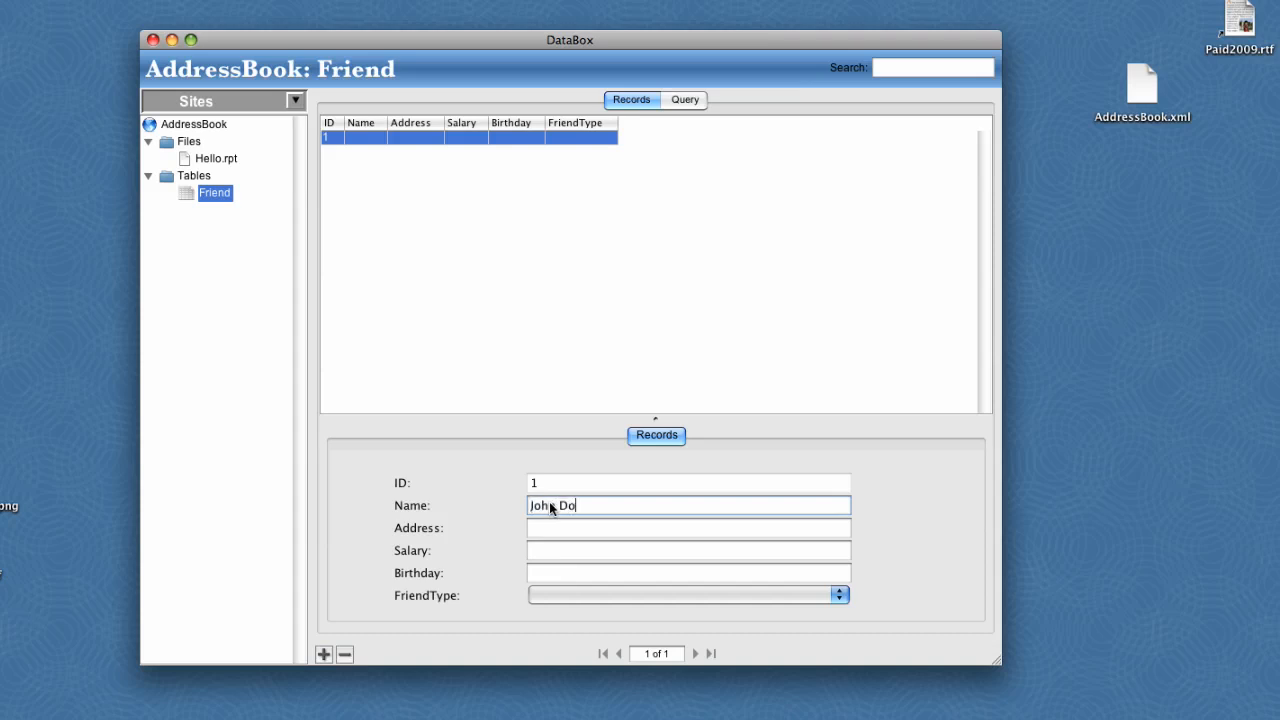
type("1000 Main")
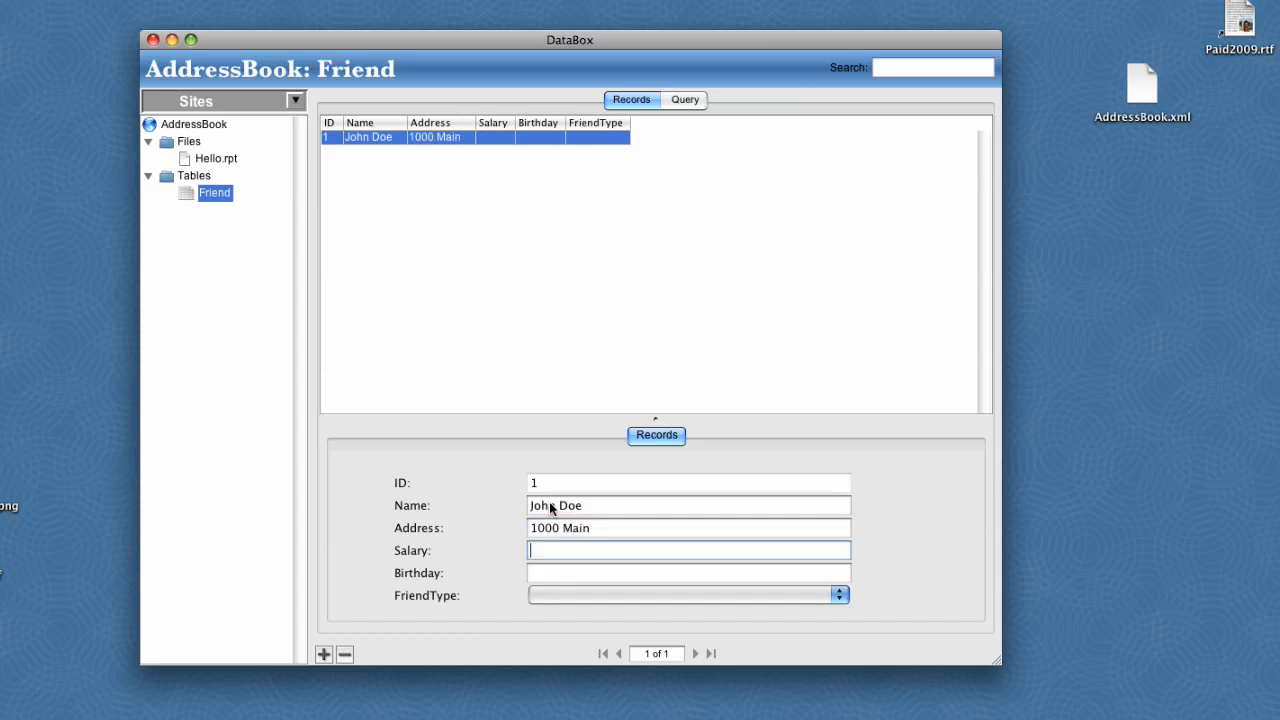
type("10000")
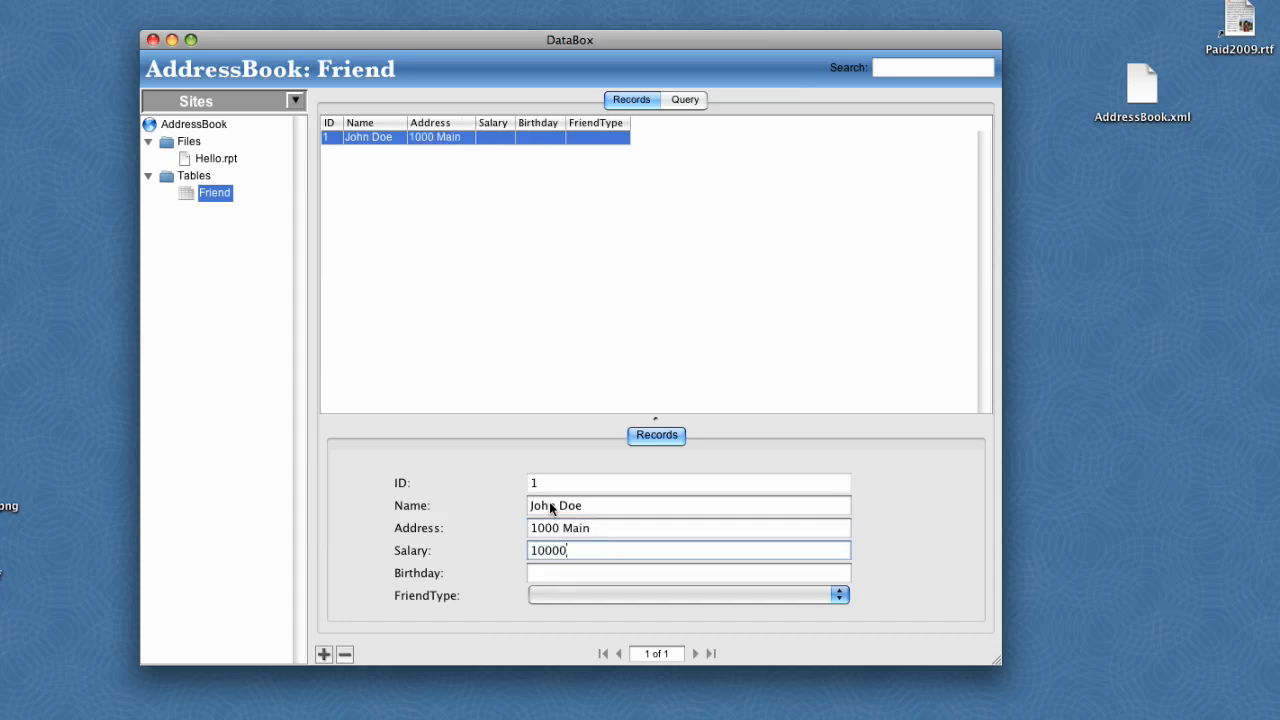
type("today")
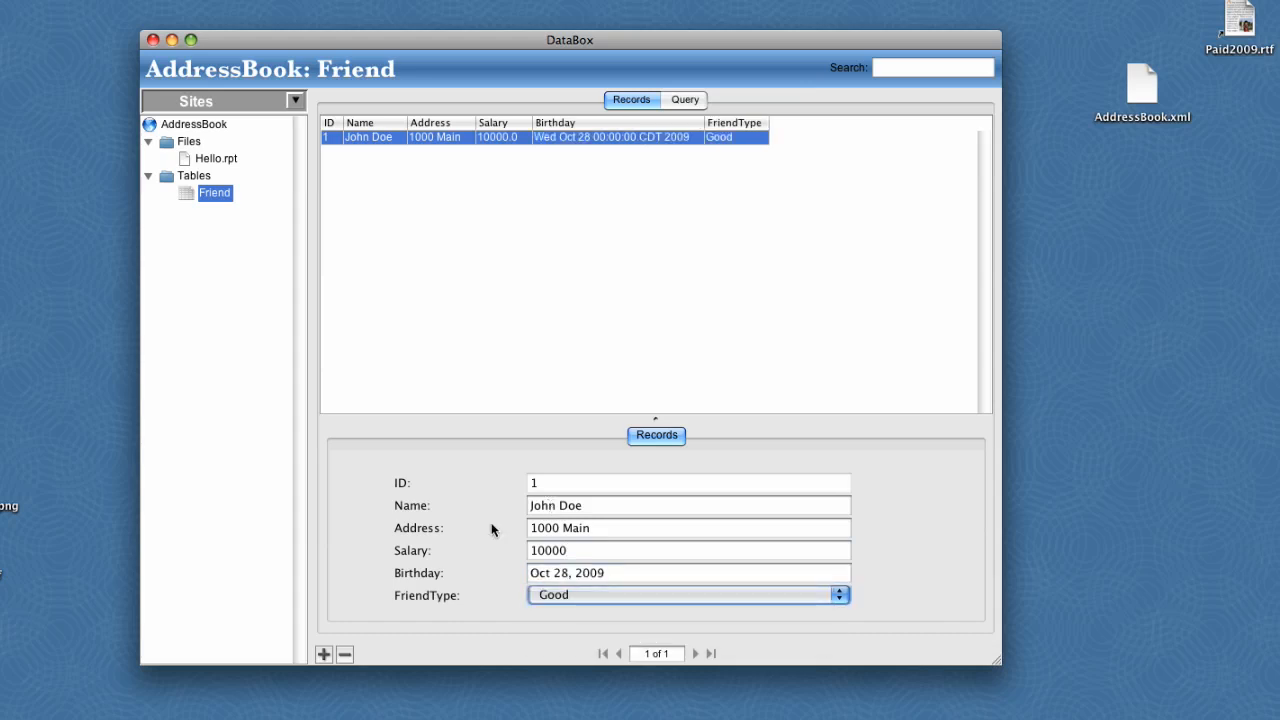
- Enter a second record Susan Smith with address 20, a christmas birthday and type Great
left_click(324, 654)
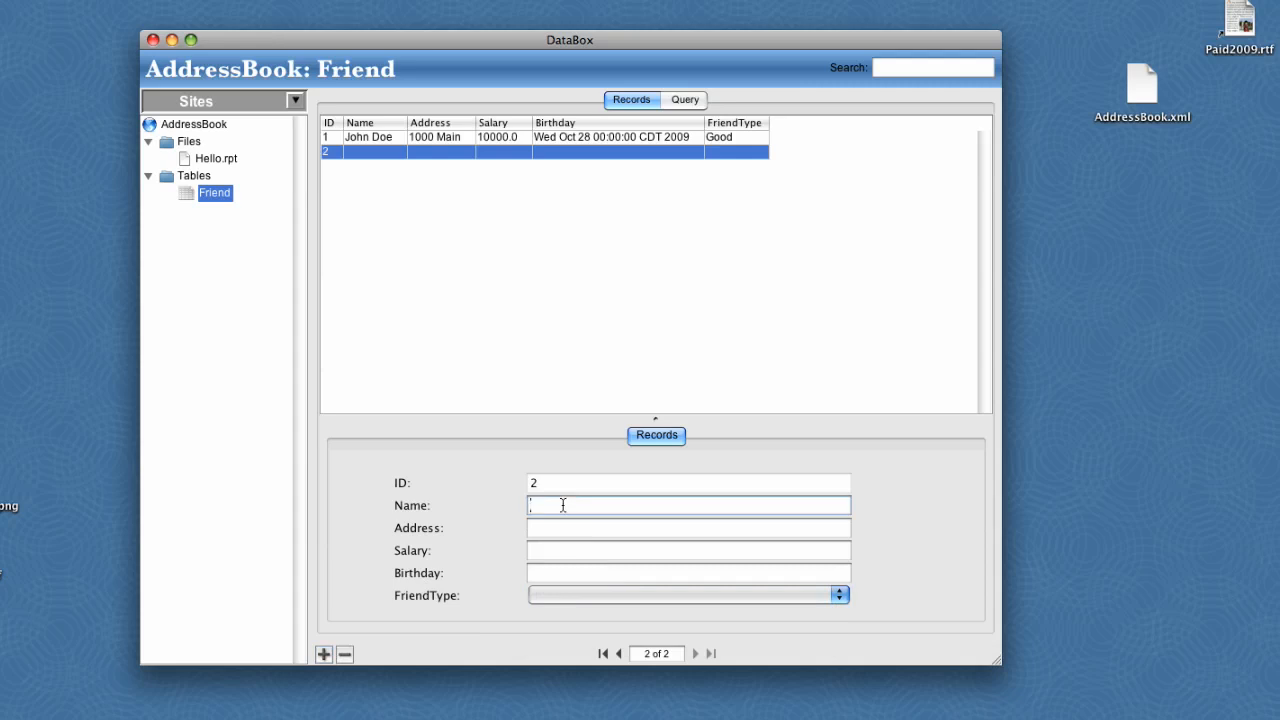
type("Susan Smith")
left_click(690, 528)
type("500")
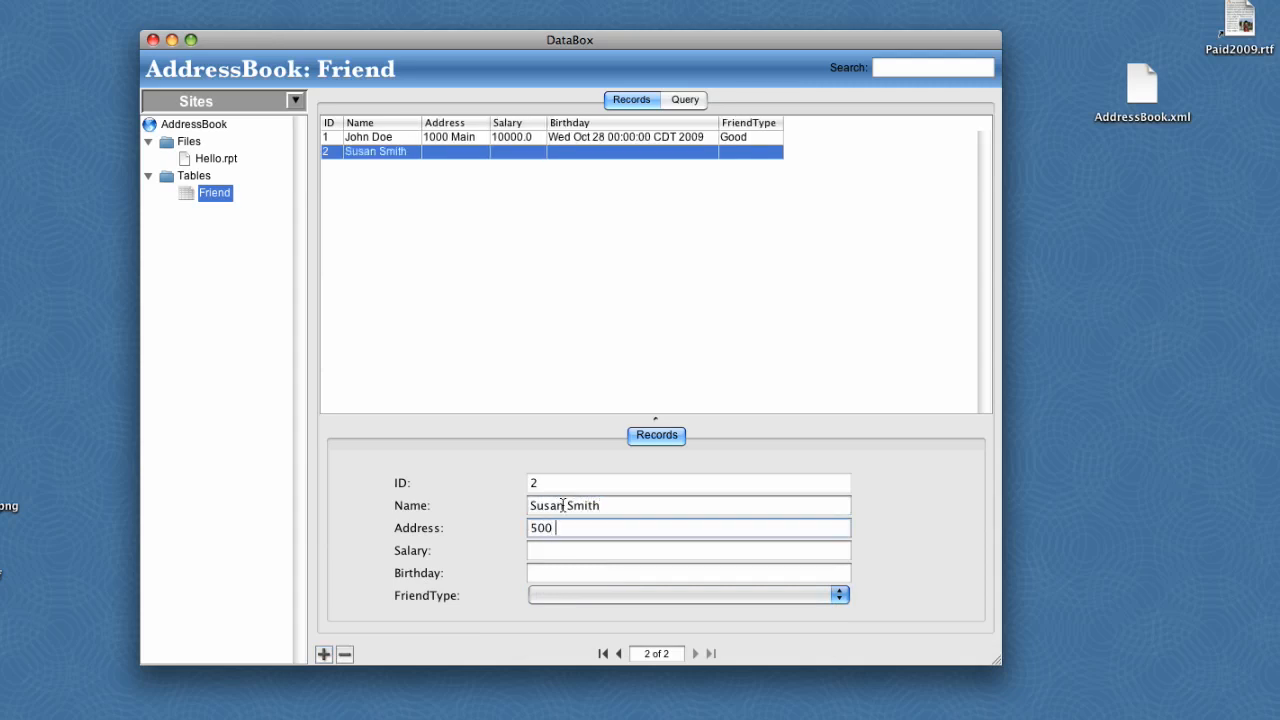
type("20000")
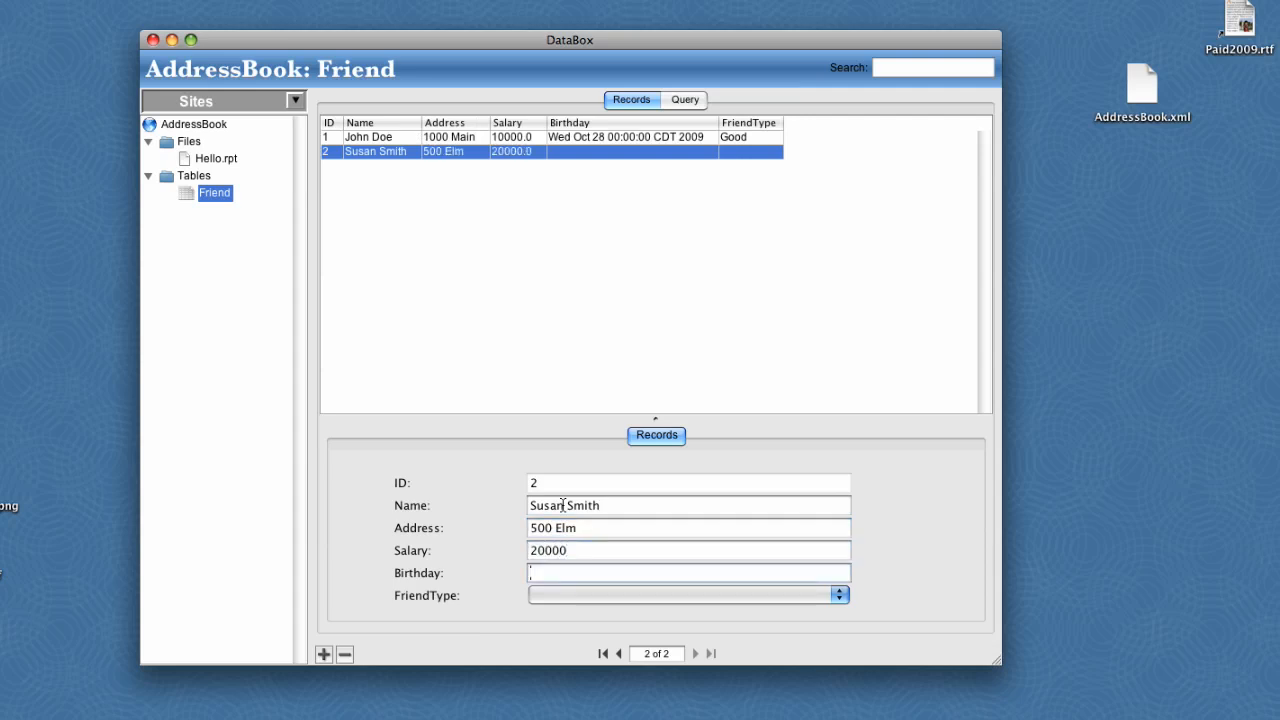
type("christmas 92")
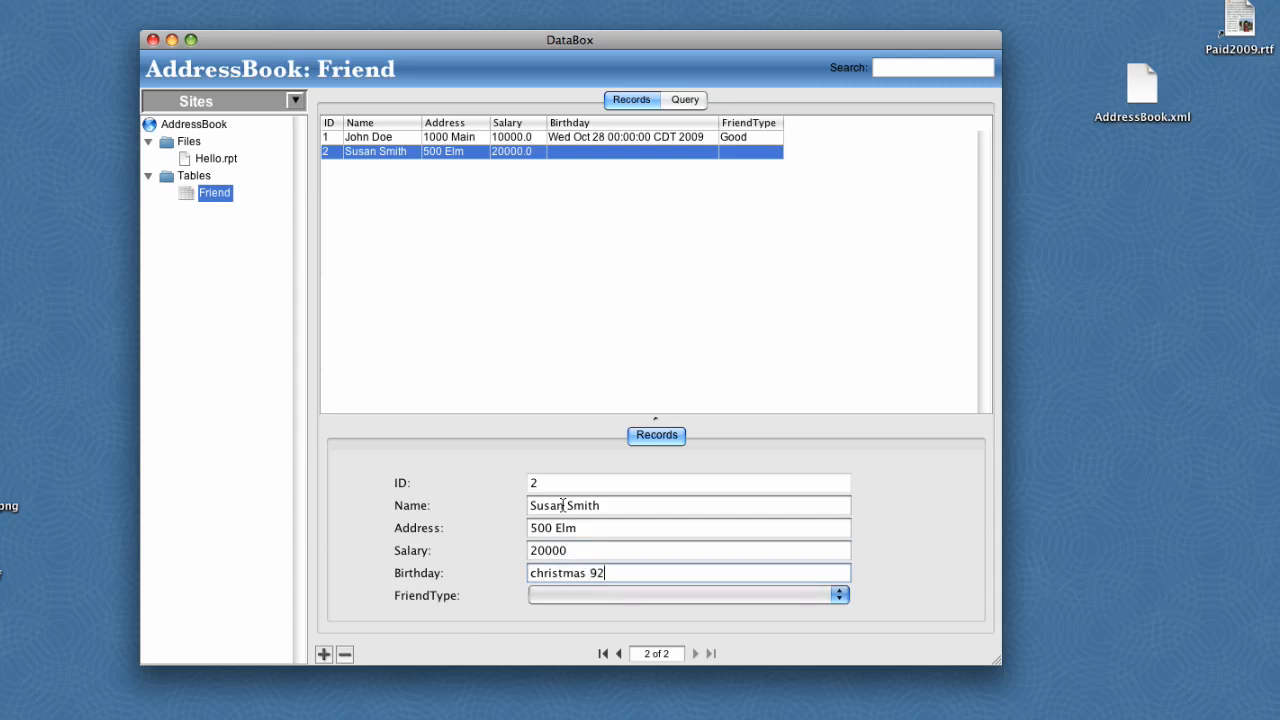
left_click(836, 596)
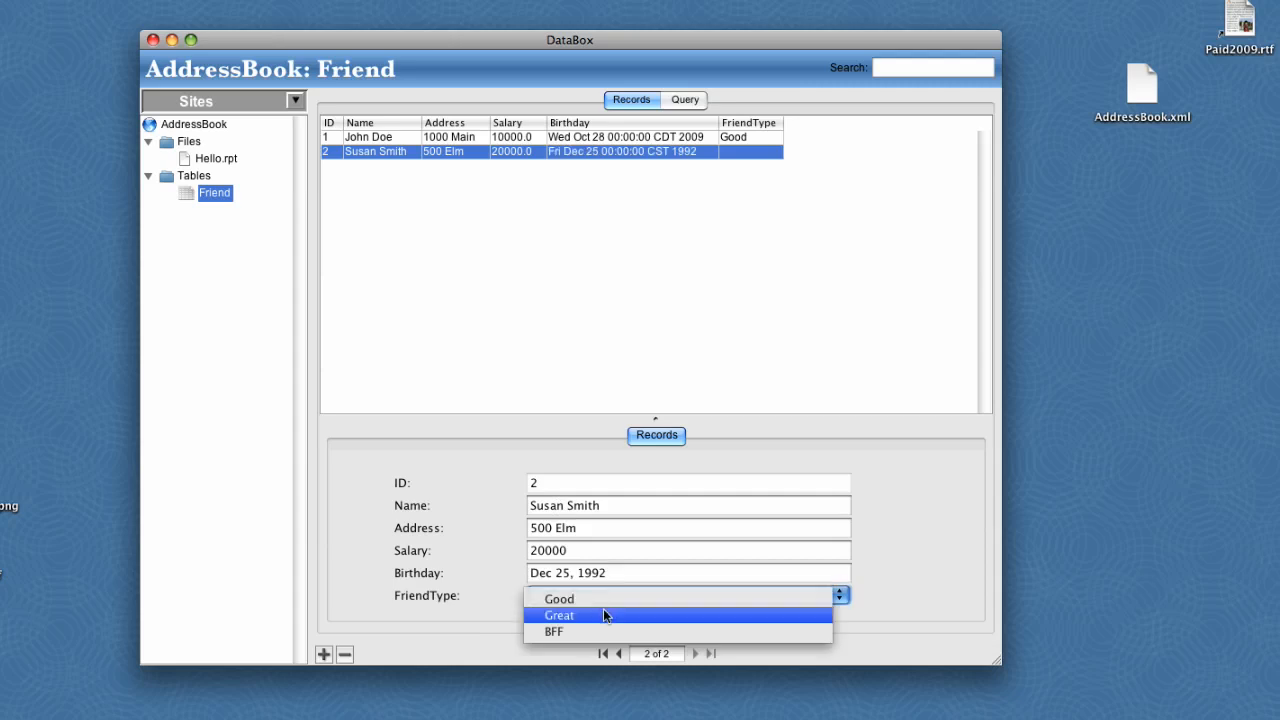
left_click(560, 616)
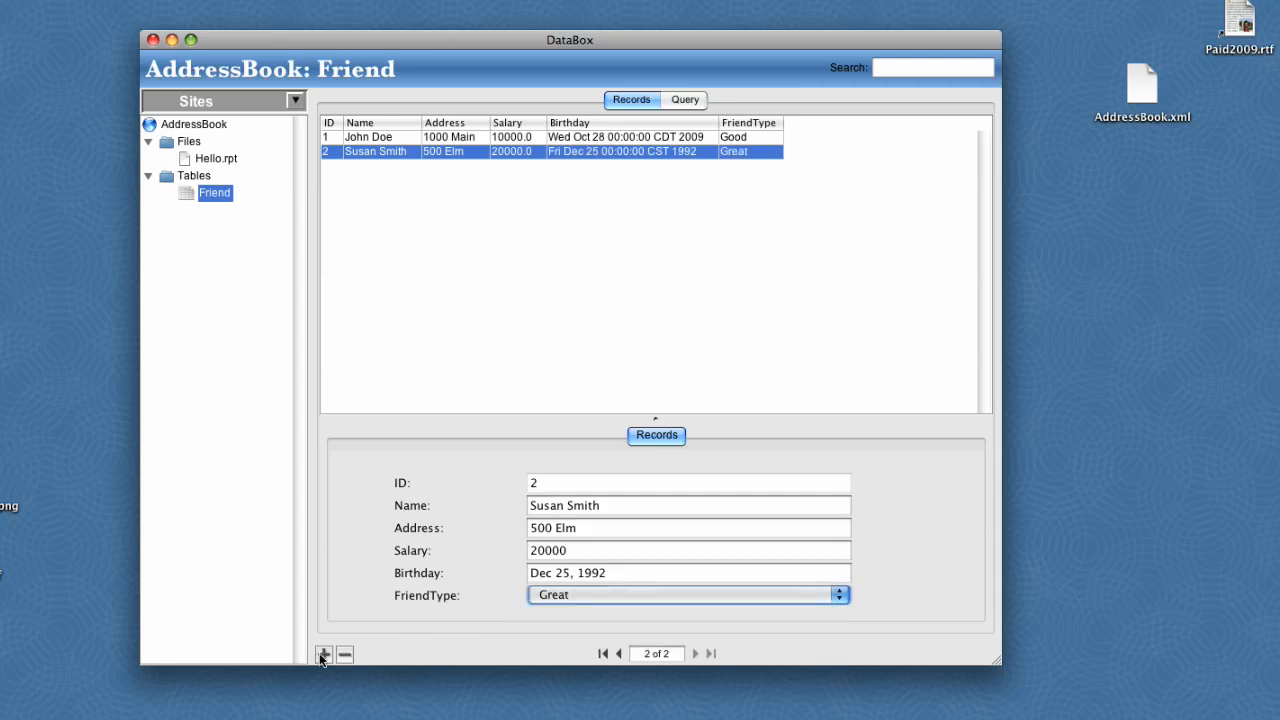
- Enter a third record Fred Johnson with salary 2500, then return to the Hello.rpt page
left_click(324, 654)
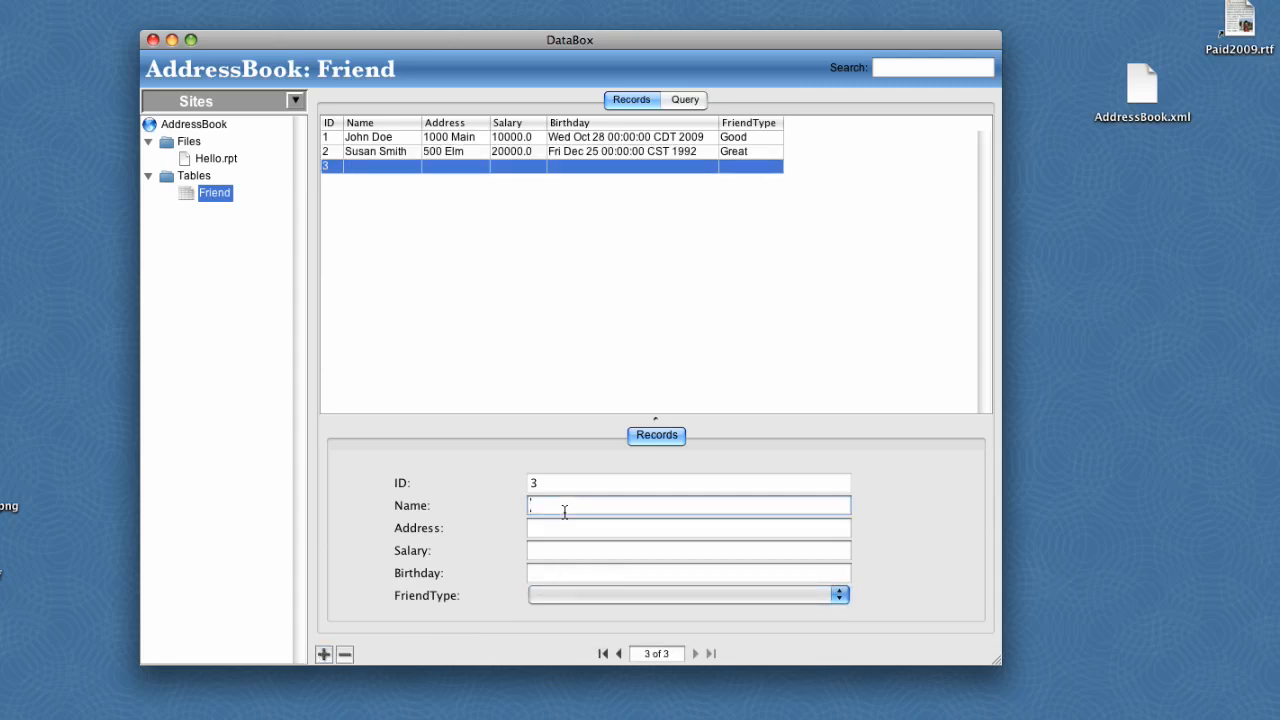
type("Fred Johnson")
left_click(690, 528)
type("100 Oak")
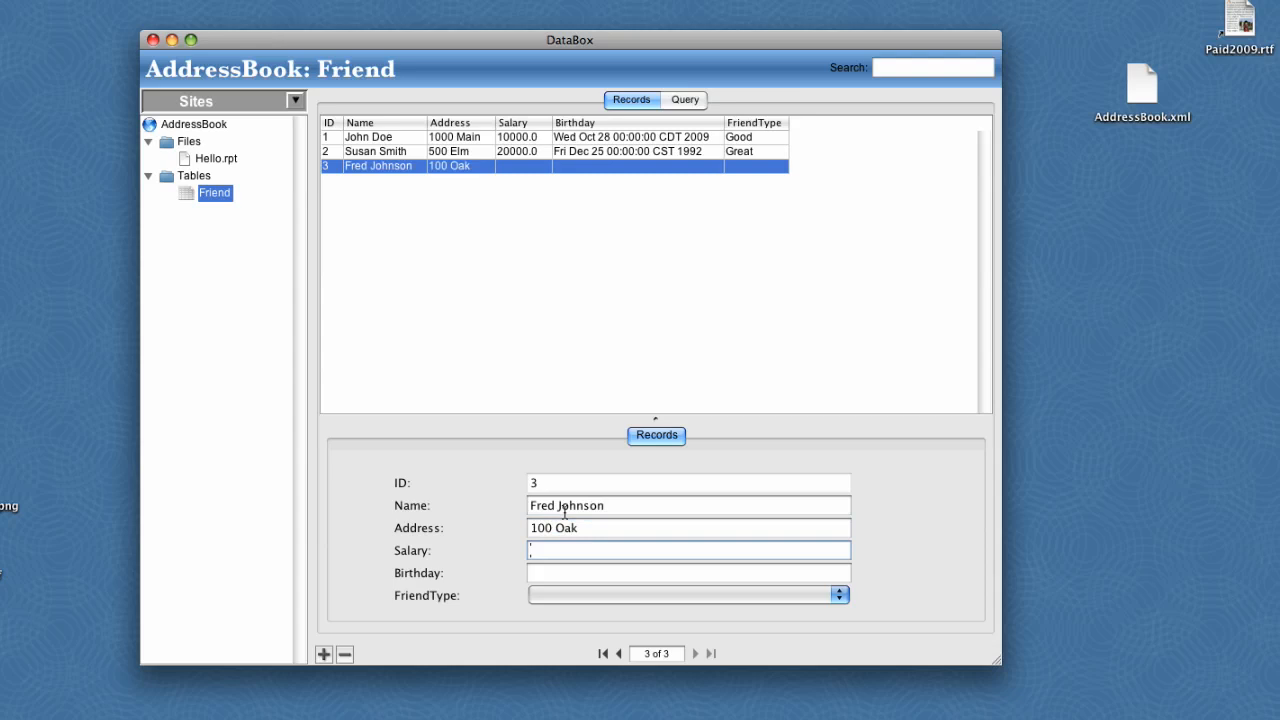
type("25000")
left_click(688, 572)
type("may 5, 9")
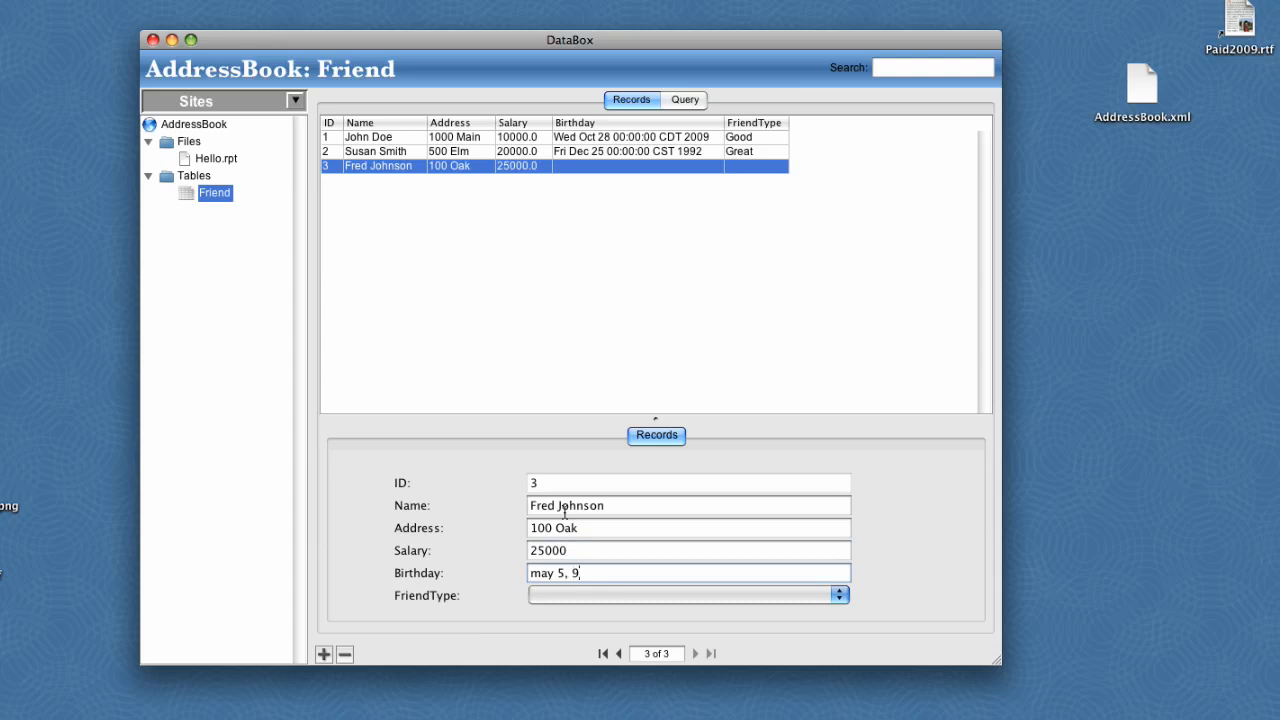
type("6")
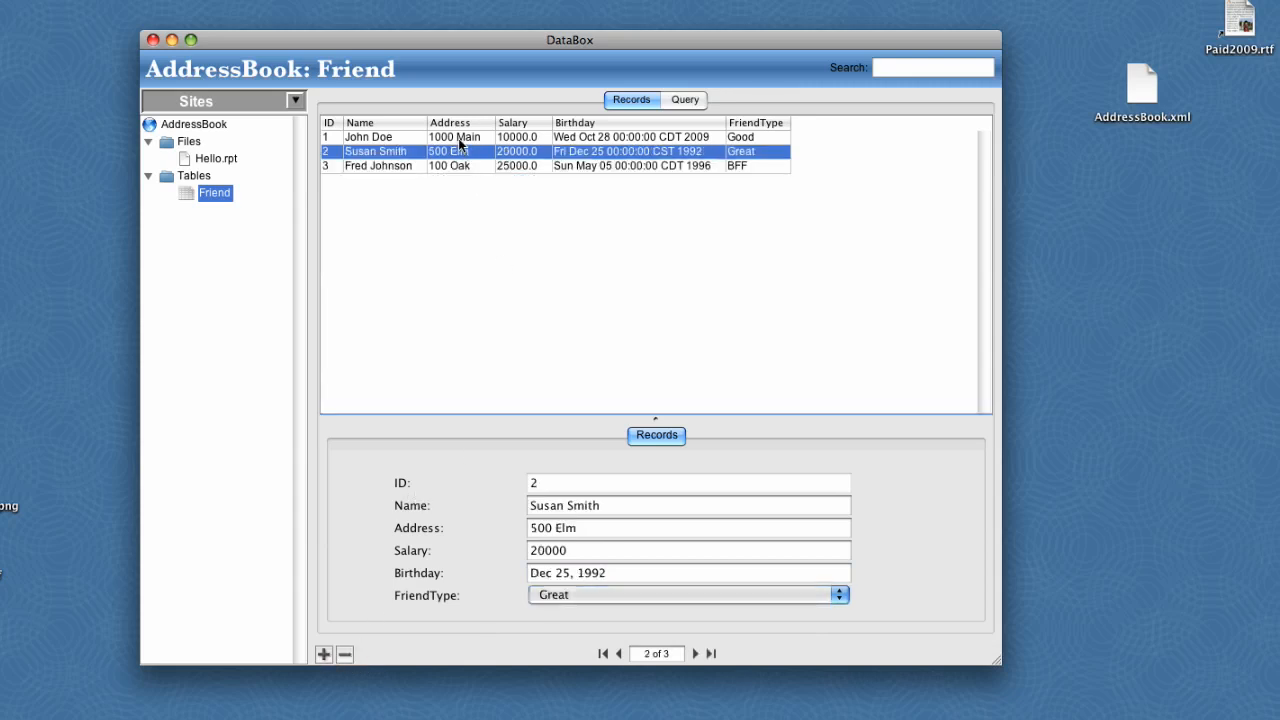
left_click(400, 136)
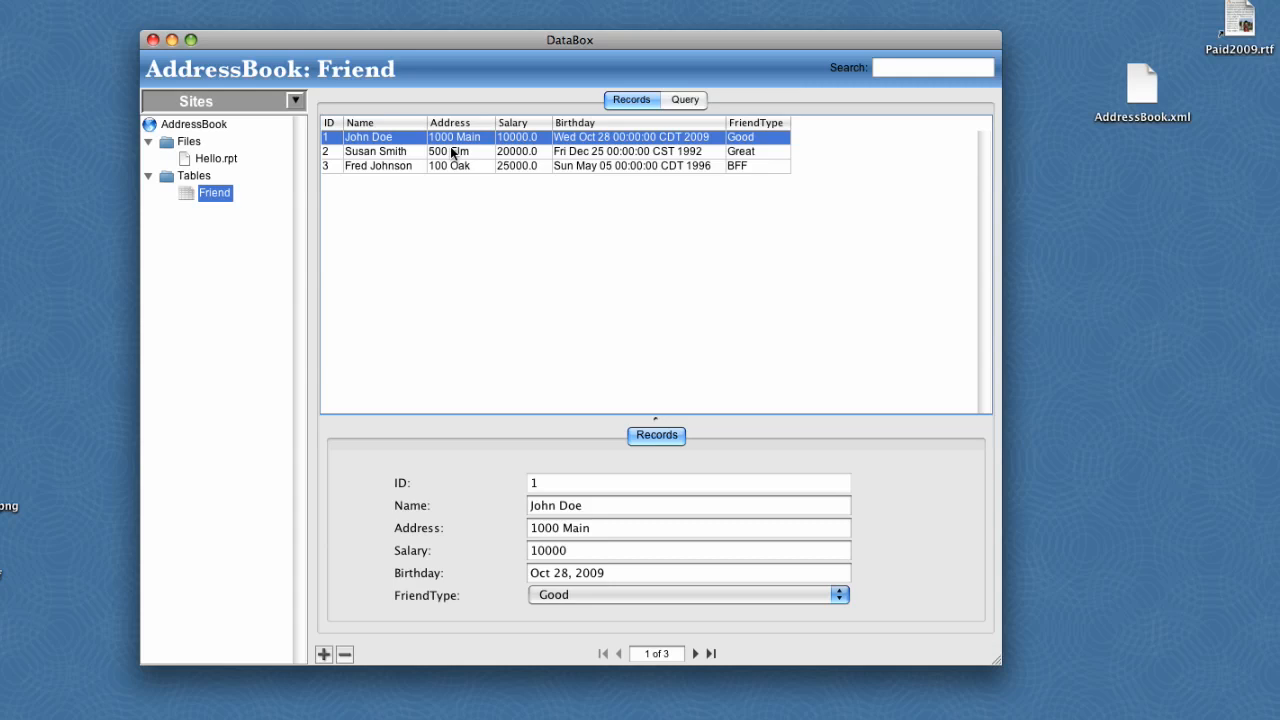
mouse_move(200, 158)
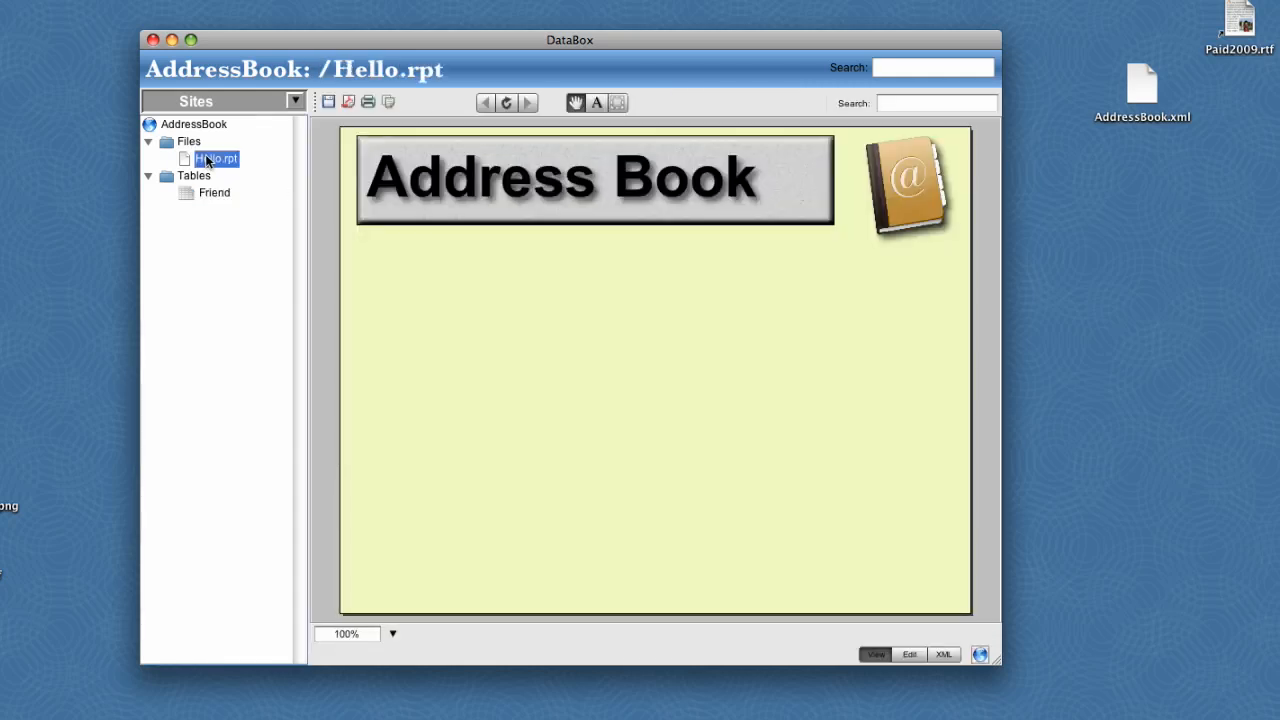
- Switch the page to edit mode and place a list box from the gallery on the left
left_click(910, 656)
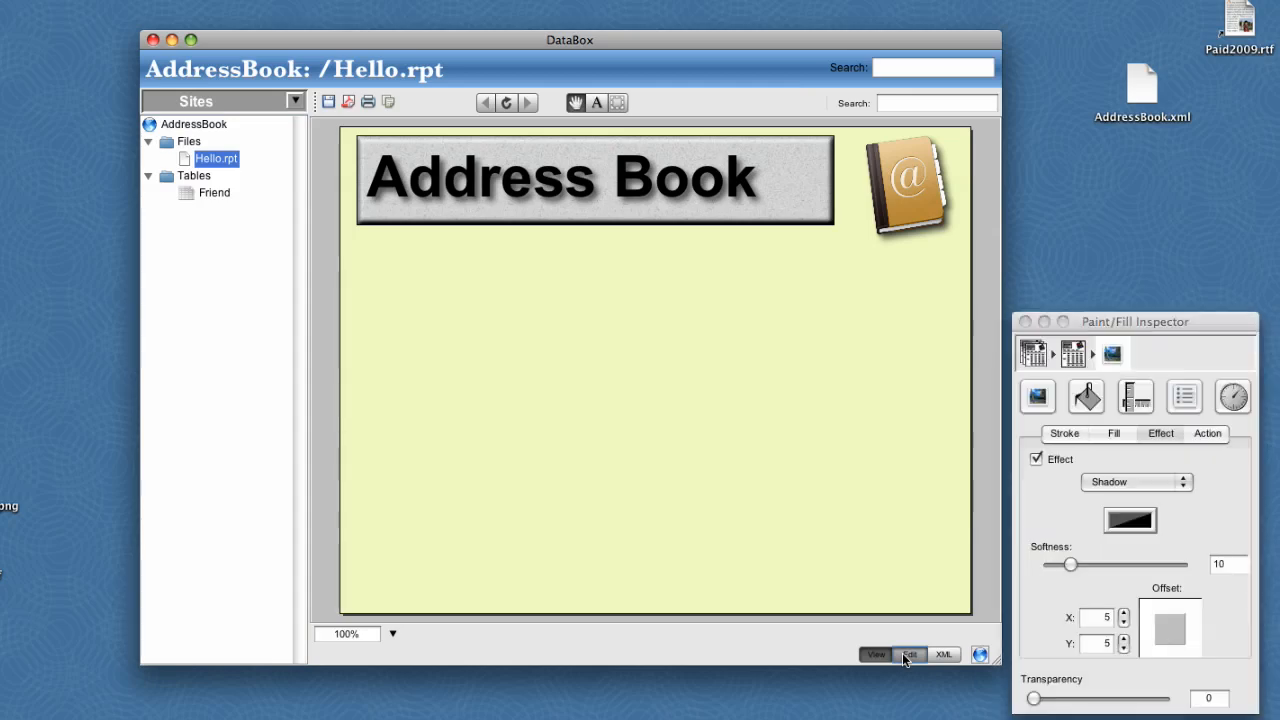
left_click(904, 656)
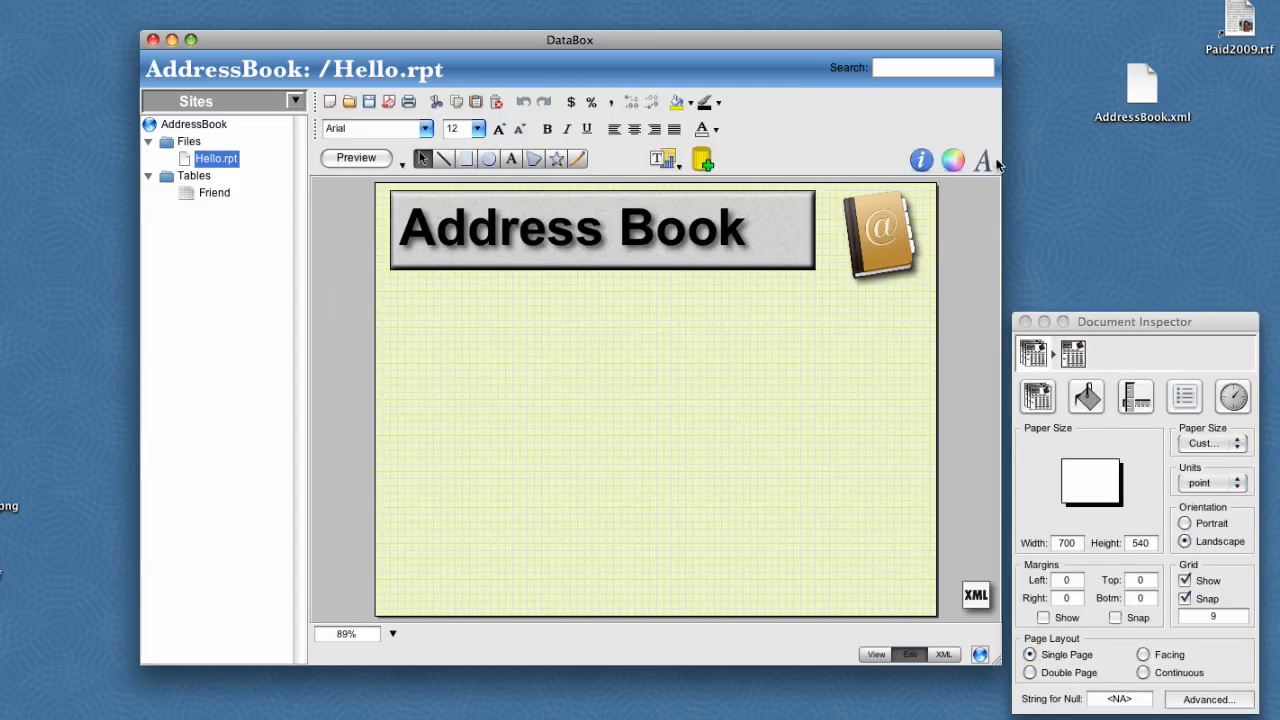
left_click(980, 160)
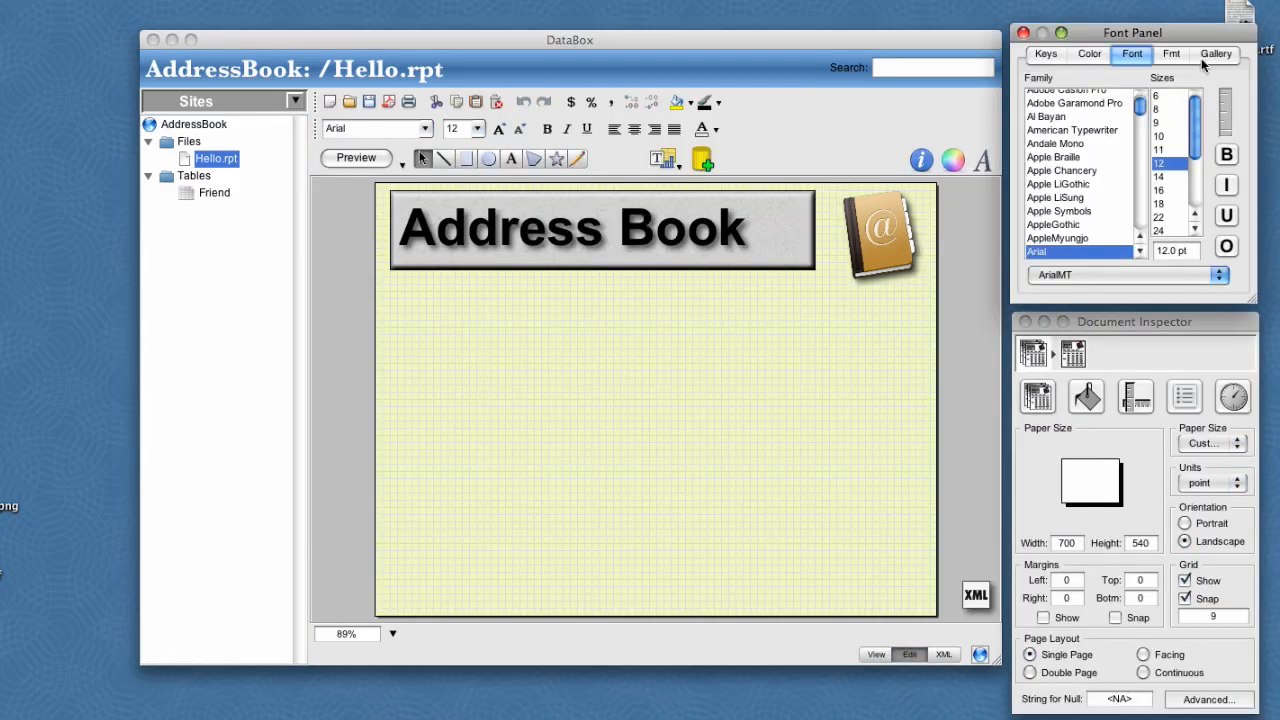
left_click(1212, 56)
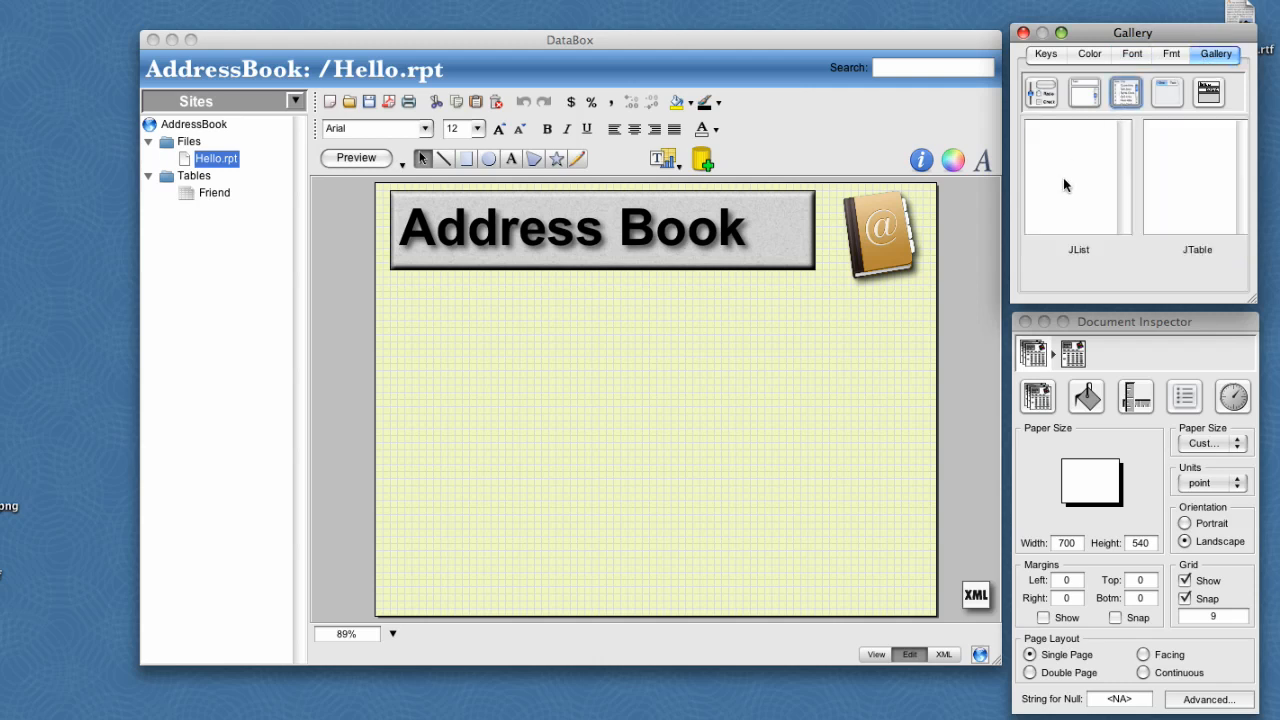
left_click_drag(1078, 176, 458, 348)
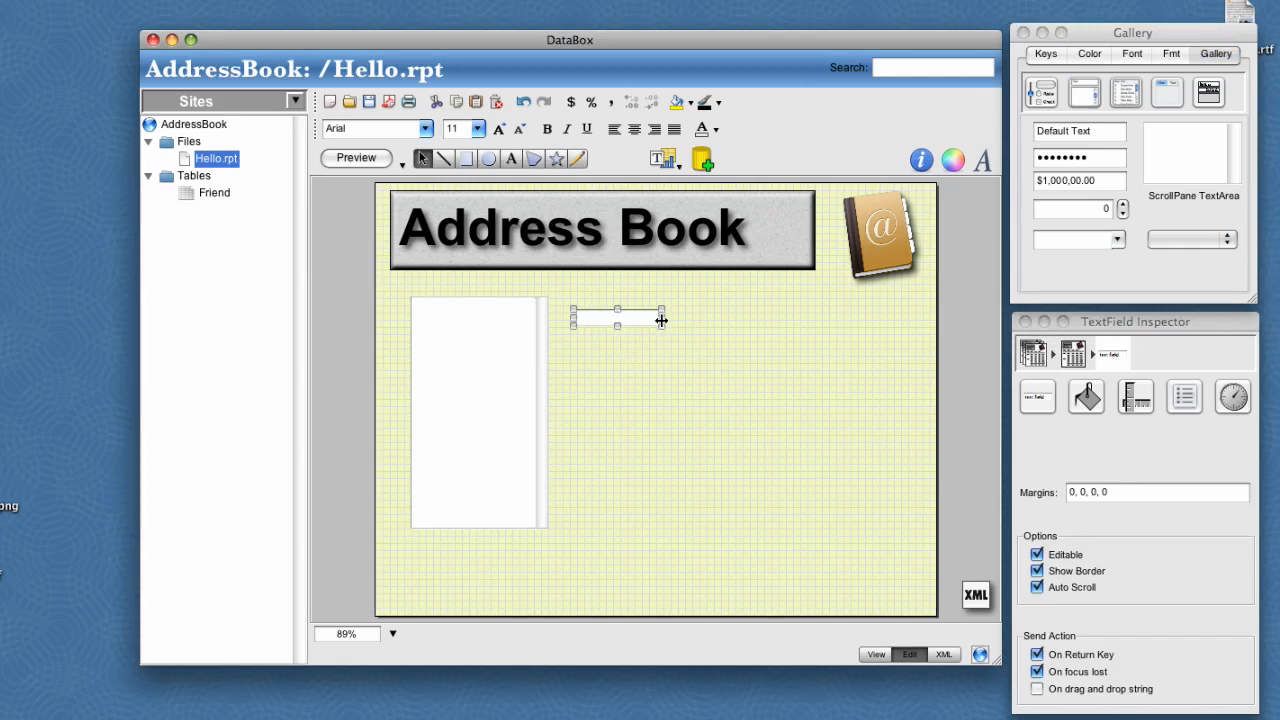
- Stack four text fields to the right of the list with a combo box beneath them
left_click_drag(662, 322, 736, 322)
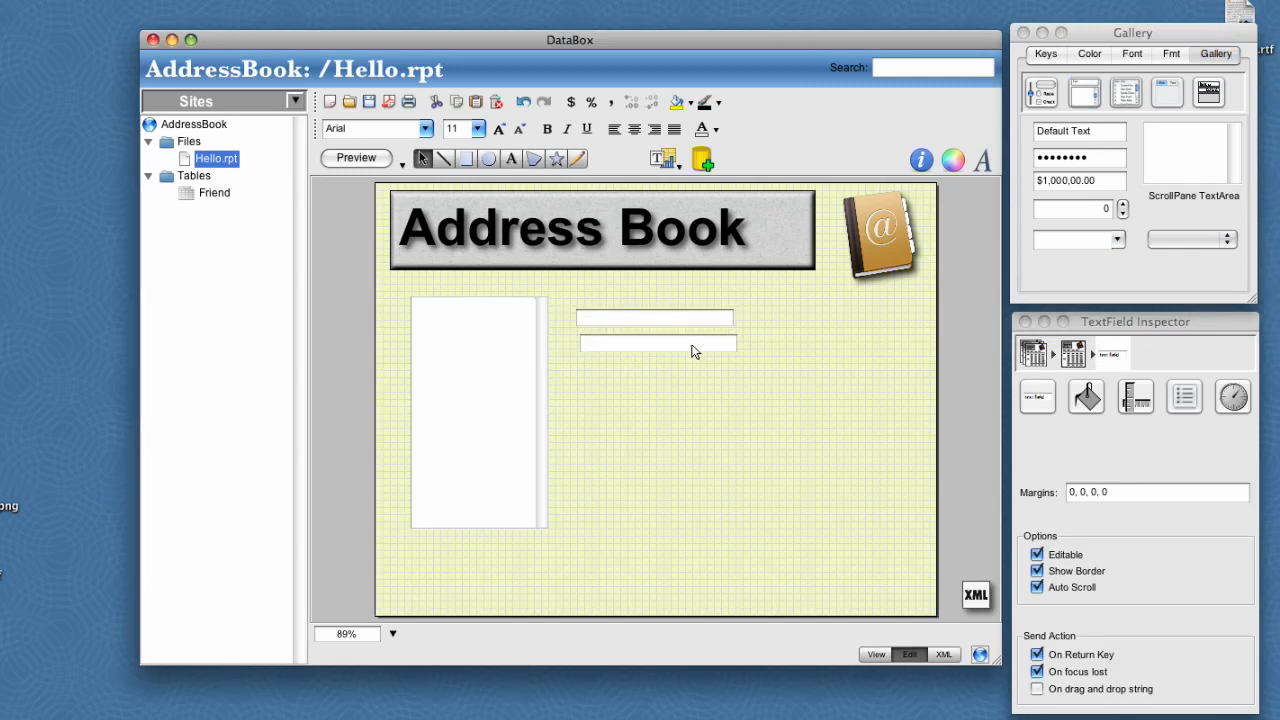
left_click(656, 352)
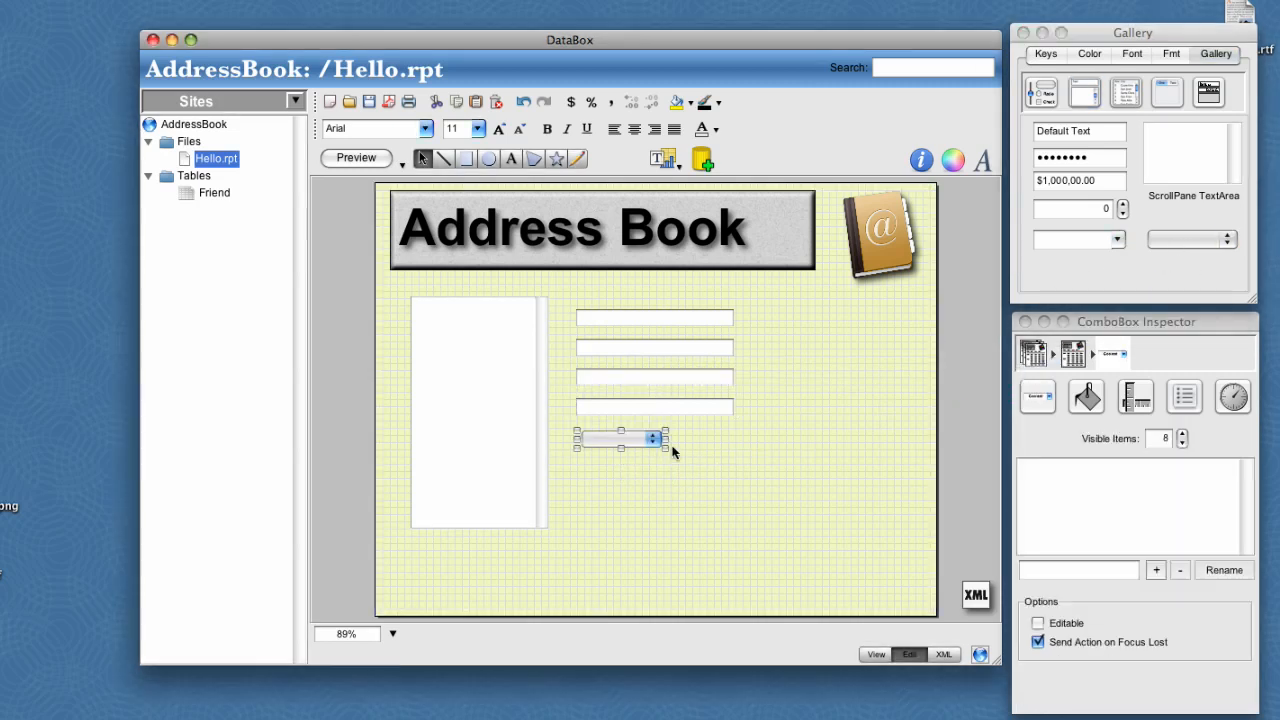
left_click_drag(664, 438, 704, 438)
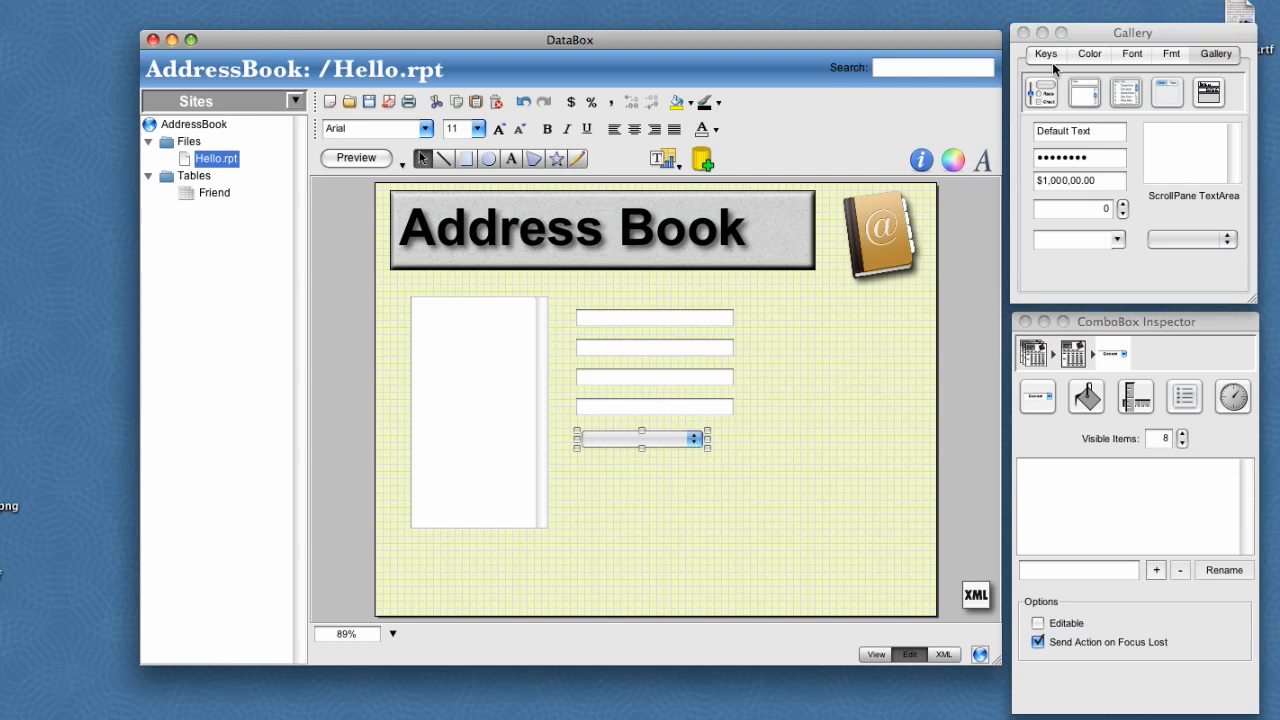
- Drop the Friend dataset key onto the page as a Friend binder element
left_click(1044, 54)
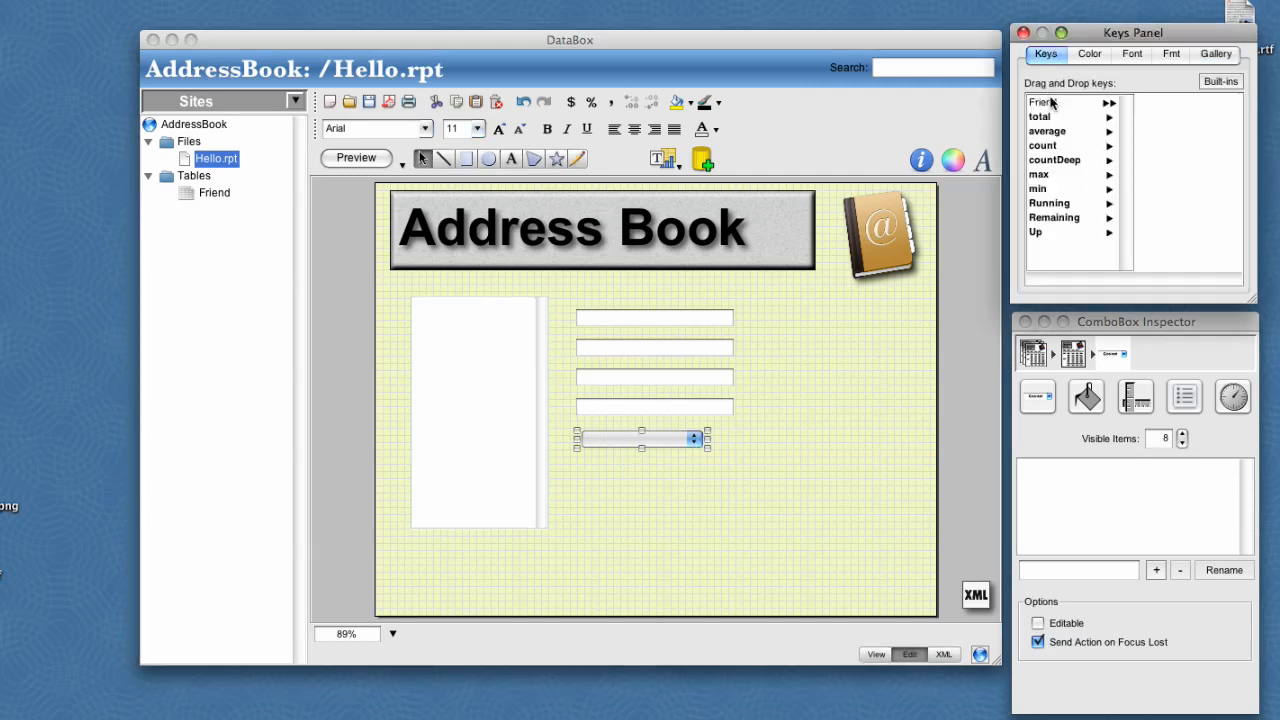
left_click_drag(1044, 100, 858, 344)
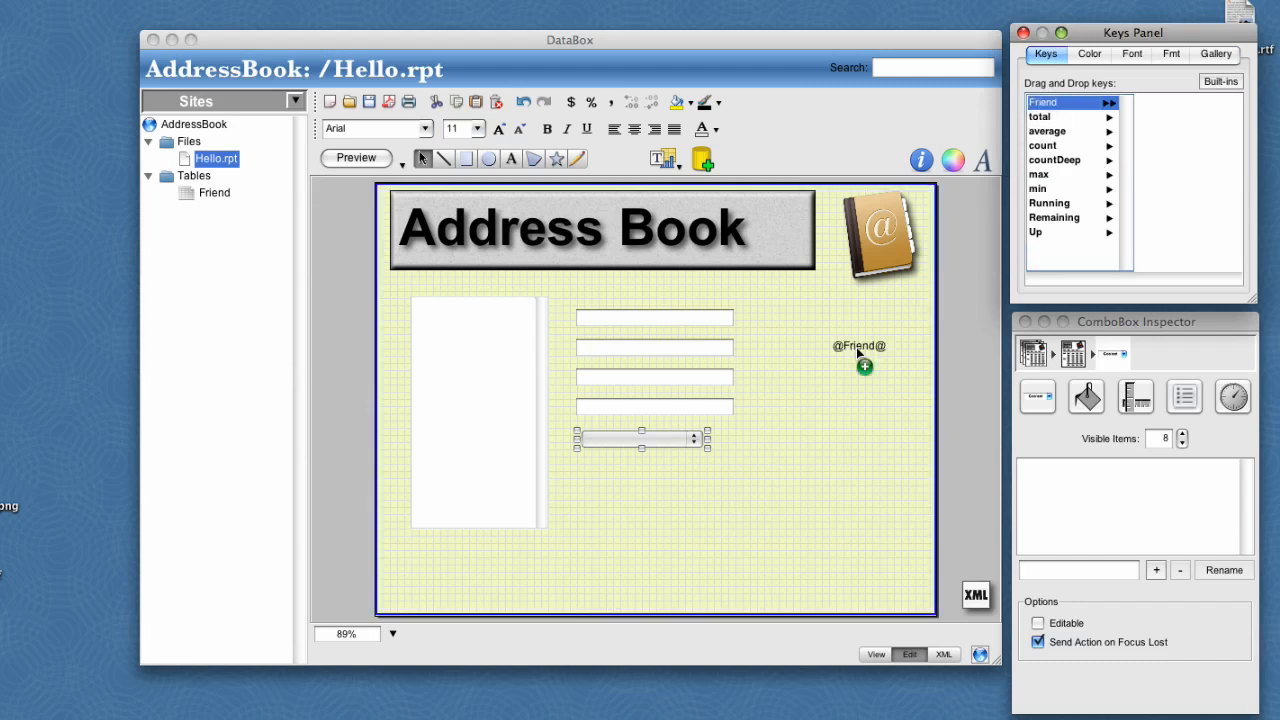
left_click(864, 364)
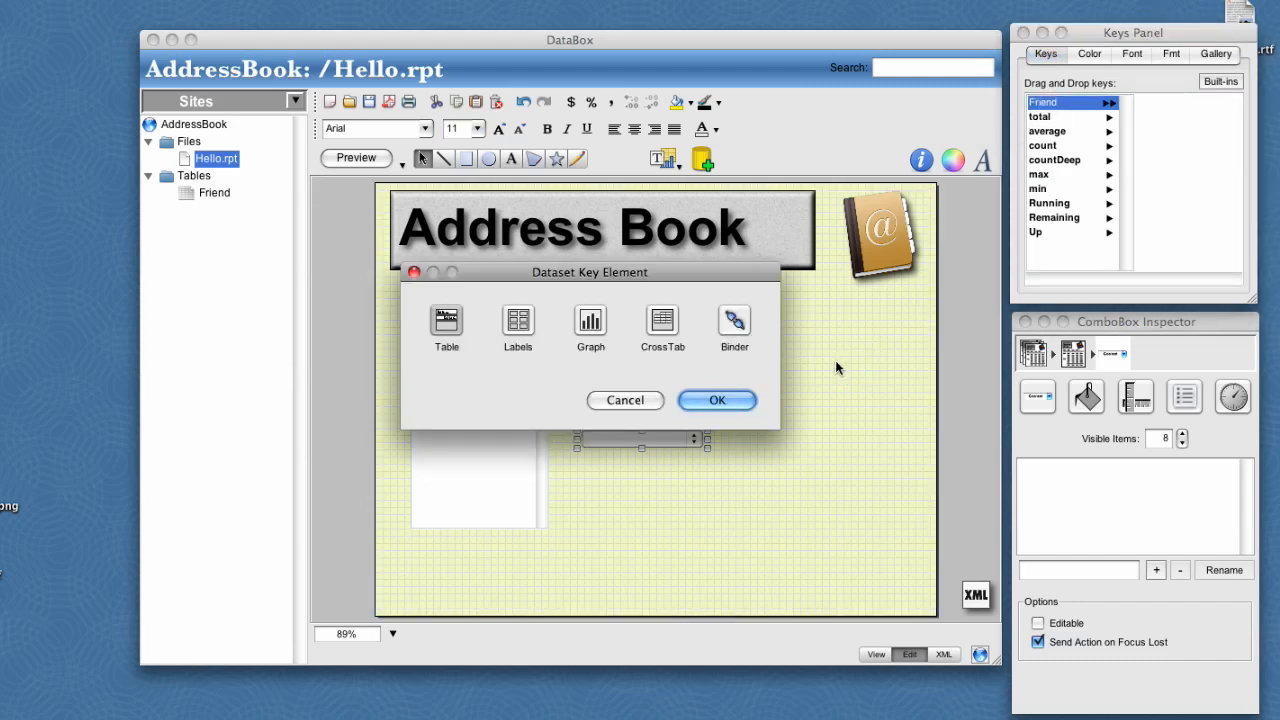
mouse_move(514, 336)
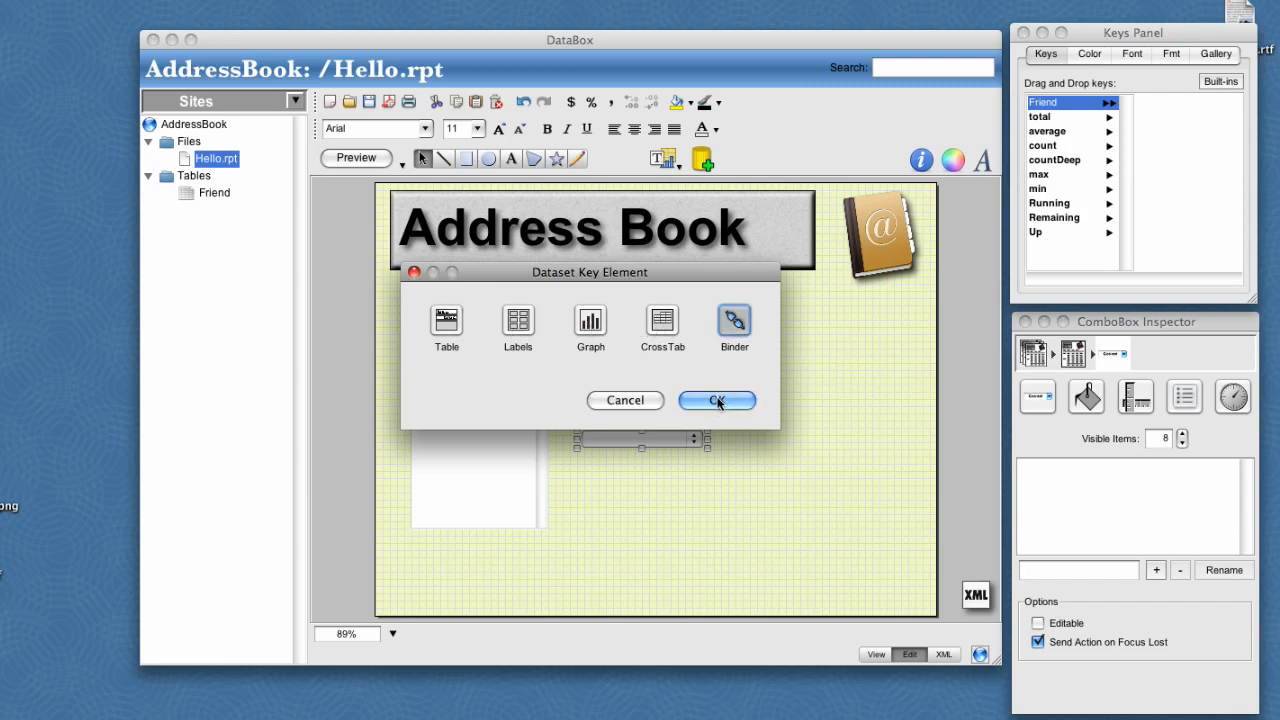
left_click(716, 400)
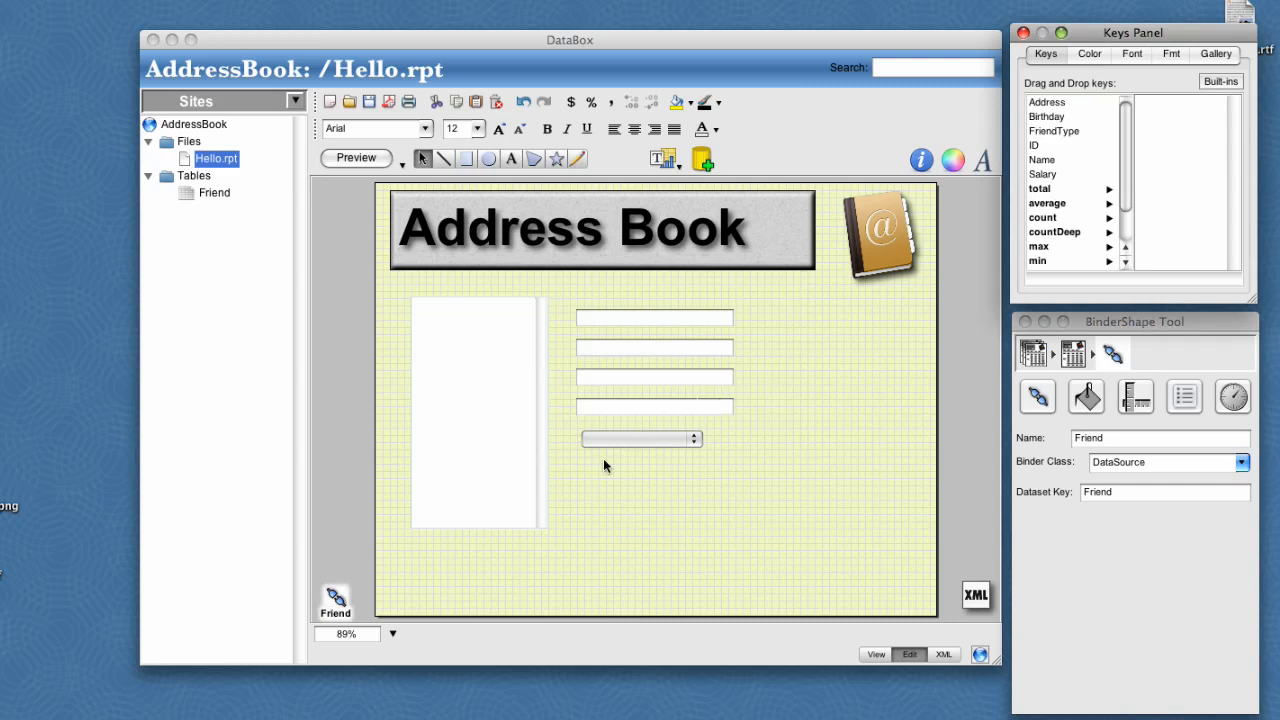
mouse_move(344, 602)
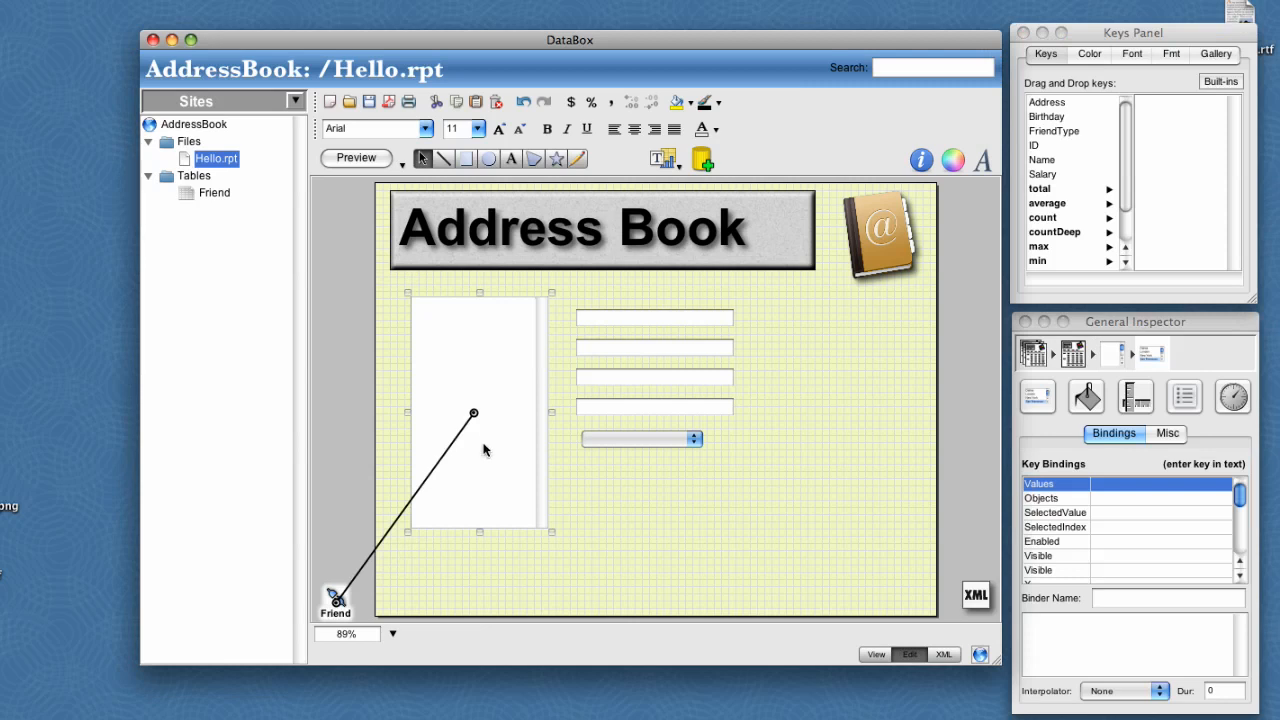
mouse_move(504, 416)
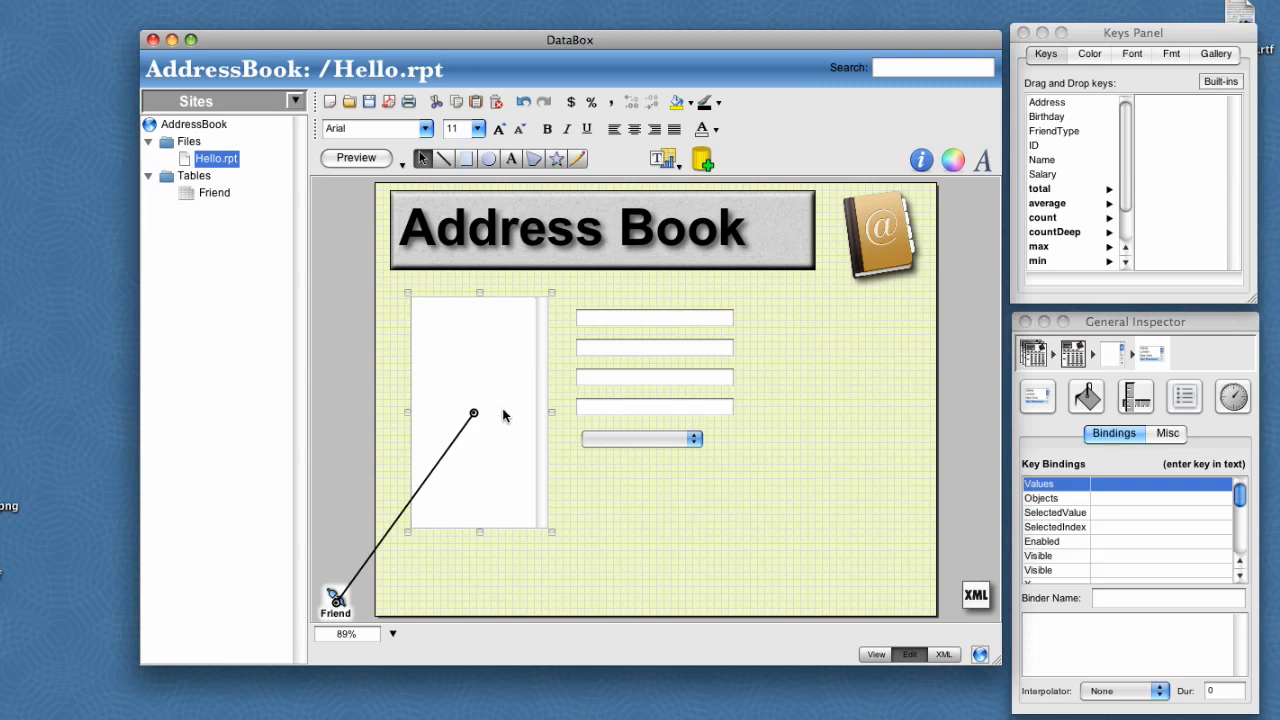
mouse_move(1020, 158)
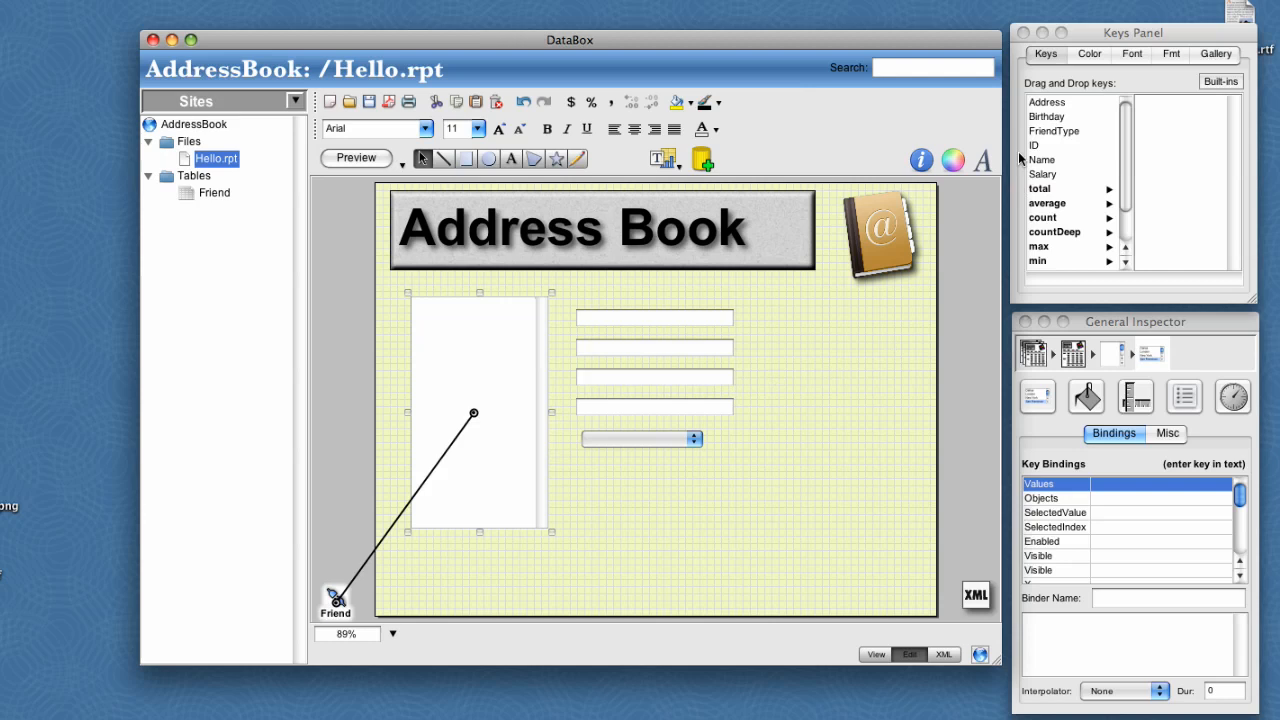
- Bind the list to Name and the fields to Name, Address, Salary and Birthday
left_click(1040, 160)
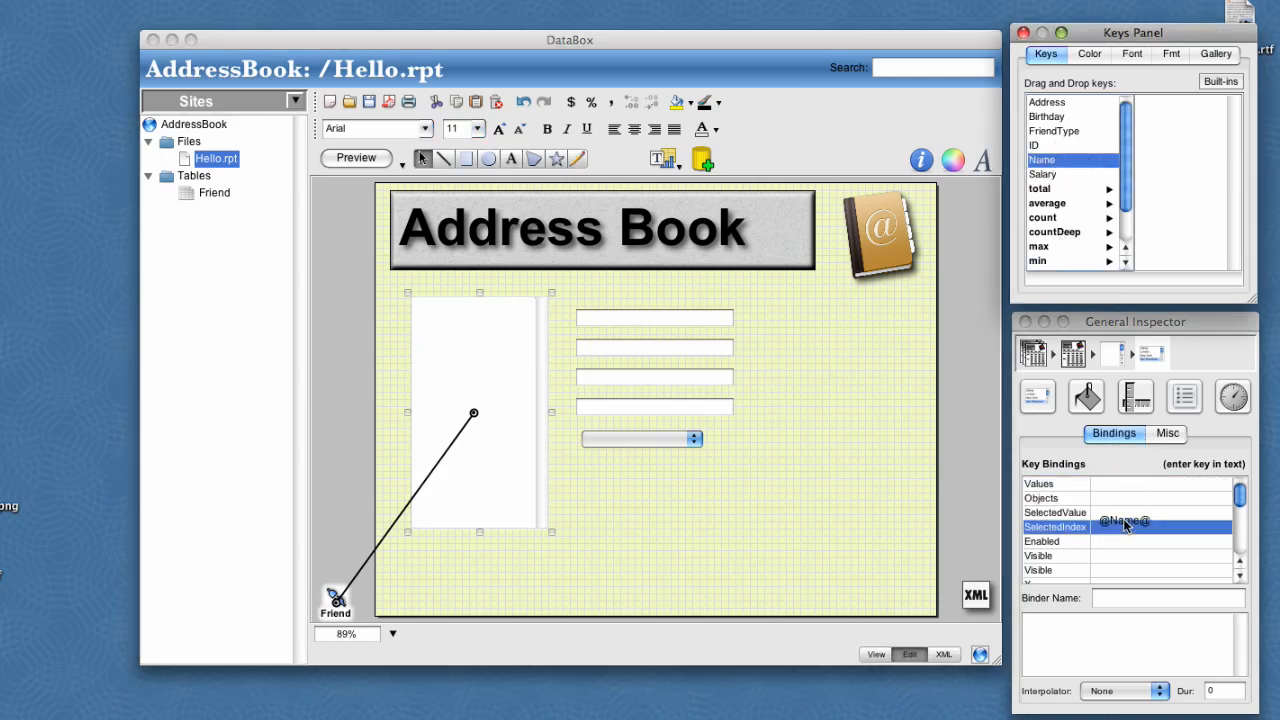
left_click(1052, 482)
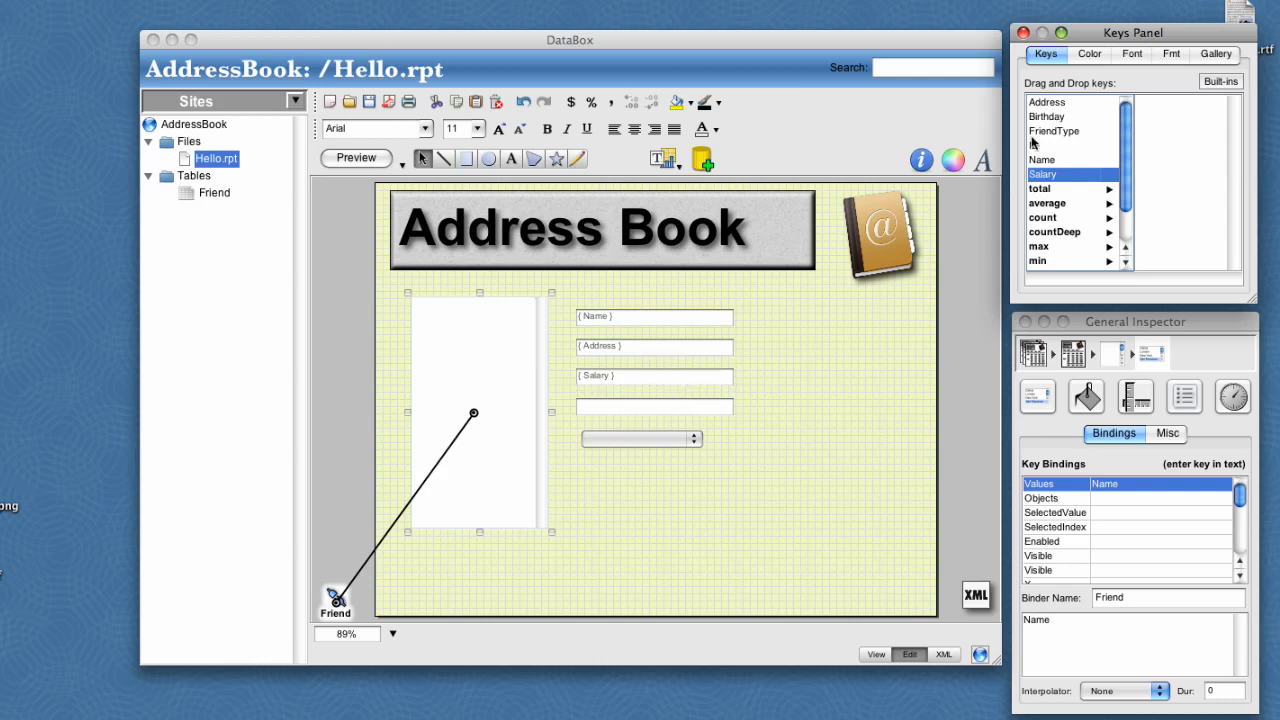
left_click_drag(1046, 116, 654, 404)
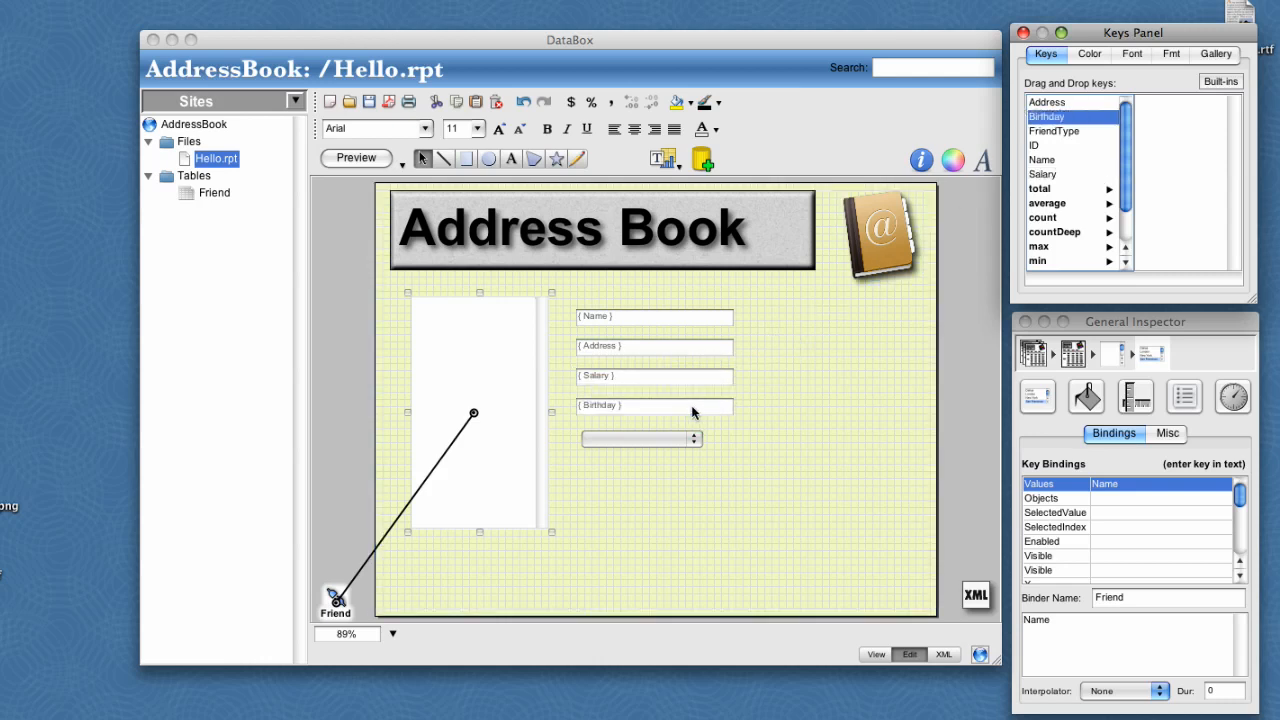
left_click_drag(1052, 132, 718, 440)
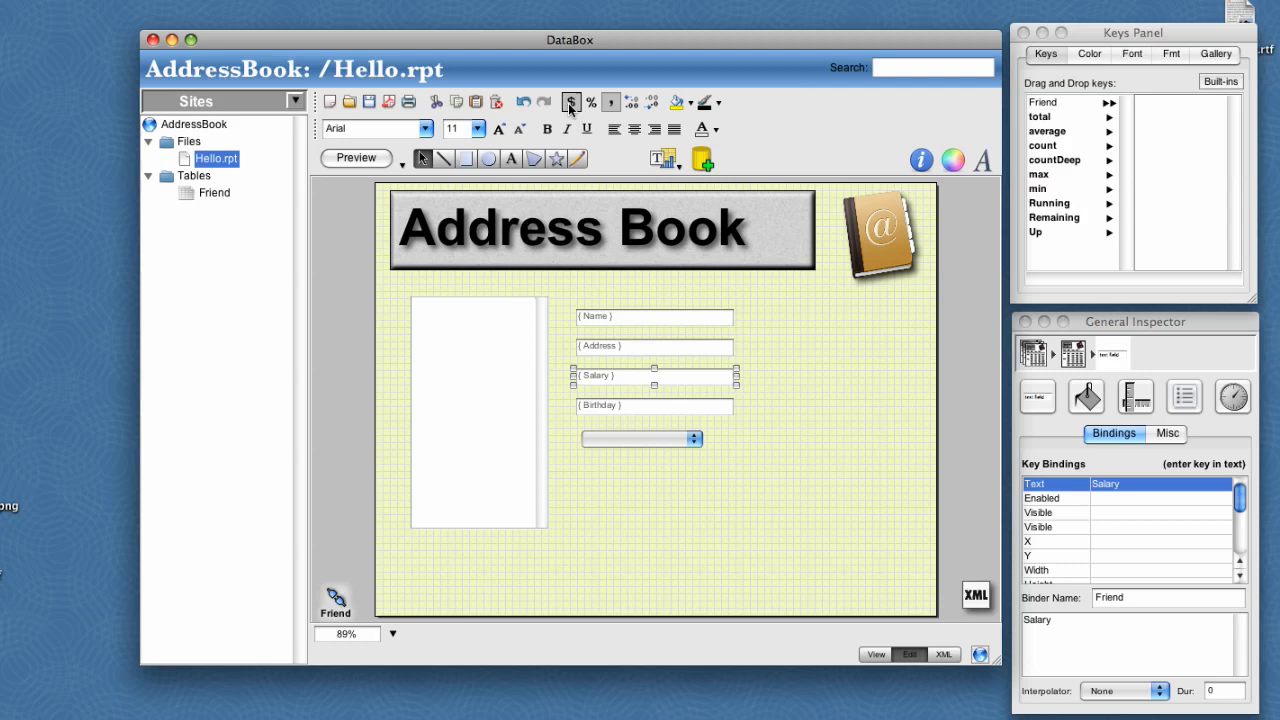
- Place two buttons below the friend list and label them Add and Remove
left_click(1216, 52)
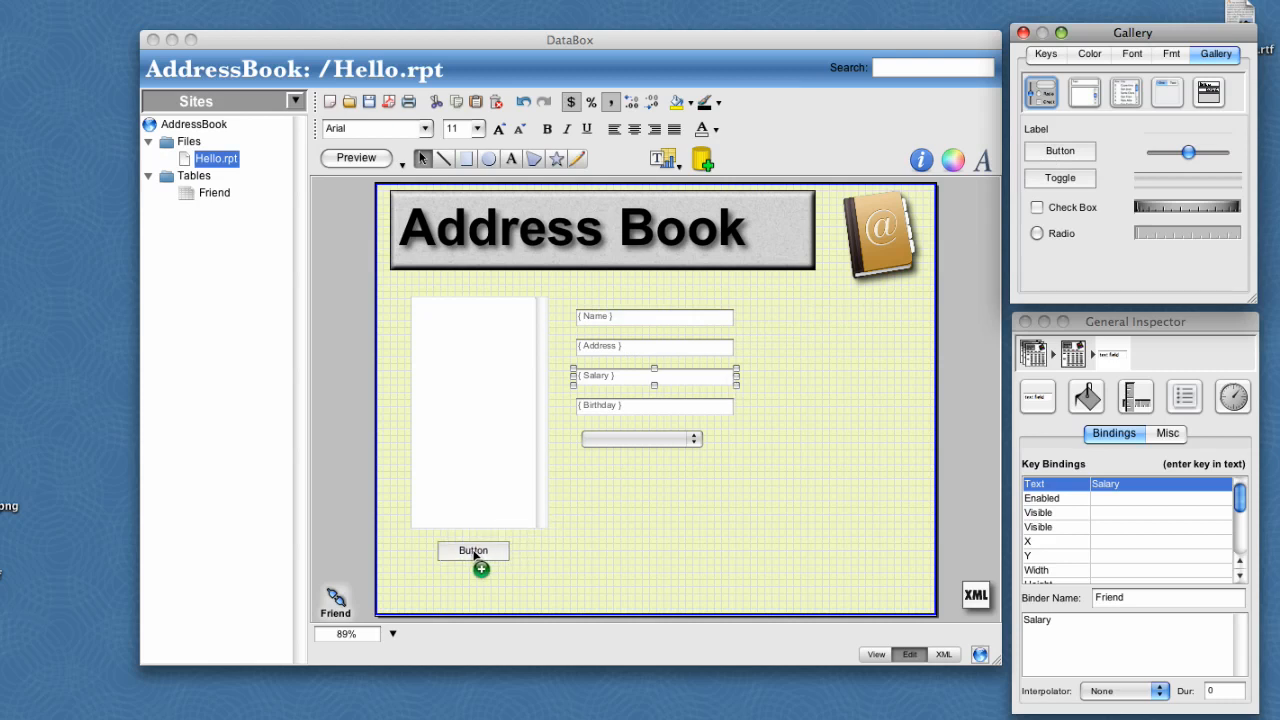
left_click(472, 550)
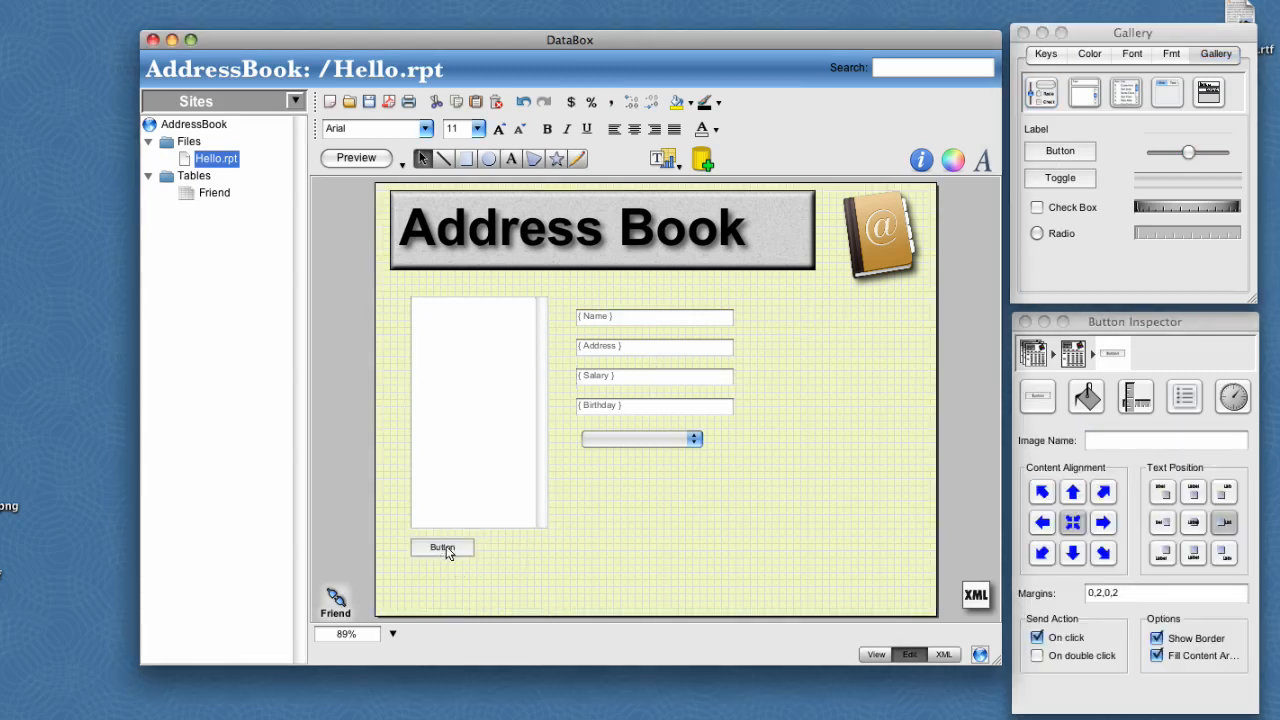
left_click(442, 548)
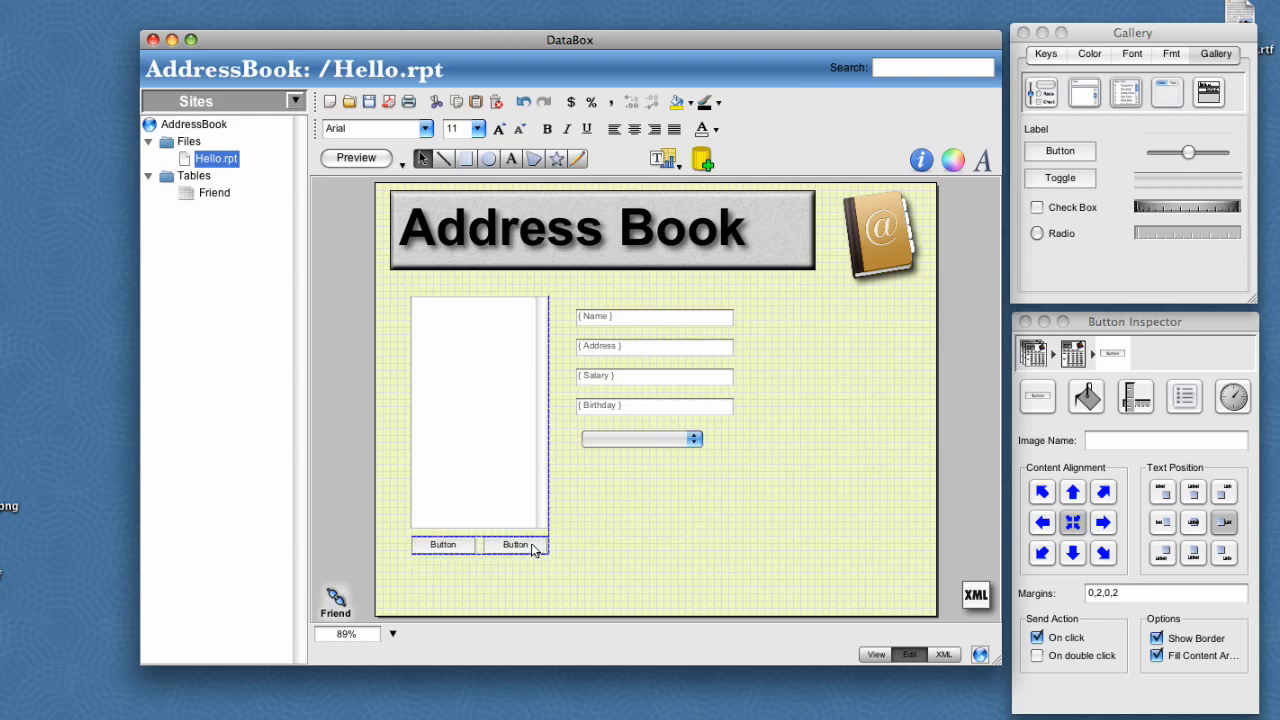
left_click(444, 544)
type("Add")
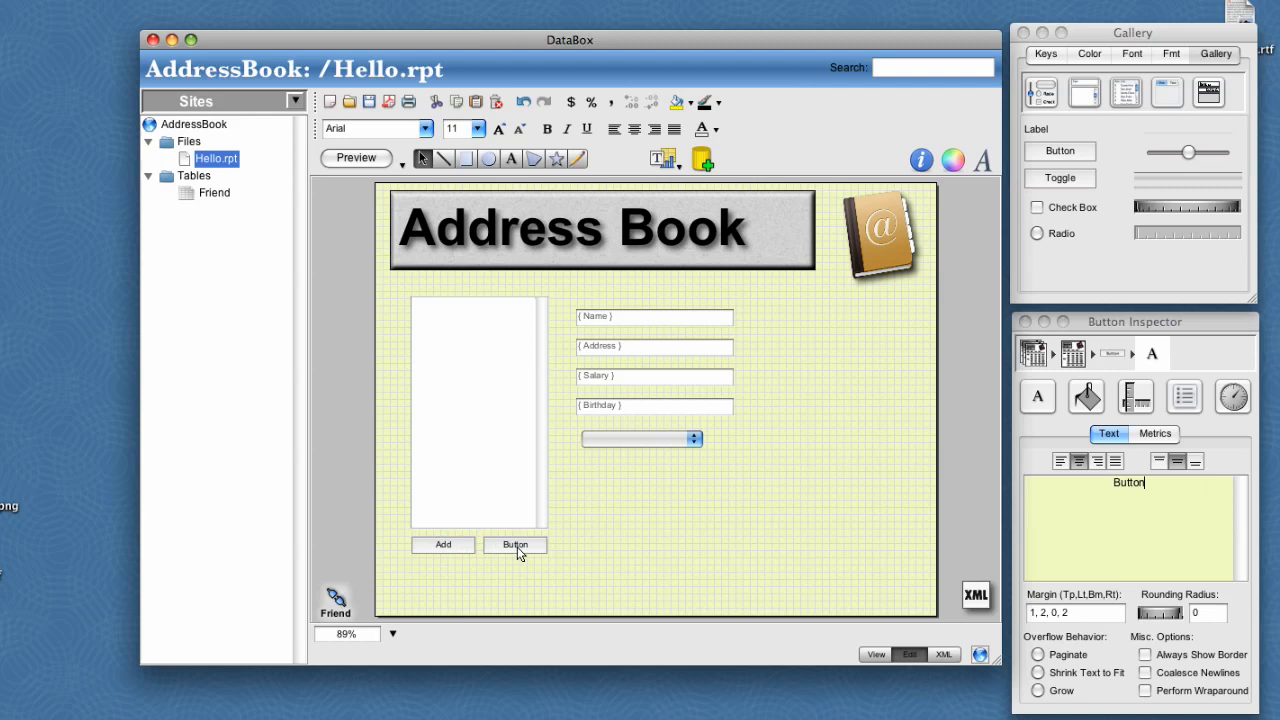
left_click(514, 544)
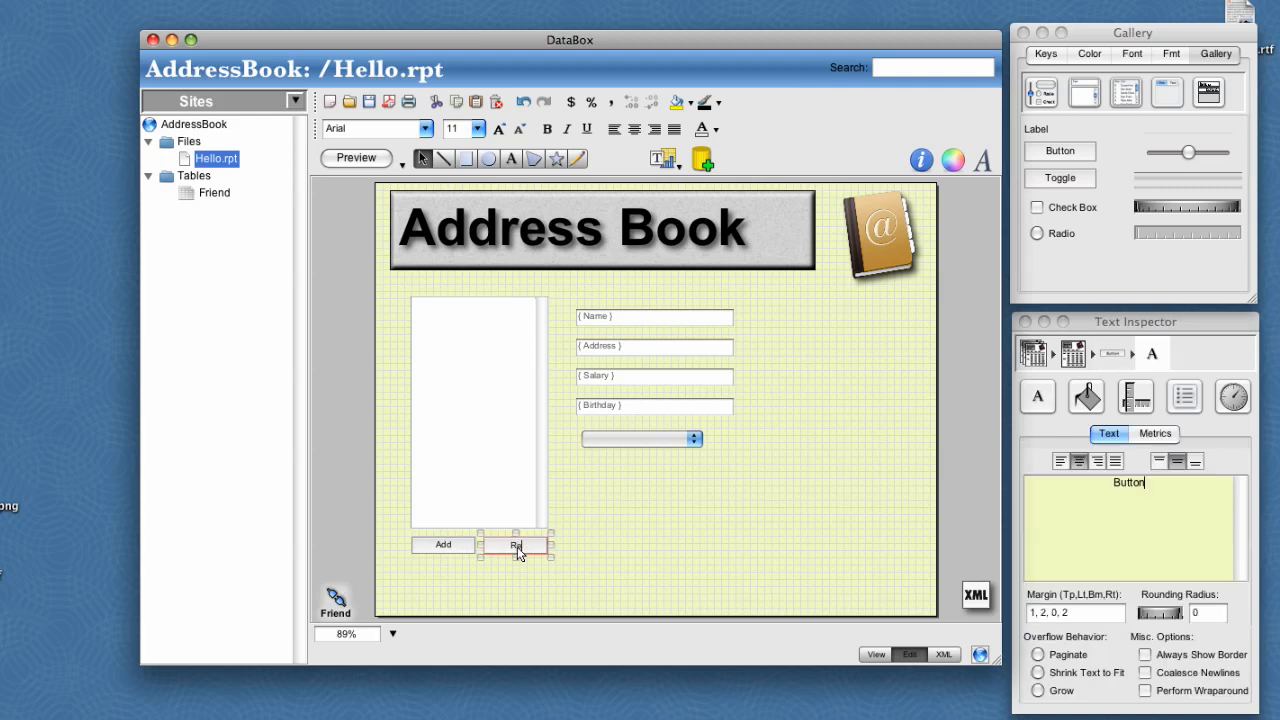
type("Remove")
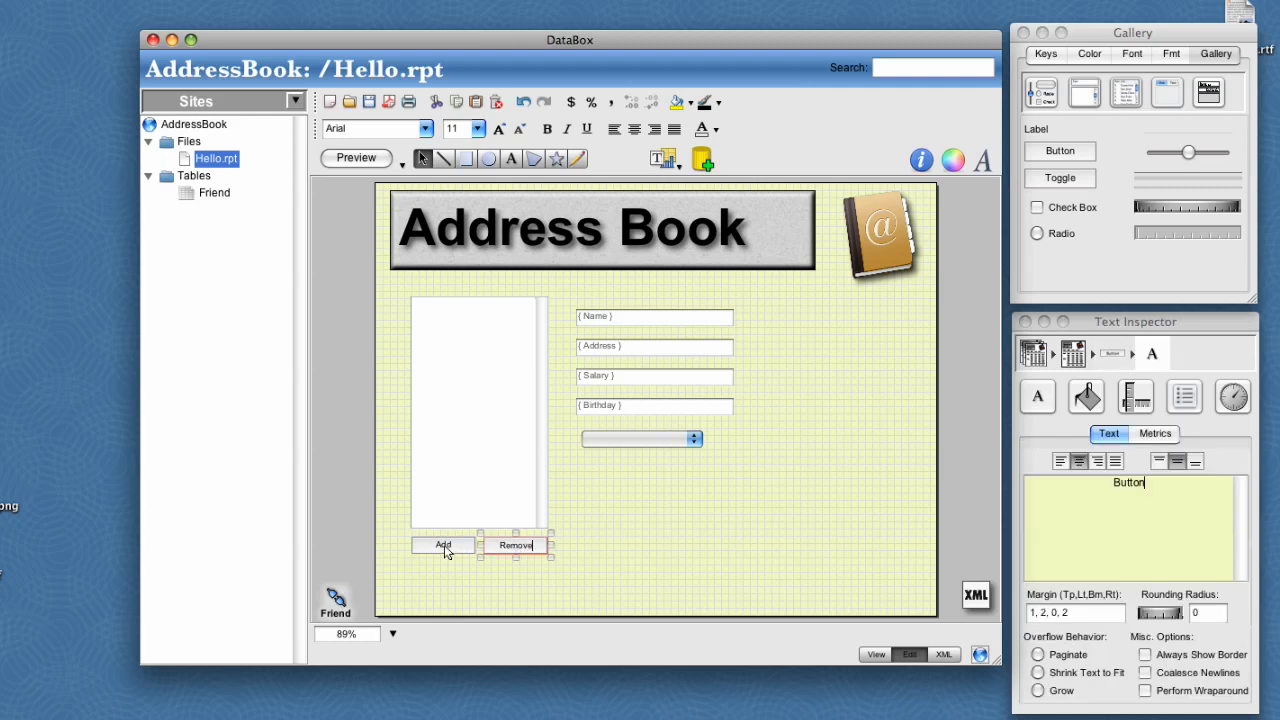
- Begin entering the Friend binder name in the Add button's bindings
left_click(1184, 396)
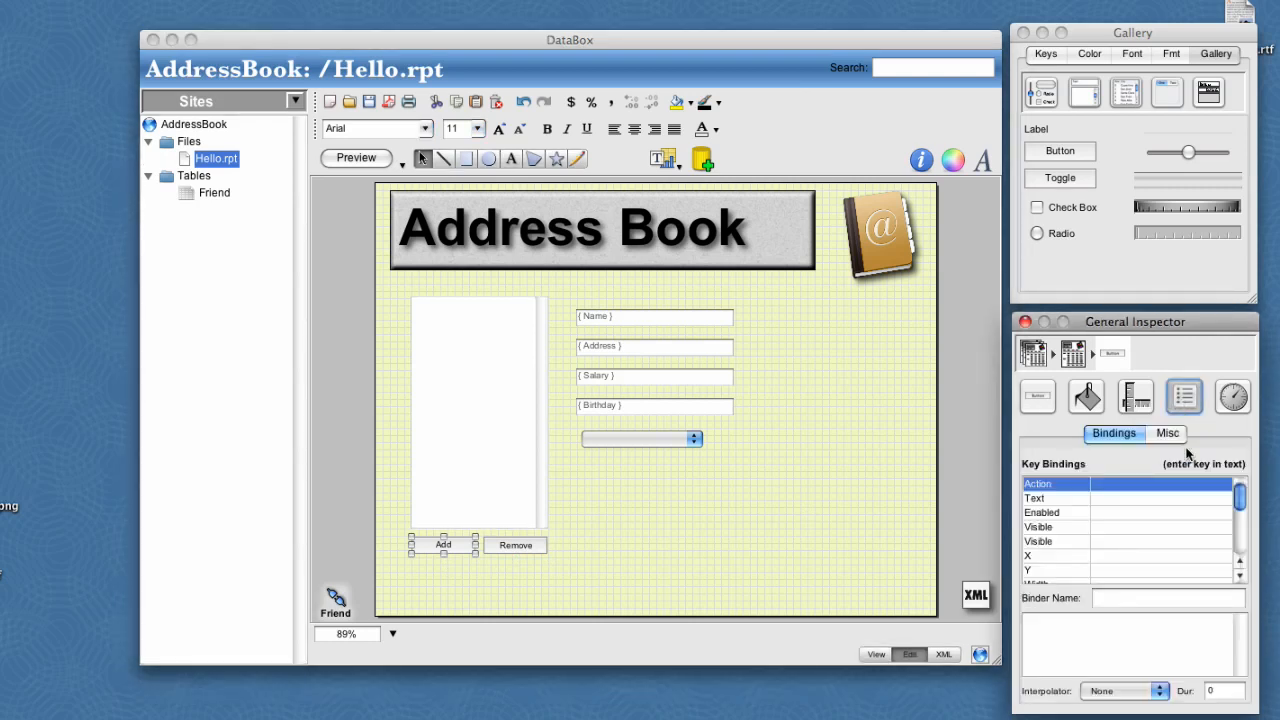
type("Fri")
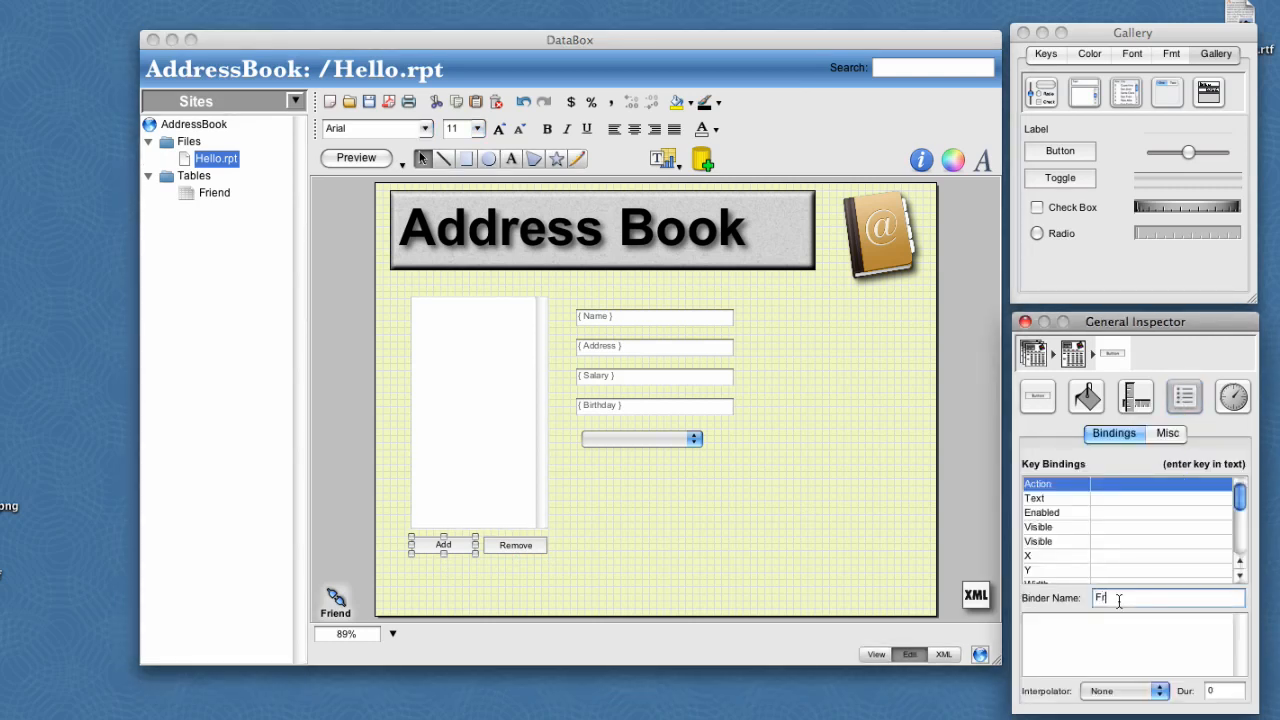